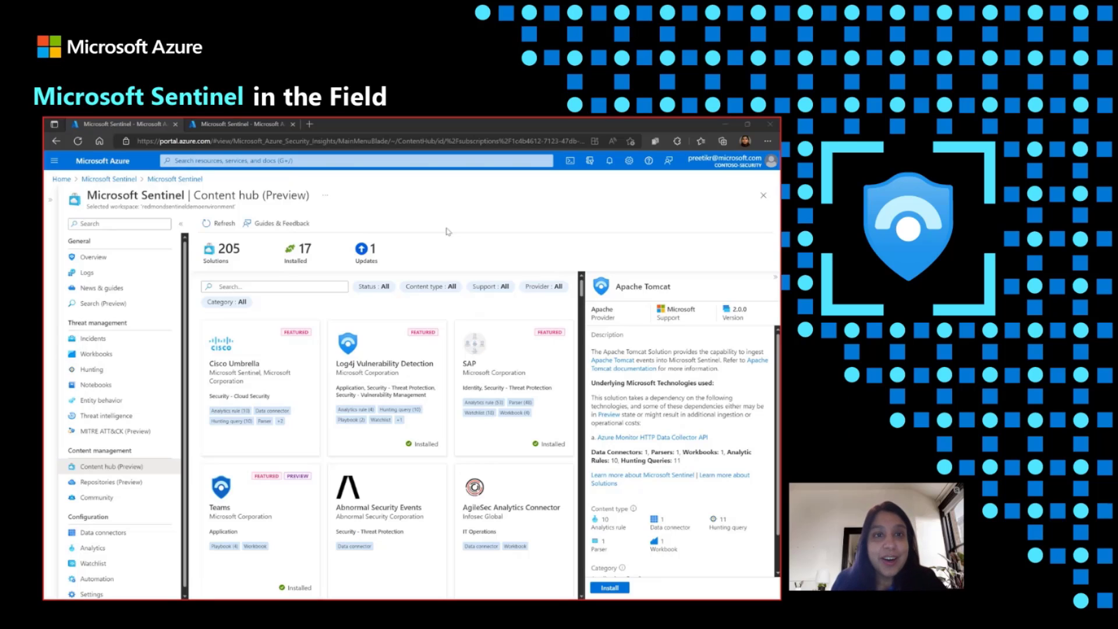
mouse_move(373, 213)
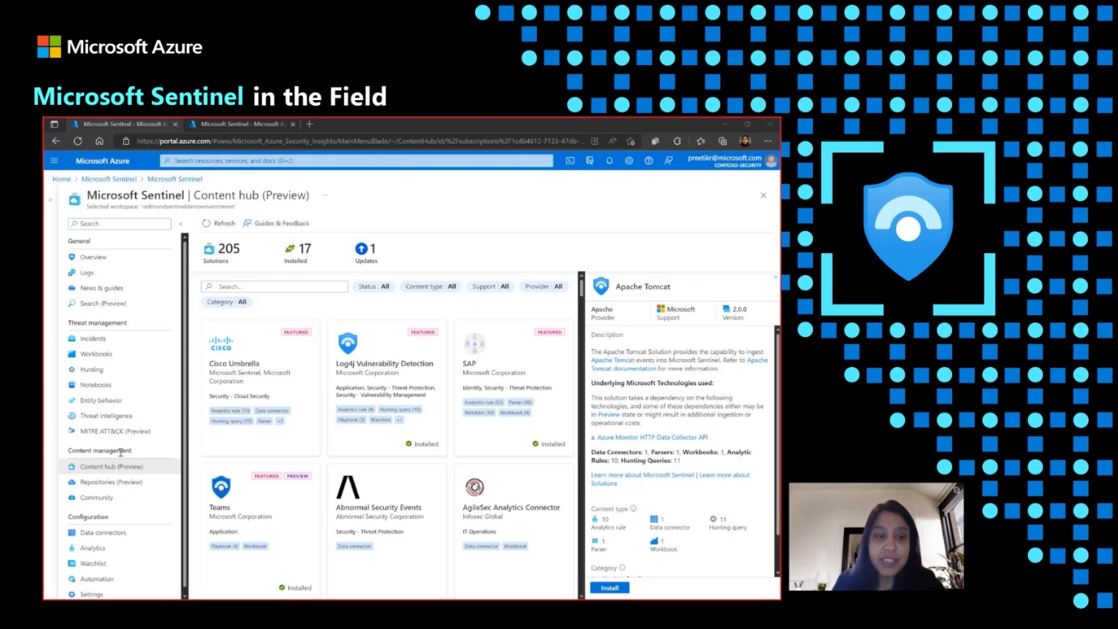
mouse_move(423, 263)
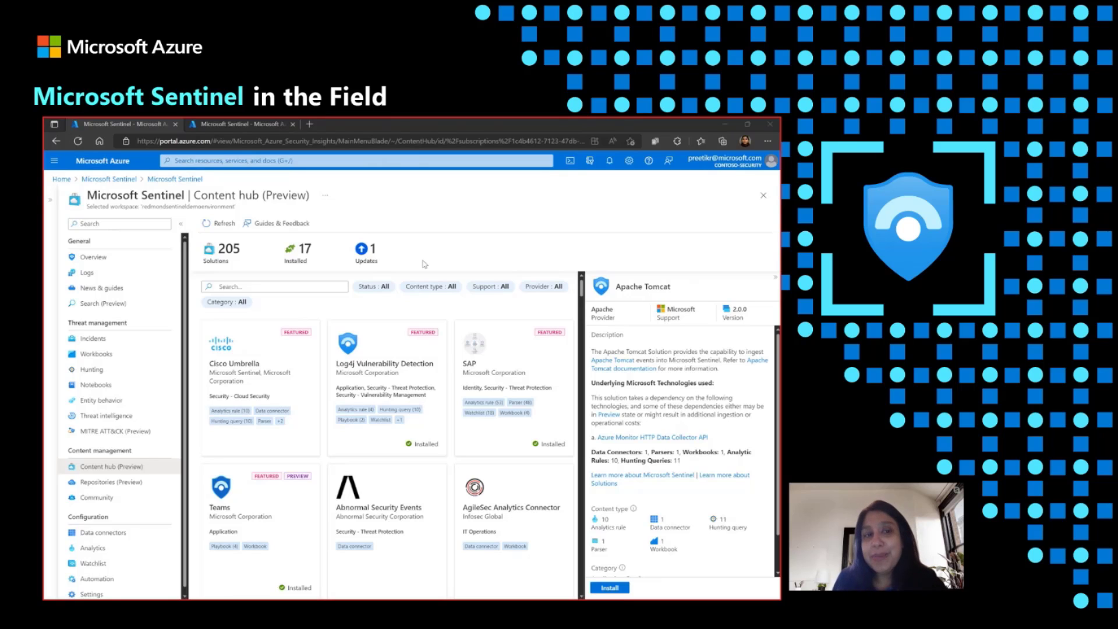
mouse_move(355, 286)
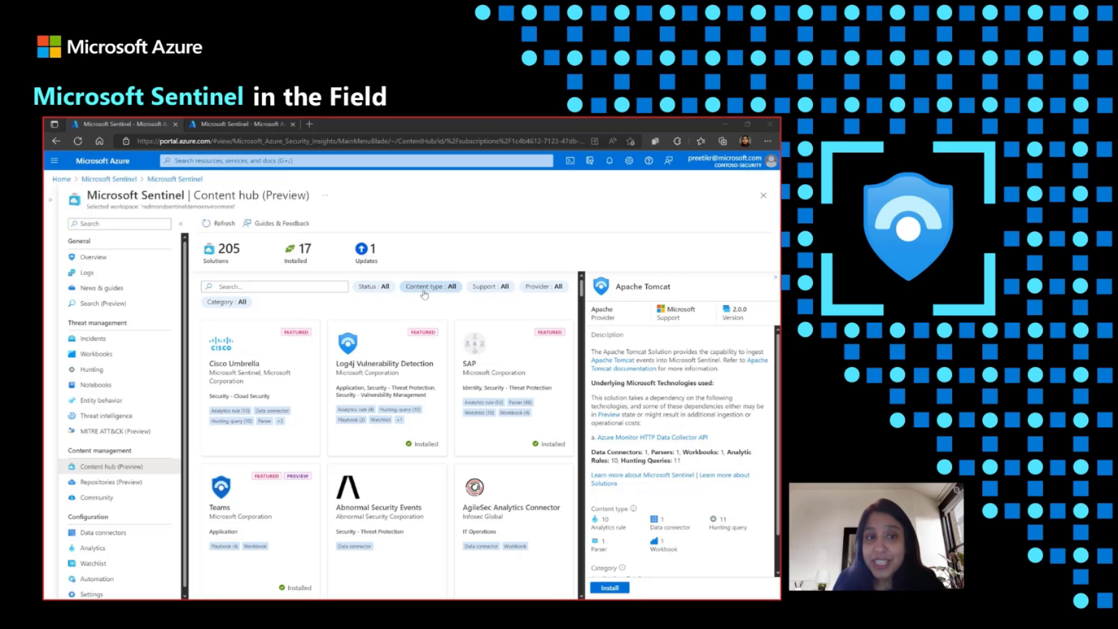
mouse_move(238, 267)
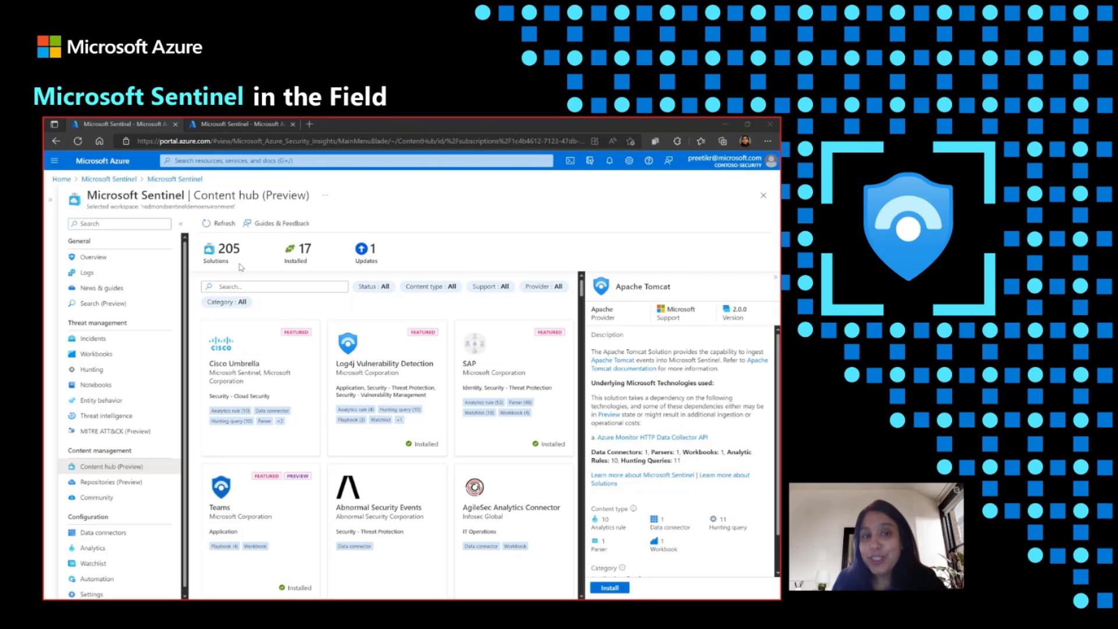
mouse_move(378, 316)
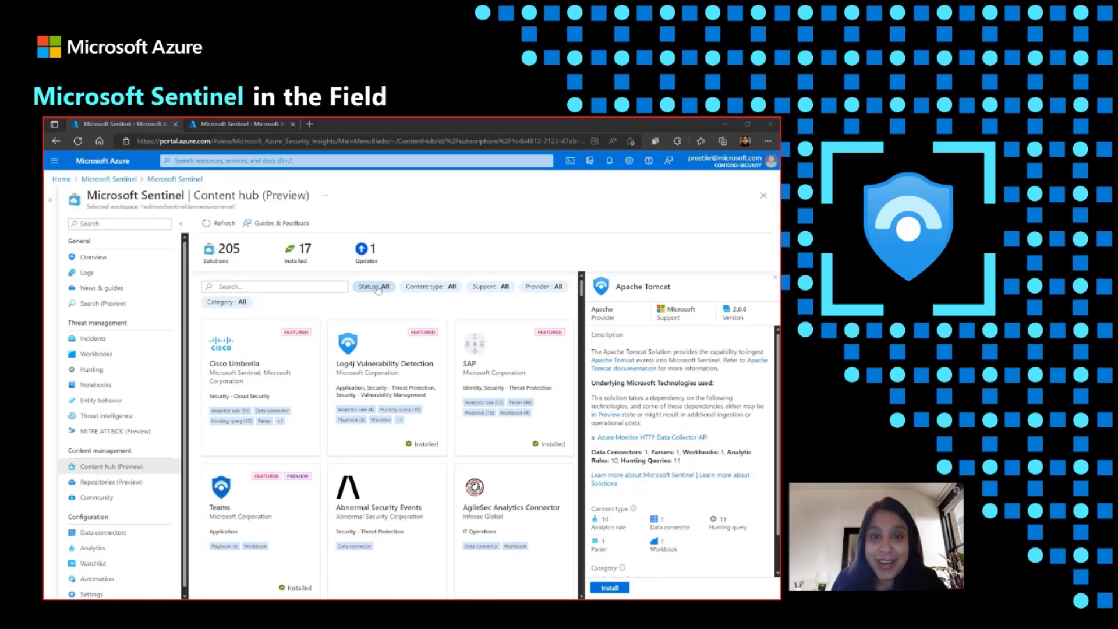
Step: Check the Status filter without changes, then open the Support filter
click(372, 285)
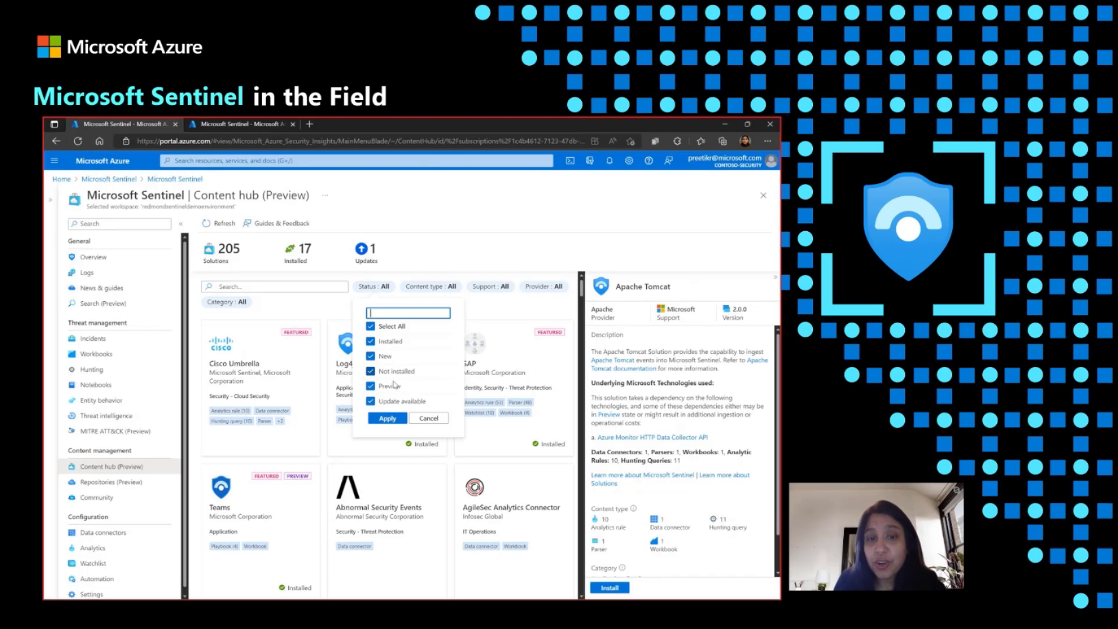
mouse_move(416, 365)
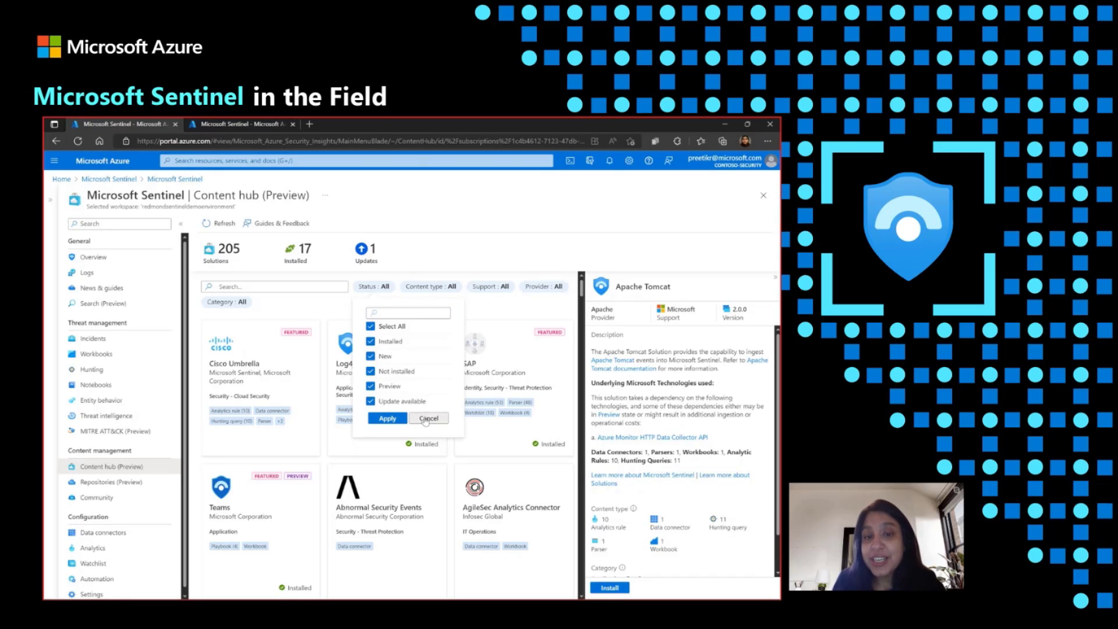
click(428, 418)
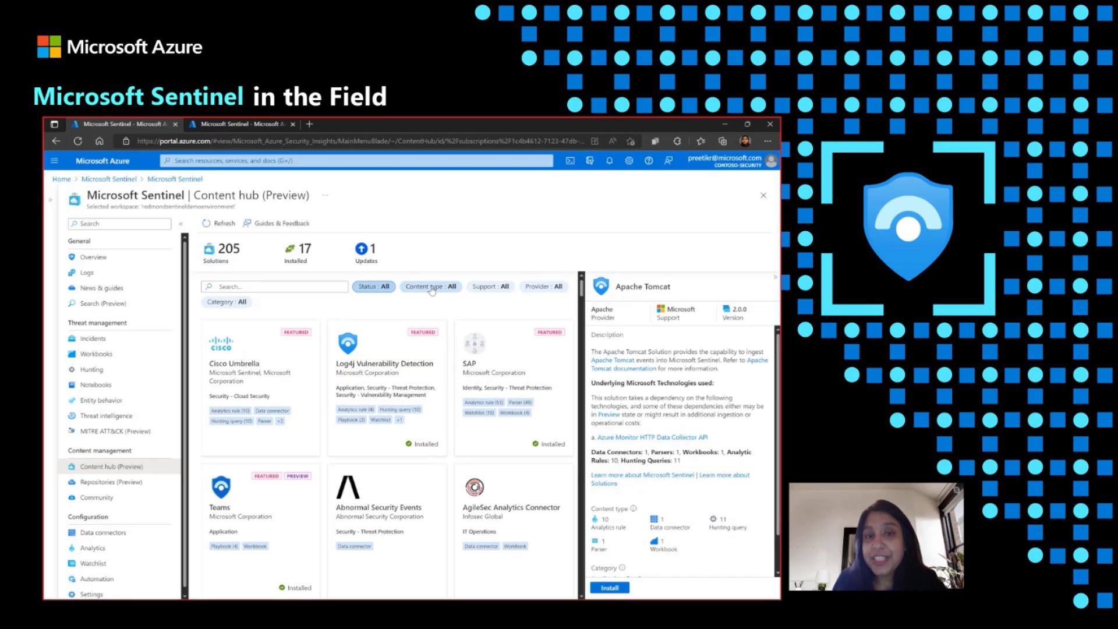
click(490, 285)
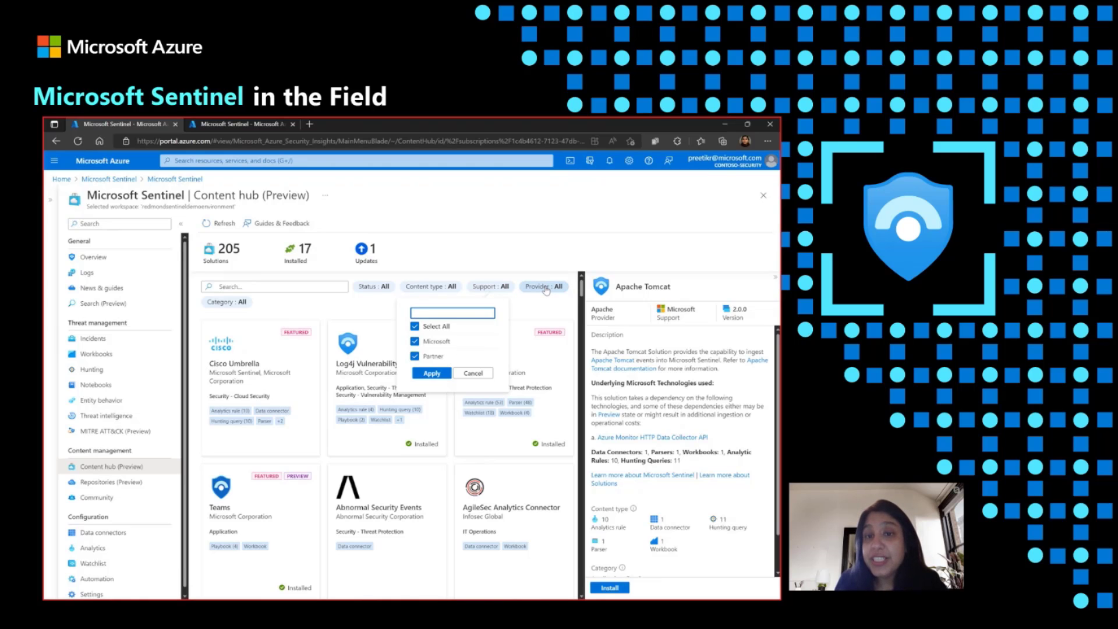
Step: Open the Provider filter and scroll through the full list of providers
click(543, 285)
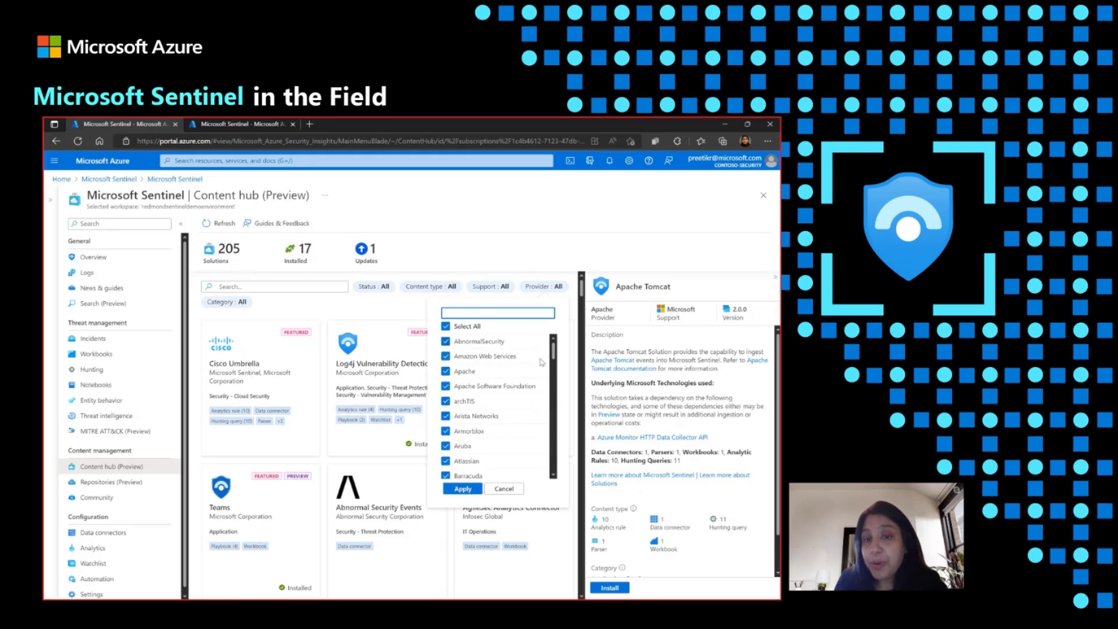
scroll(down, 3)
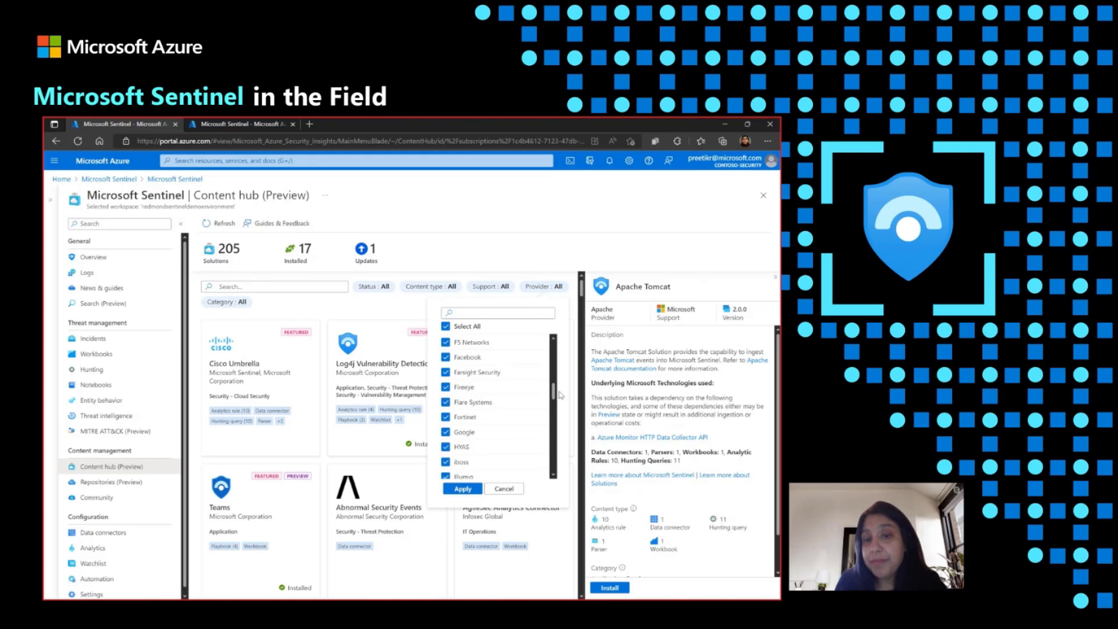
scroll(down, 3)
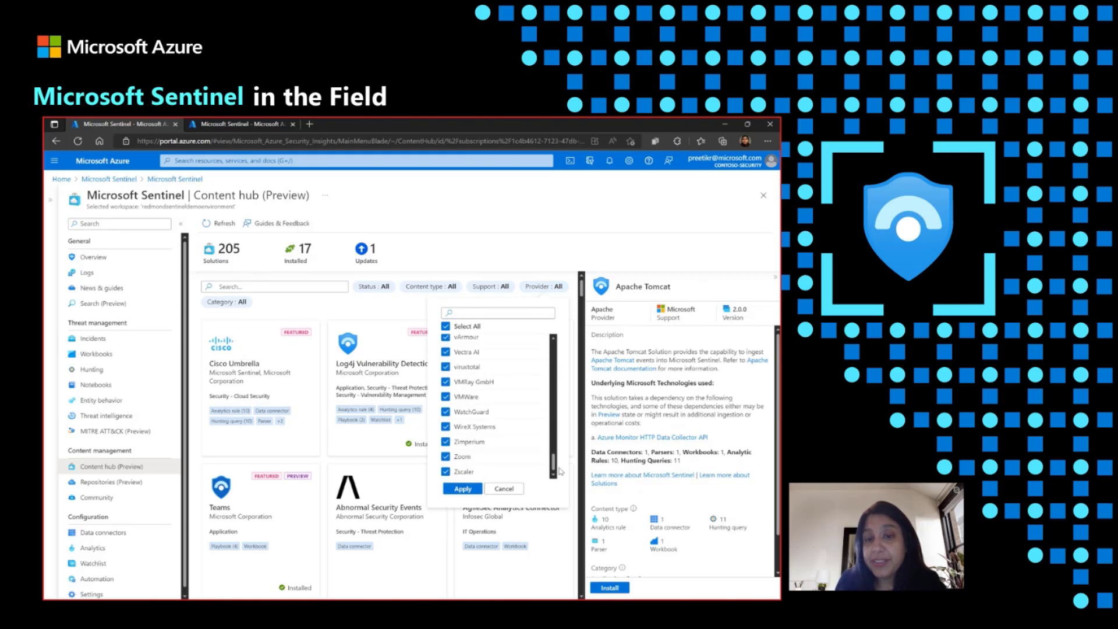
scroll(up, 3)
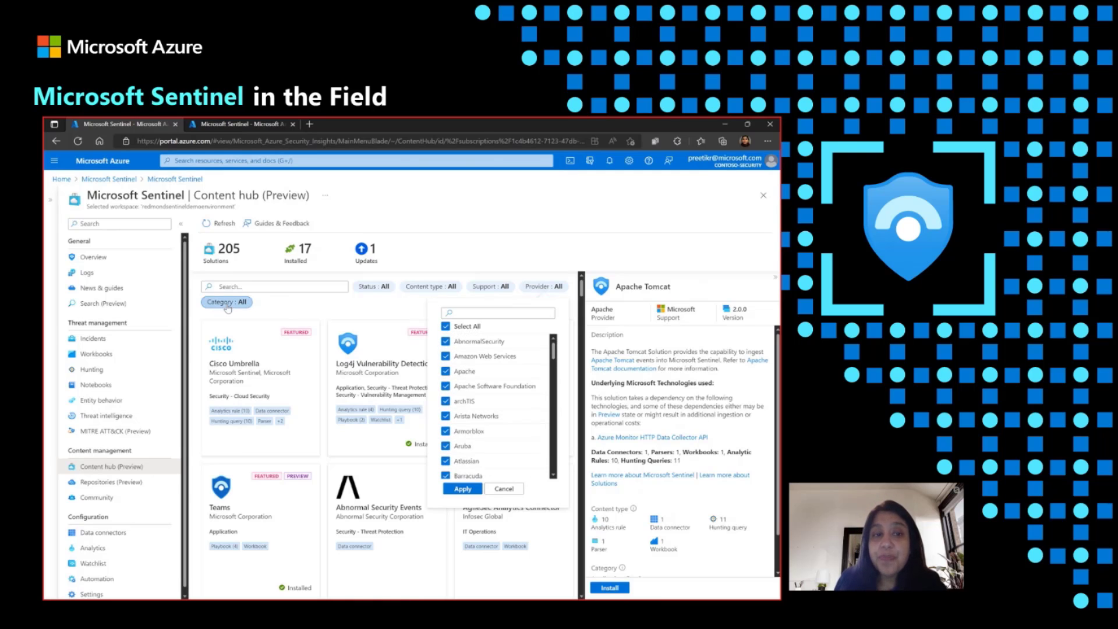
click(225, 302)
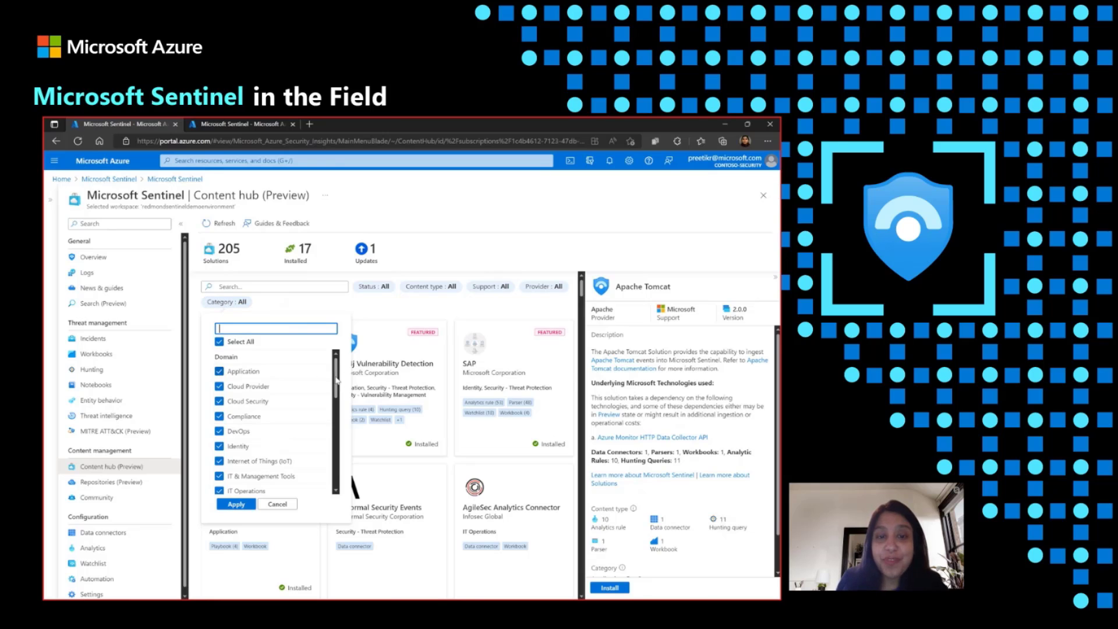
scroll(down, 3)
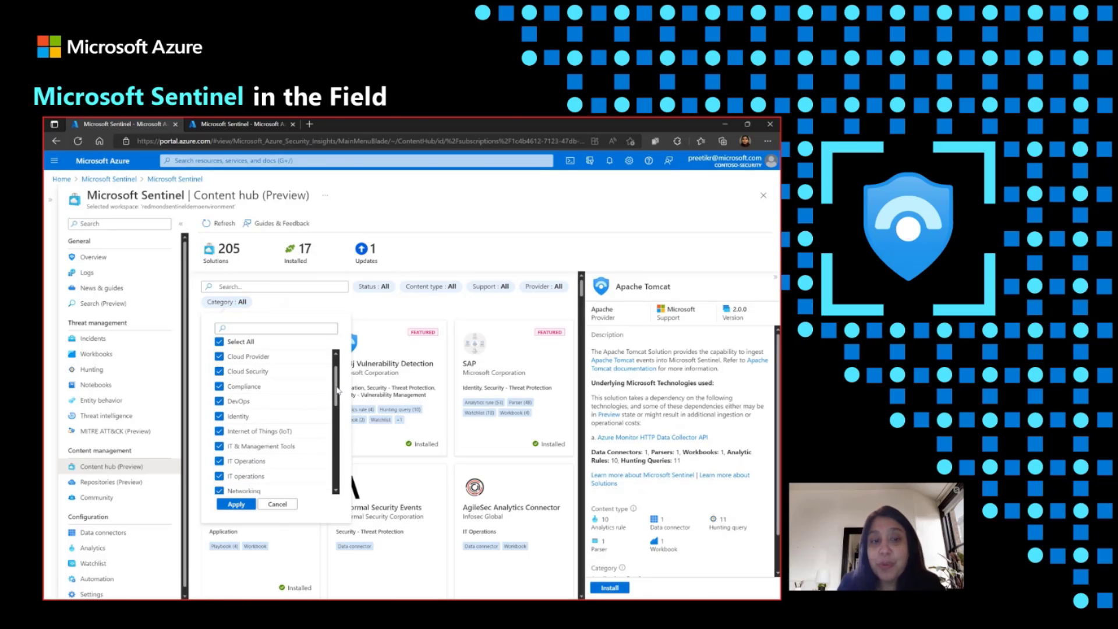
scroll(down, 3)
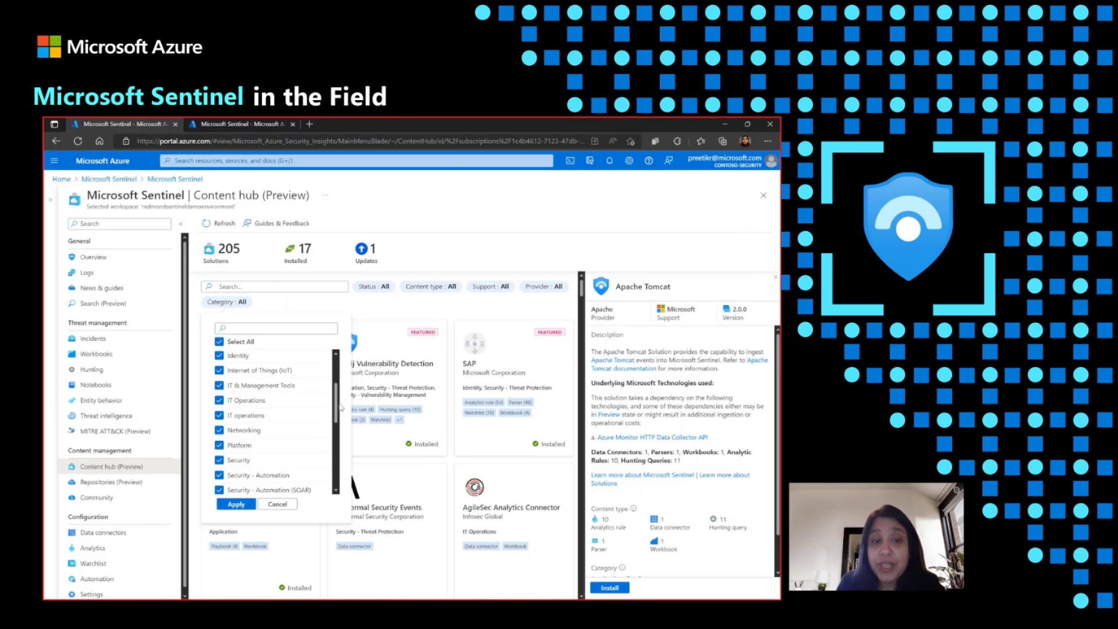
scroll(down, 3)
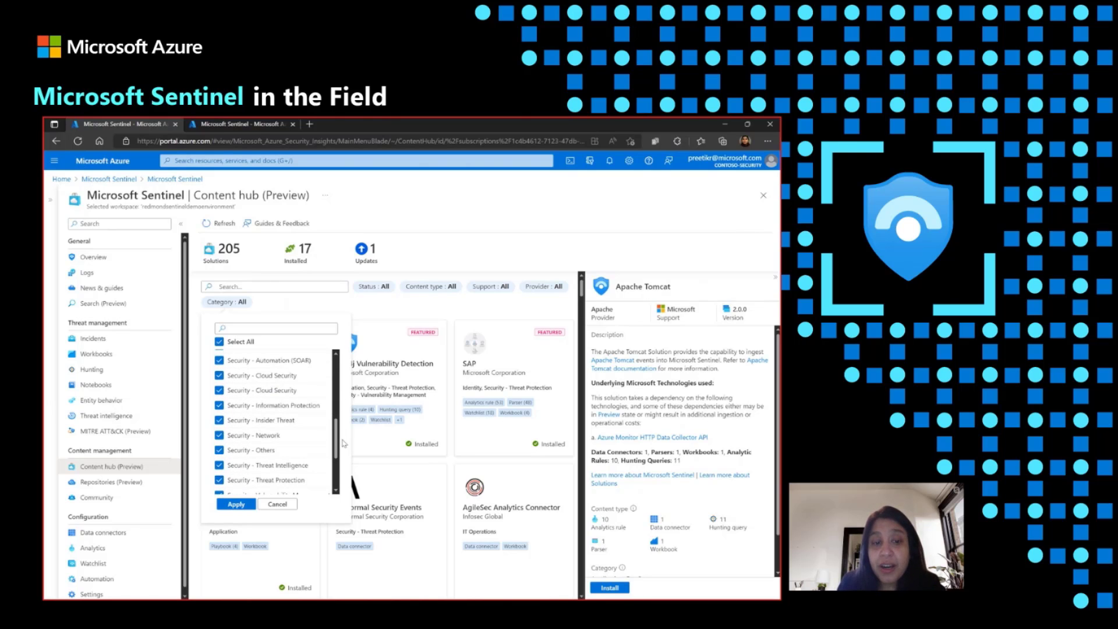
scroll(down, 3)
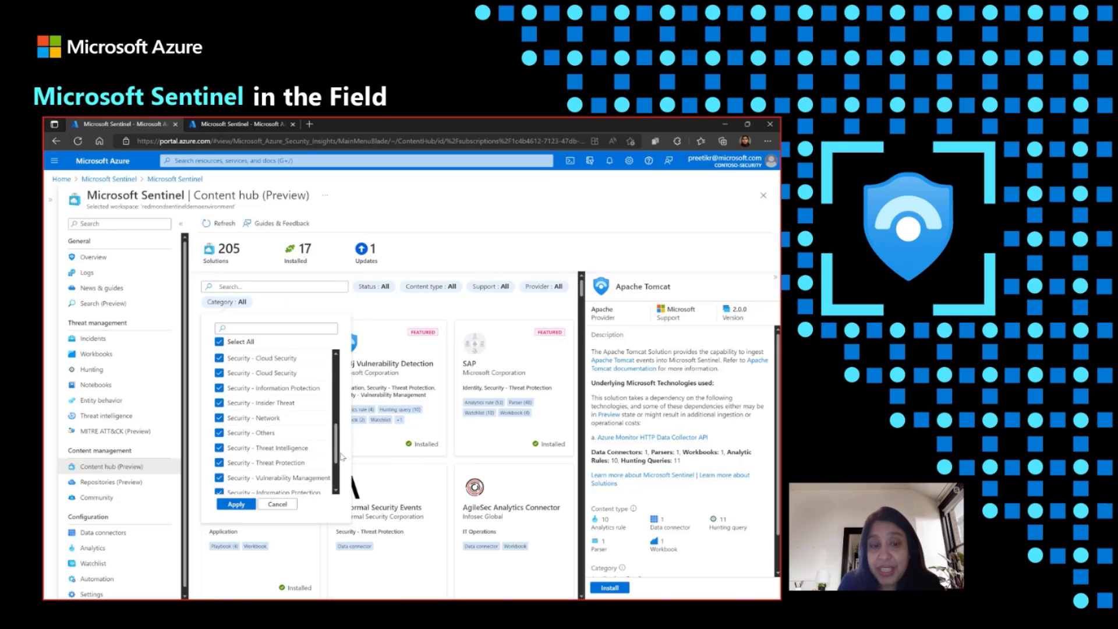
scroll(down, 3)
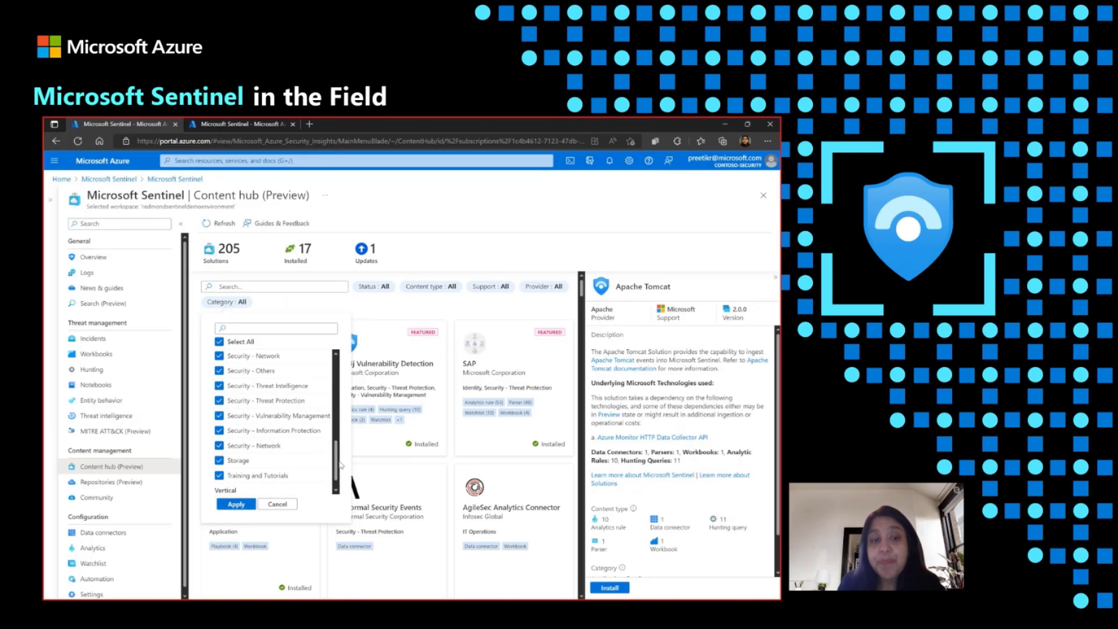
scroll(down, 3)
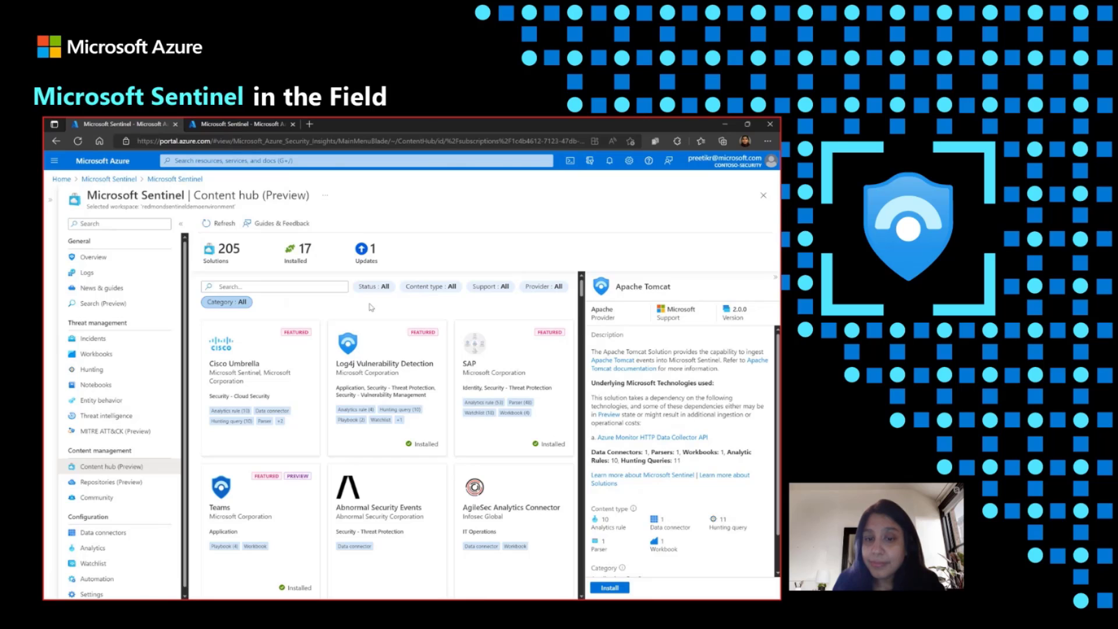
Step: Search the Content hub for 'nist' to find NIST SP 800-53, then clear the search
text(nist)
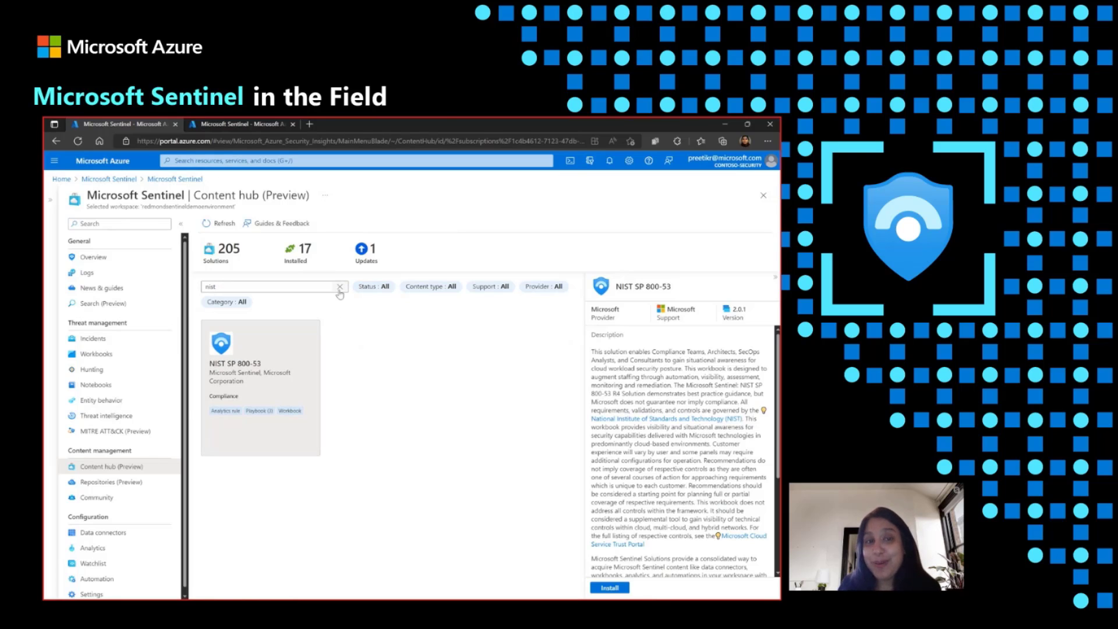
click(340, 286)
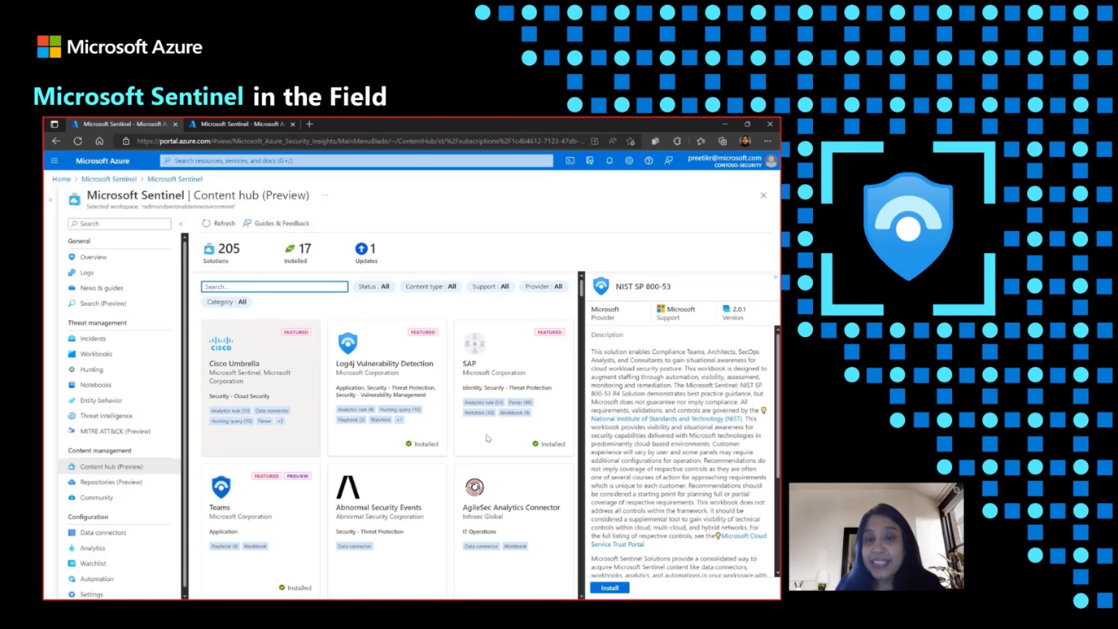
mouse_move(279, 491)
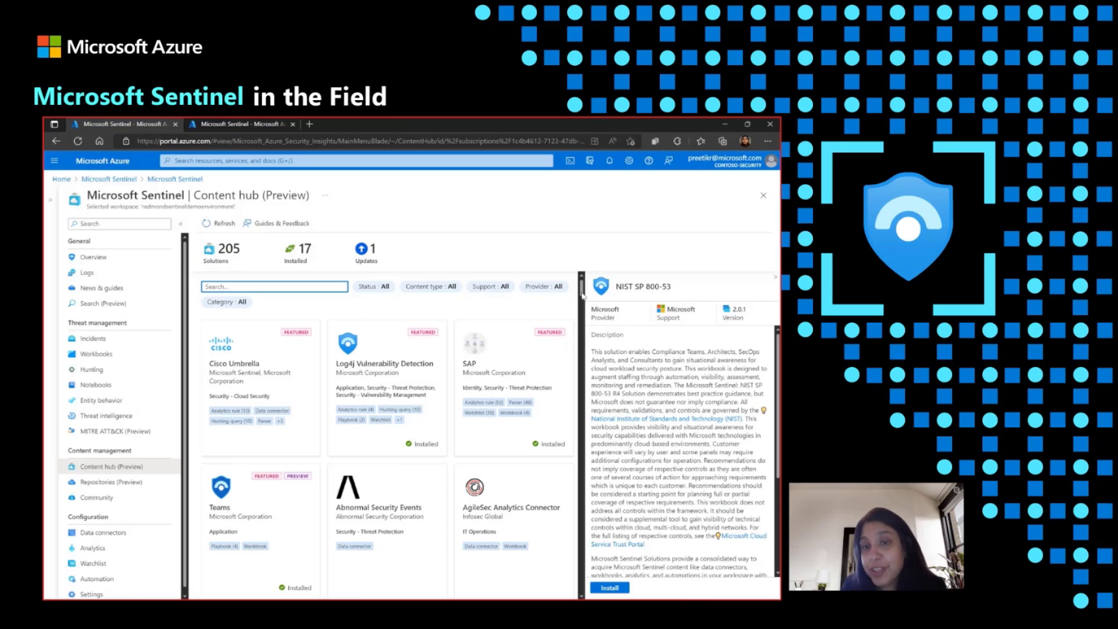
scroll(down, 3)
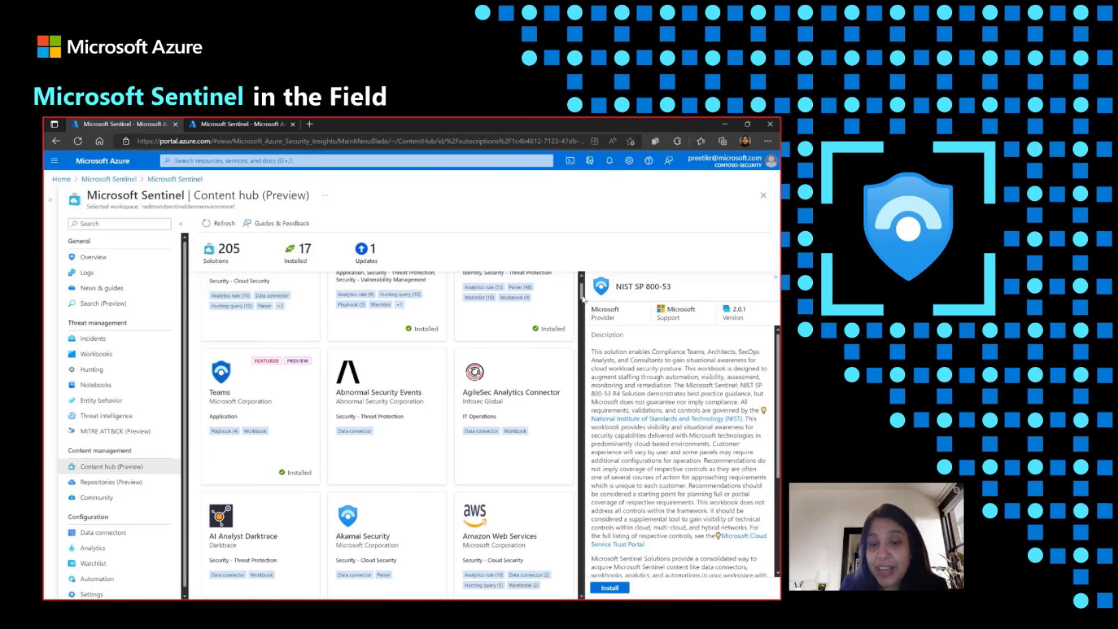
scroll(down, 3)
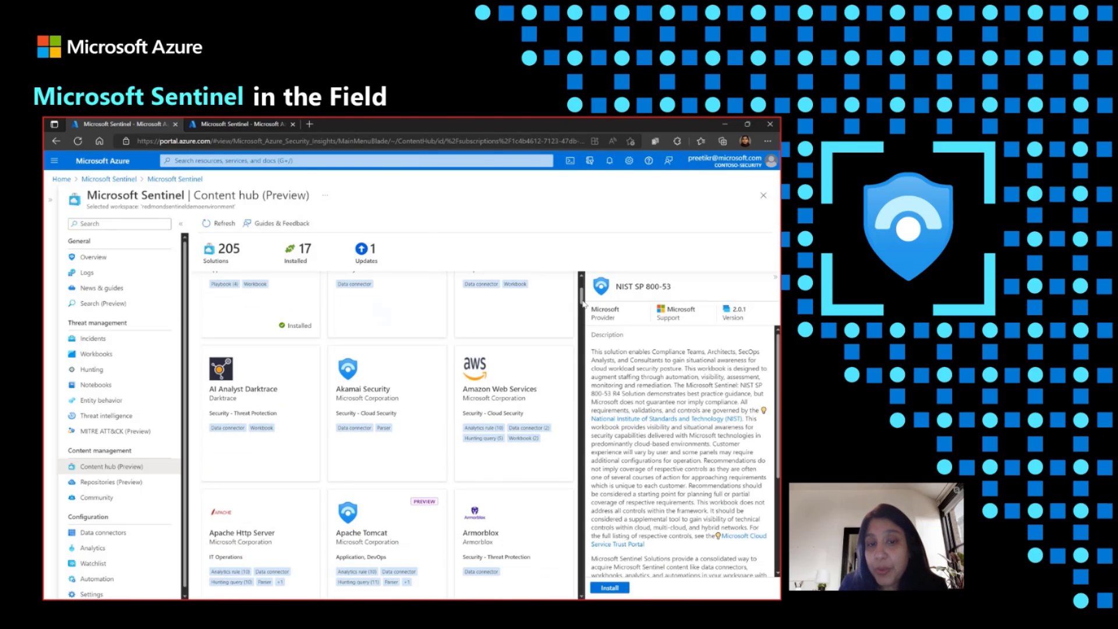
scroll(up, 3)
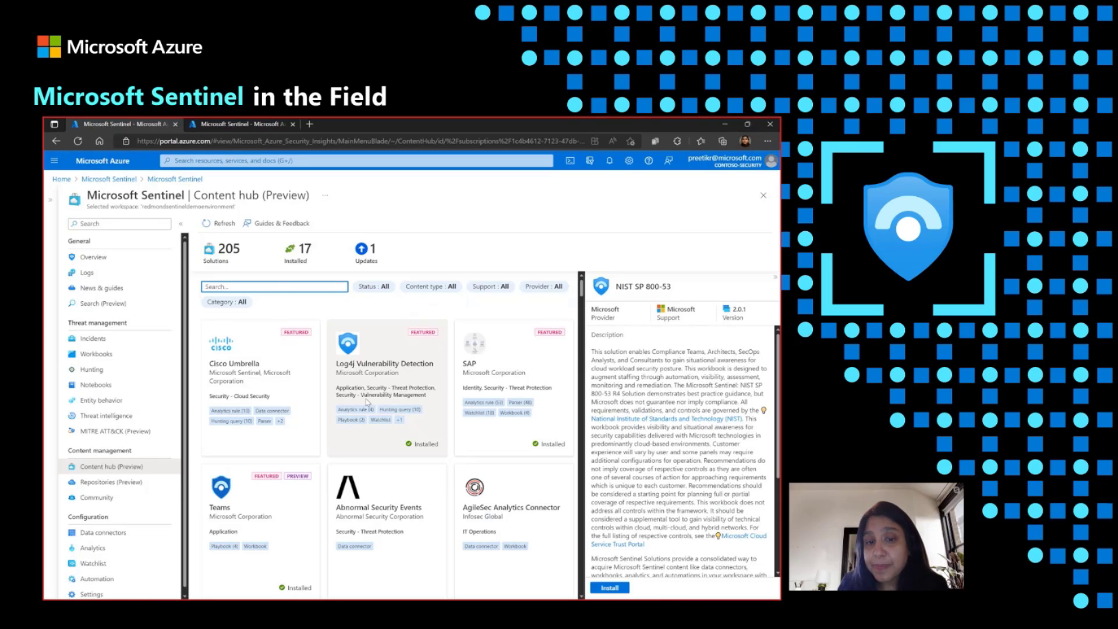
click(387, 385)
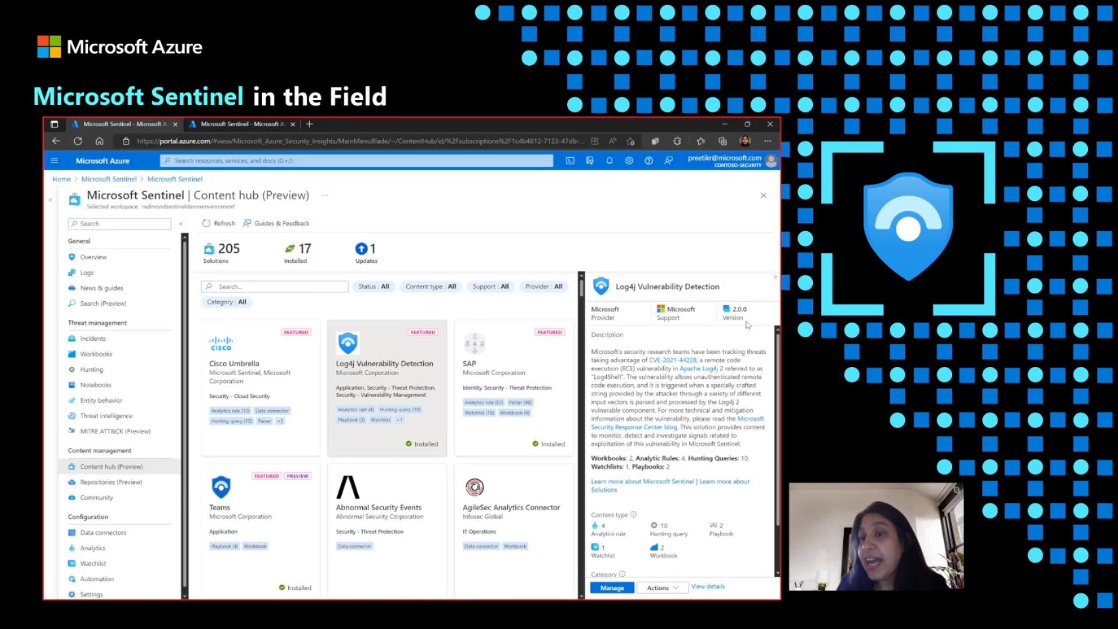
mouse_move(719, 327)
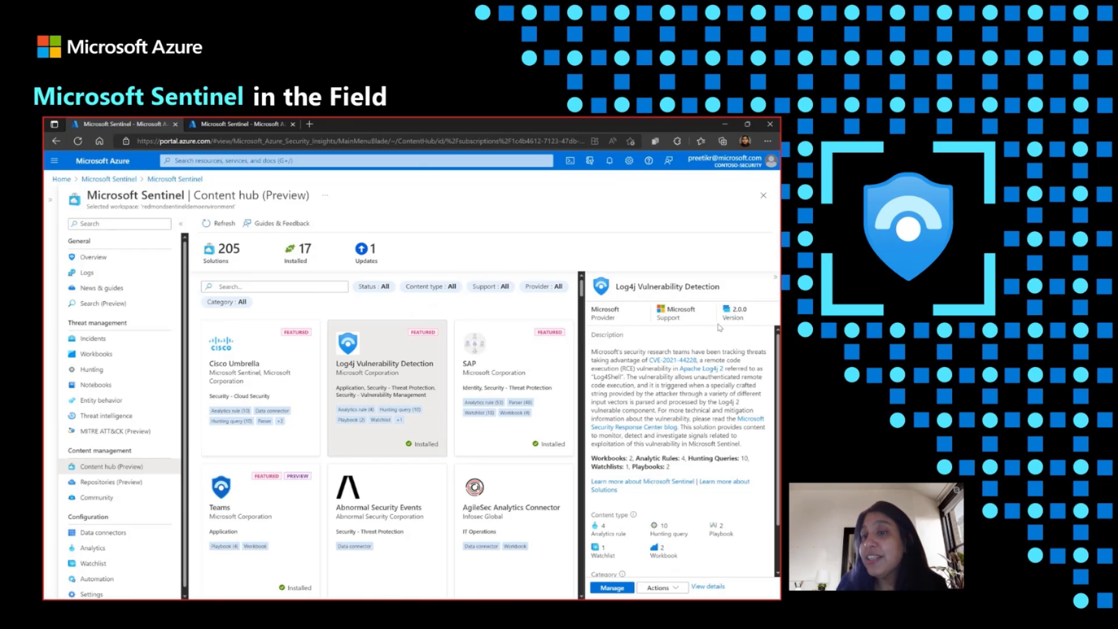
mouse_move(747, 331)
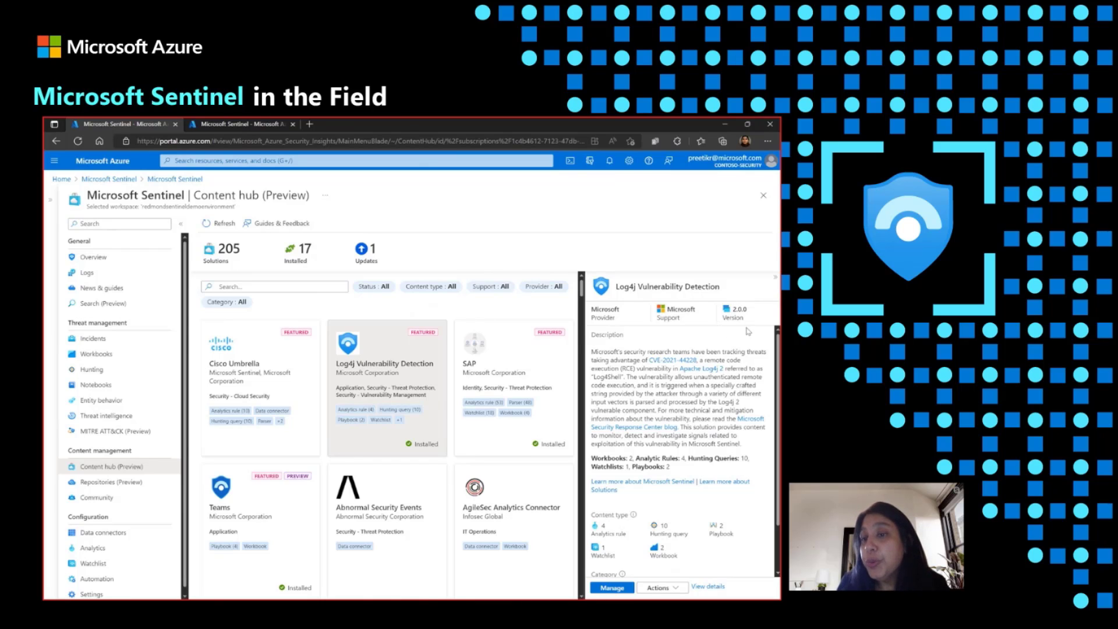
mouse_move(720, 325)
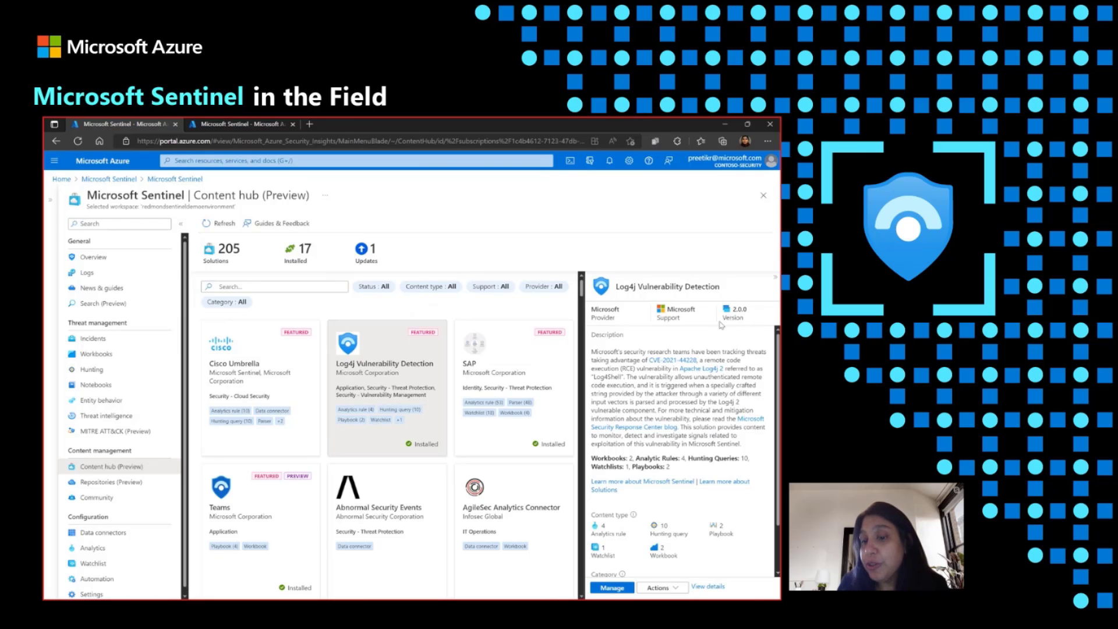
mouse_move(604, 504)
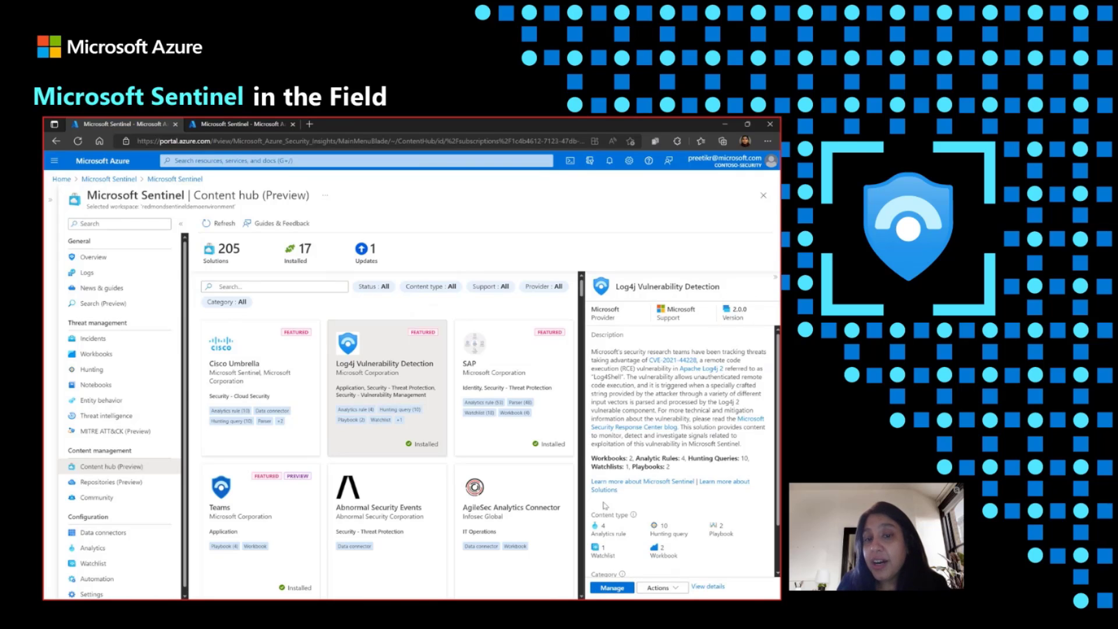
mouse_move(575, 453)
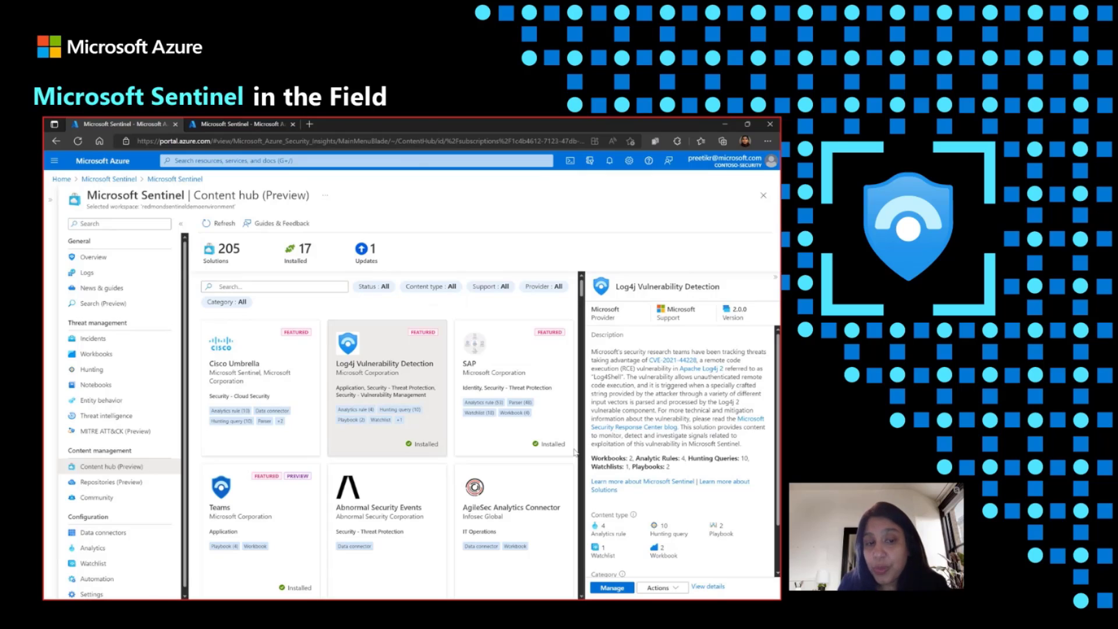
mouse_move(731, 336)
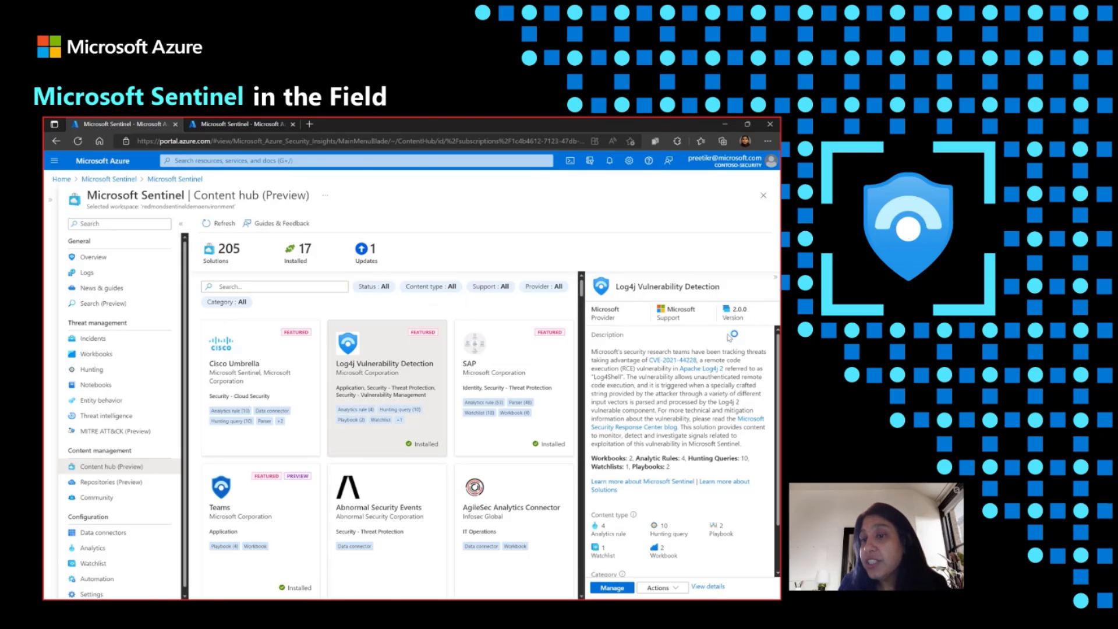
mouse_move(736, 334)
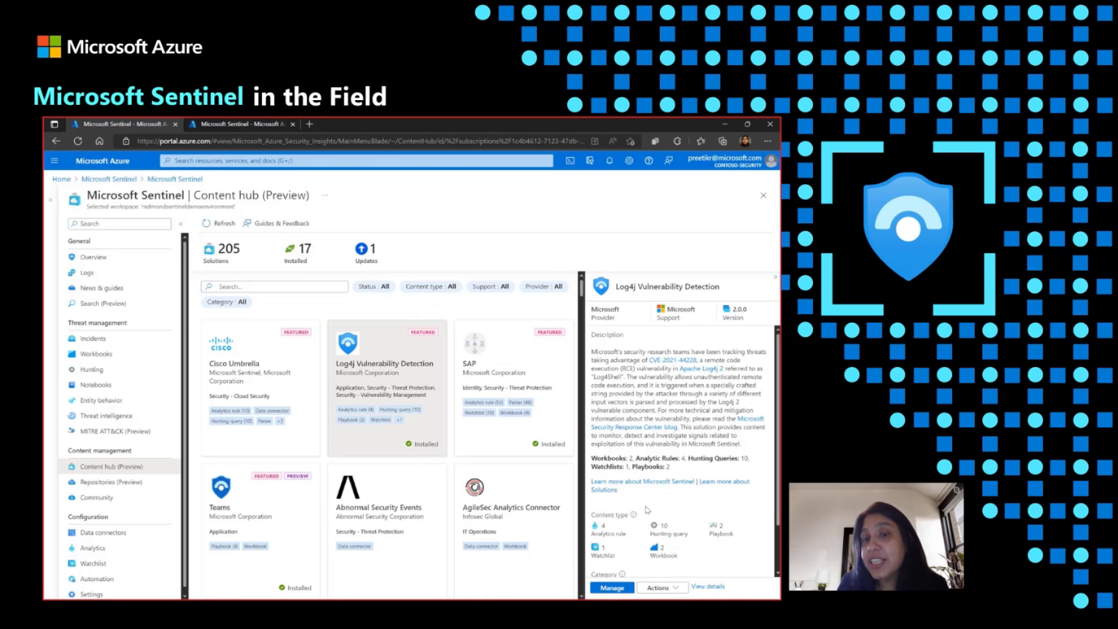
mouse_move(646, 506)
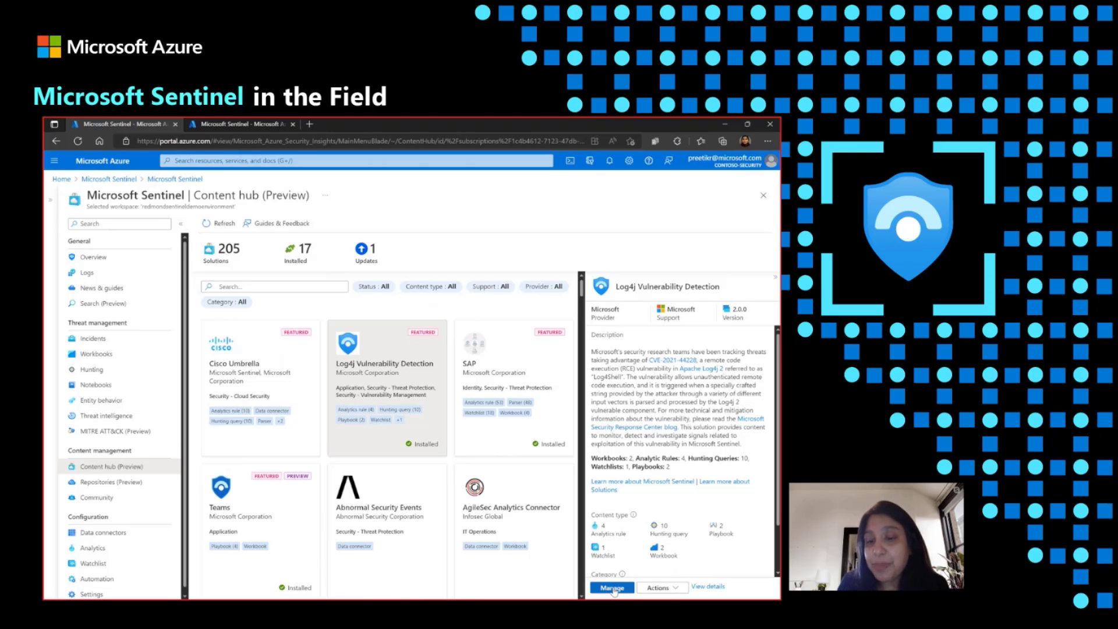
mouse_move(569, 396)
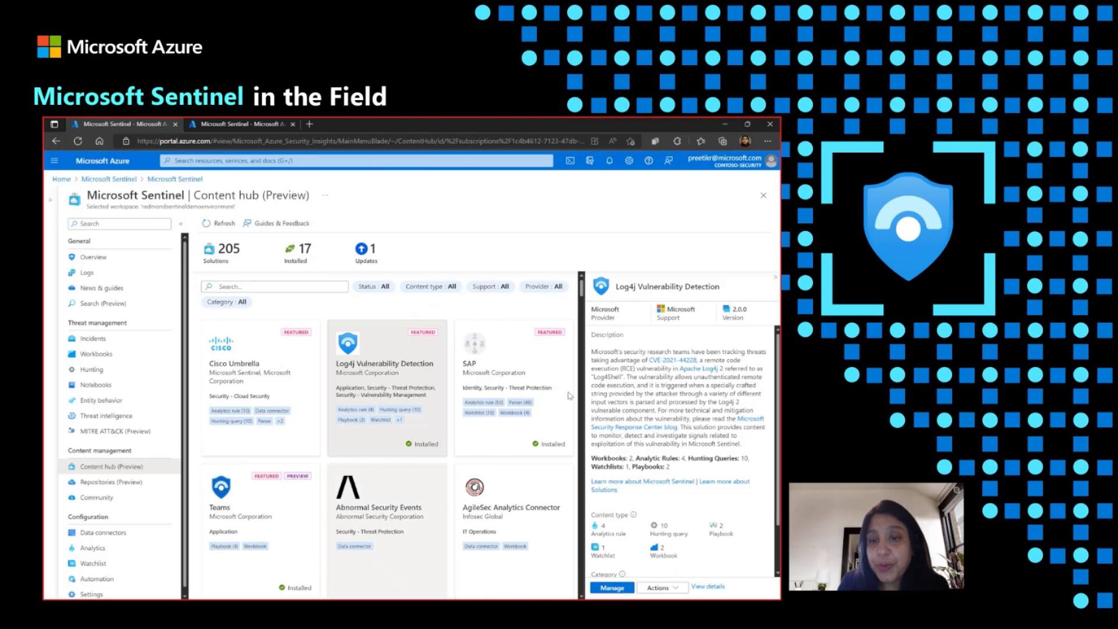
mouse_move(581, 292)
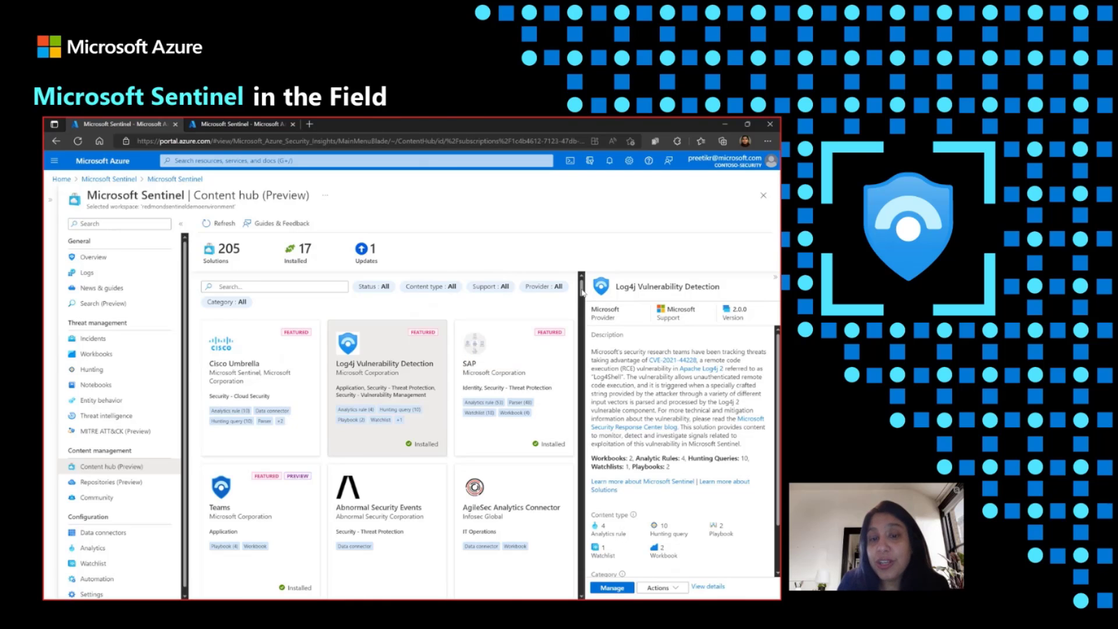
Step: Scroll the solutions grid and open the Amazon Web Services solution's details pane
scroll(down, 3)
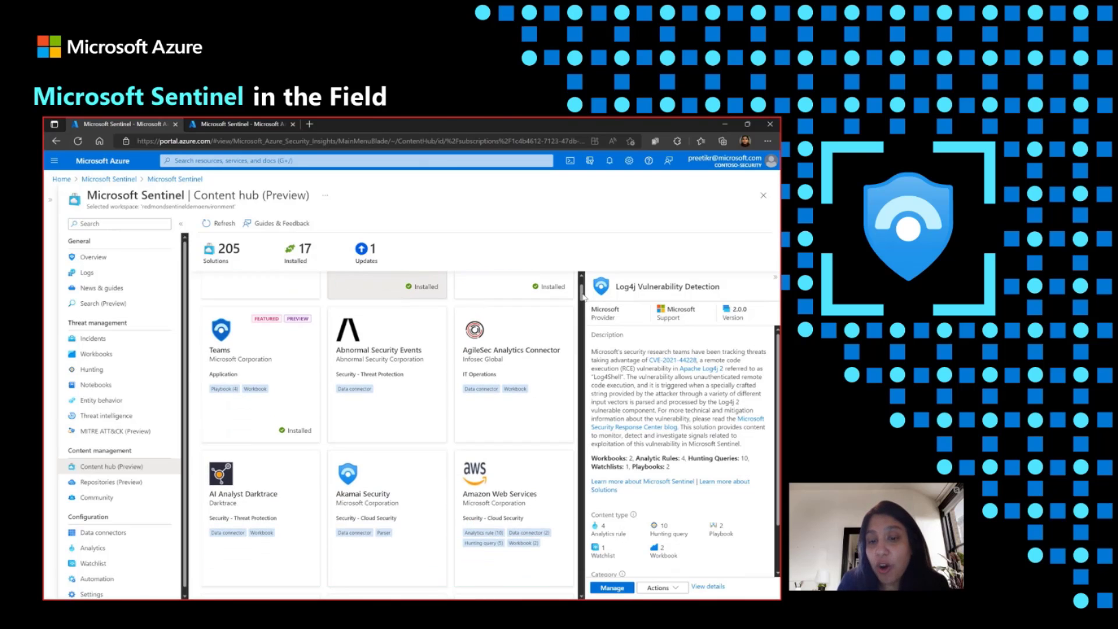
click(514, 470)
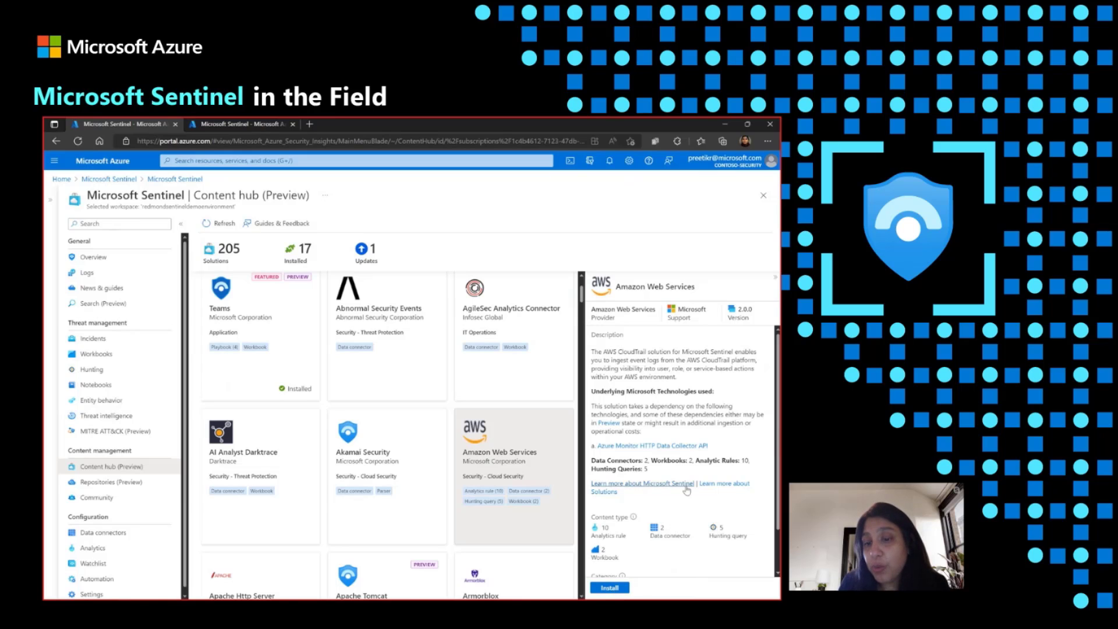
mouse_move(649, 549)
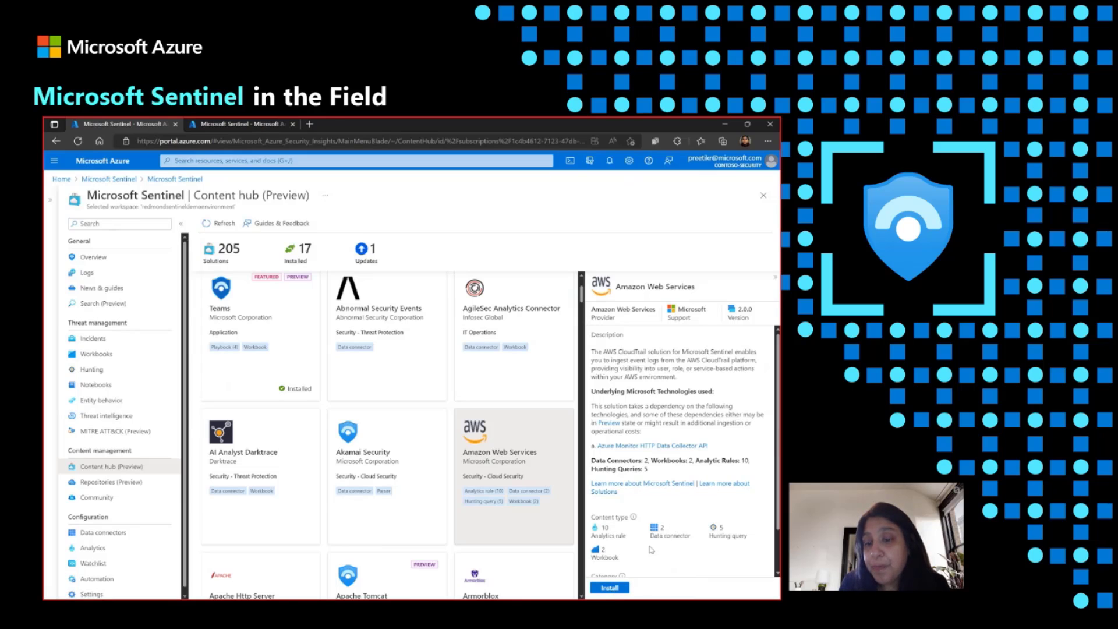
mouse_move(668, 457)
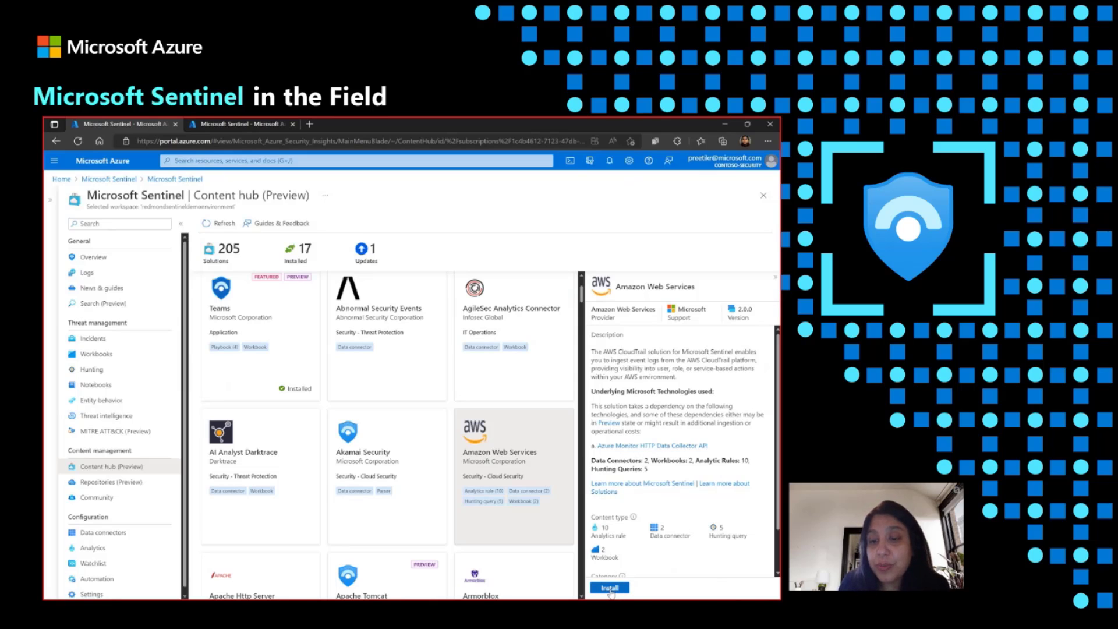
Step: Open the Amazon Web Services solution page and view its Usage Information + Support and Reviews
click(609, 588)
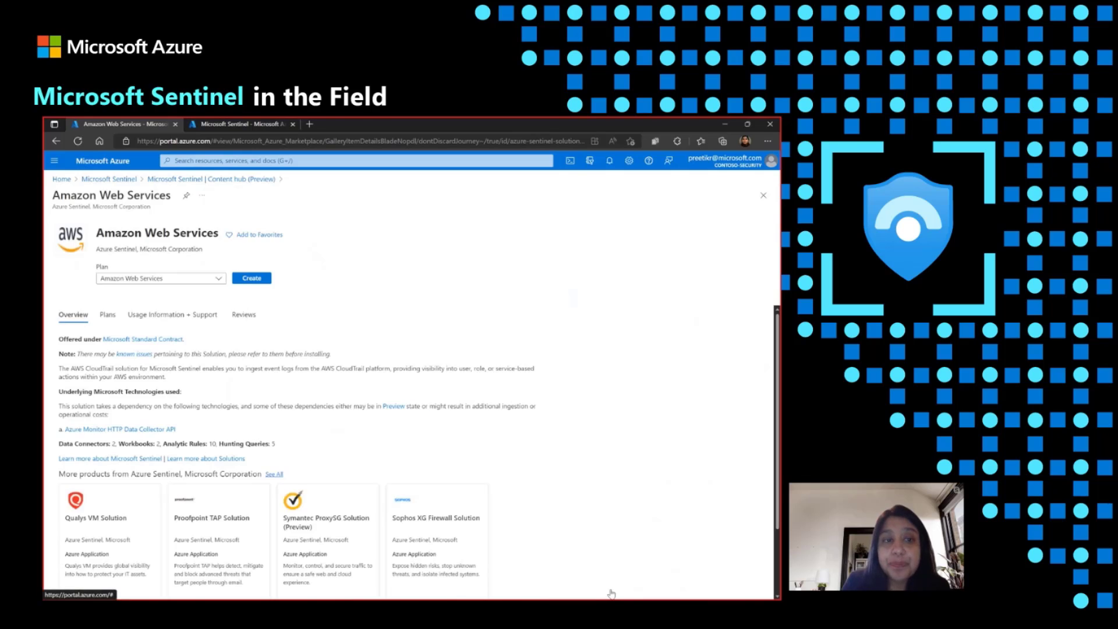
mouse_move(136, 458)
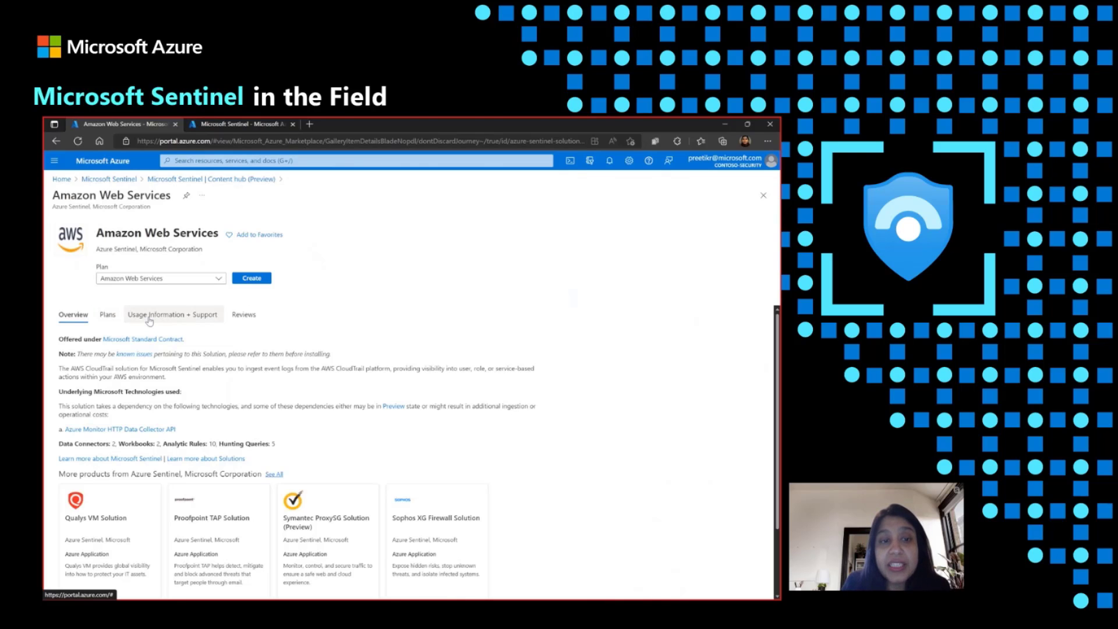
click(173, 314)
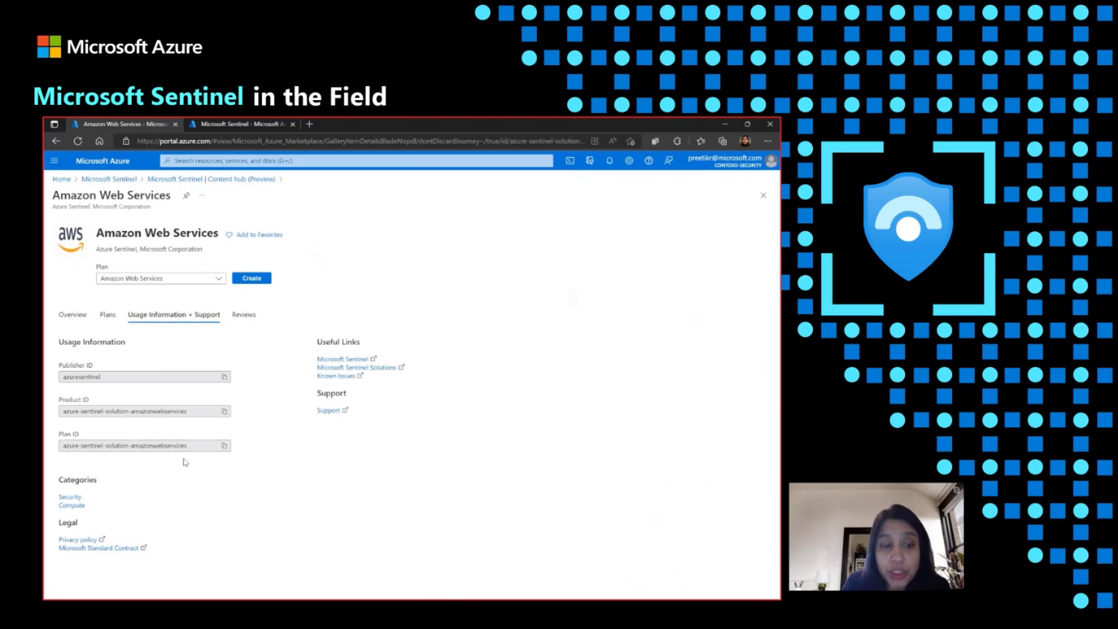
mouse_move(199, 517)
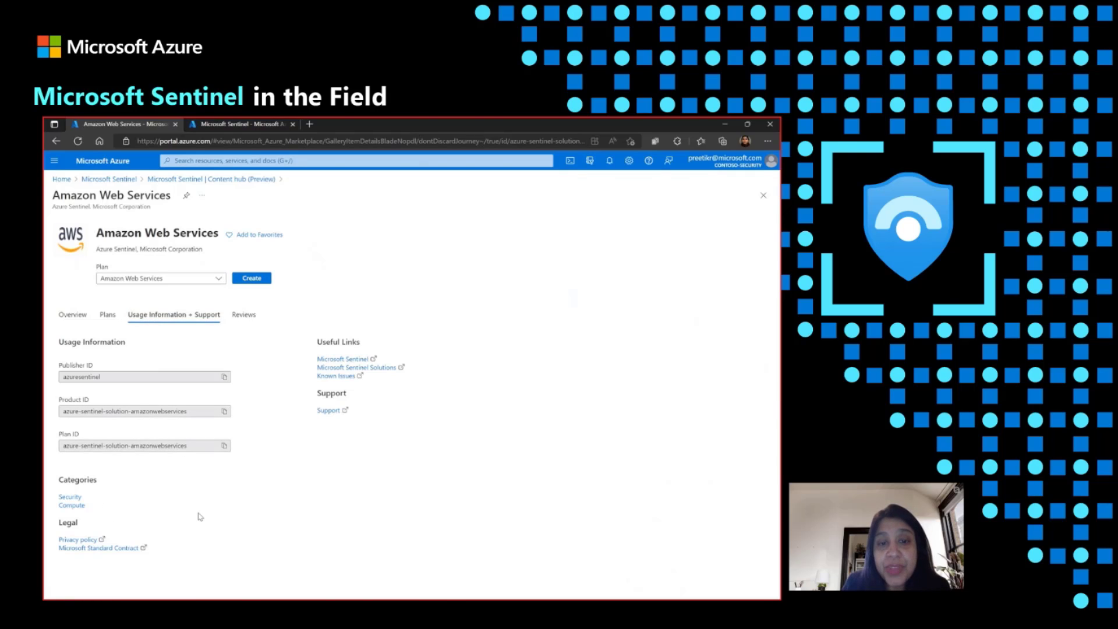
mouse_move(260, 378)
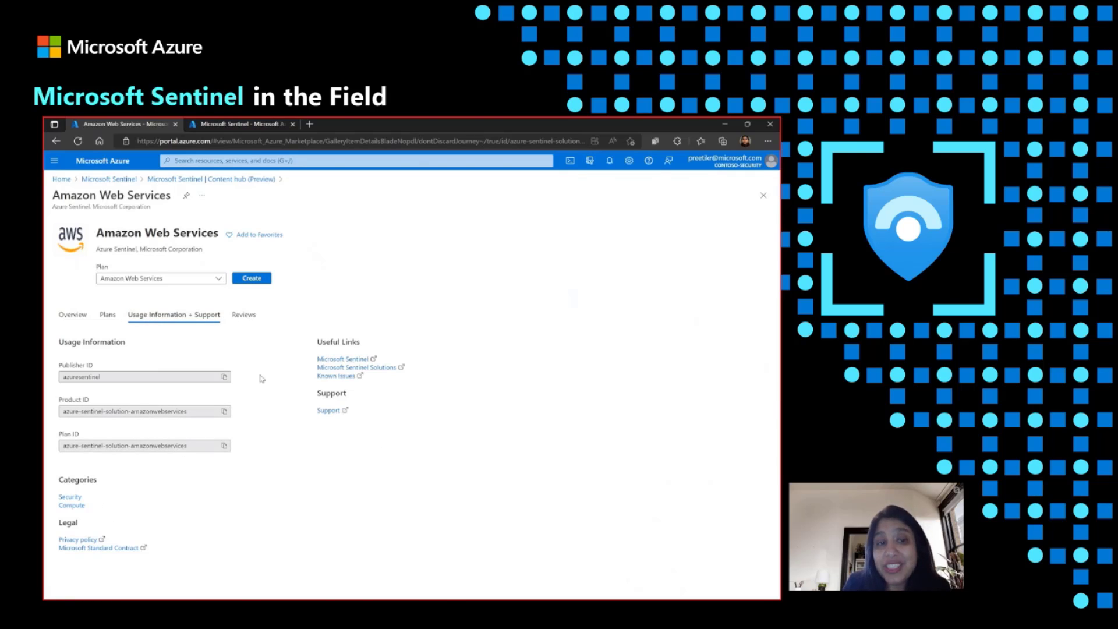
click(244, 314)
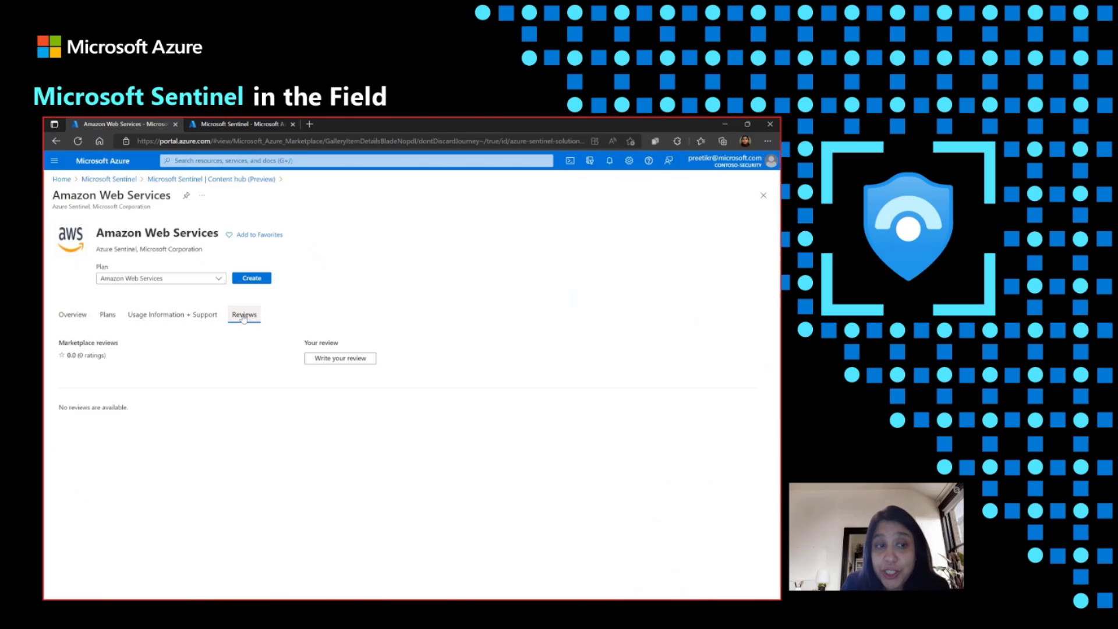
mouse_move(340, 358)
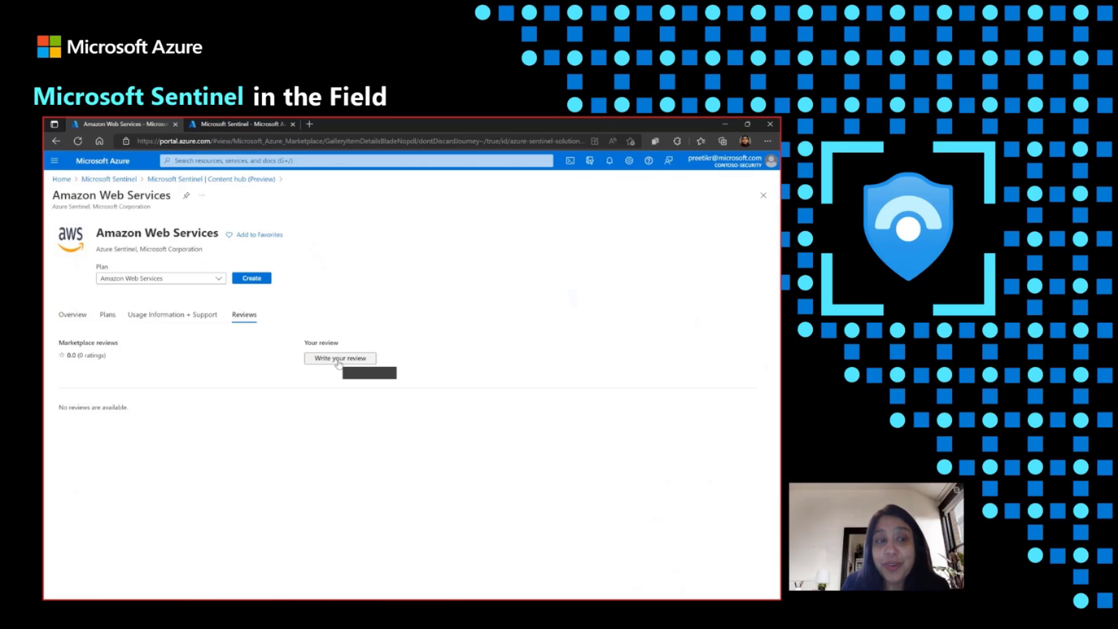
mouse_move(160, 359)
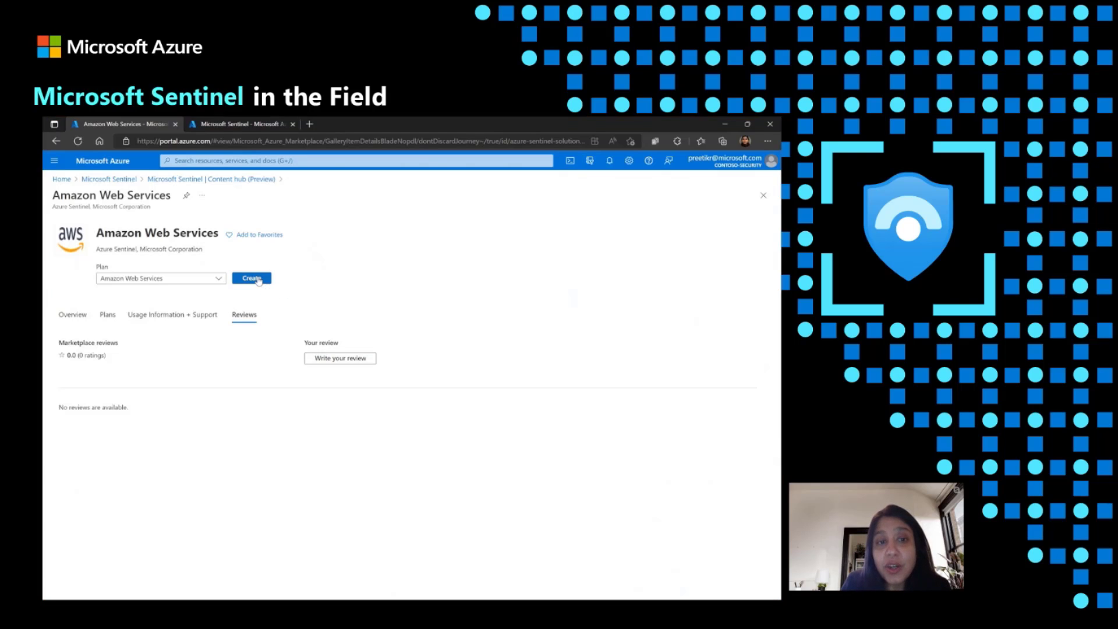
Step: Start the Amazon Web Services setup and choose the RedmondSentinelDemoEnvironment workspace
click(251, 278)
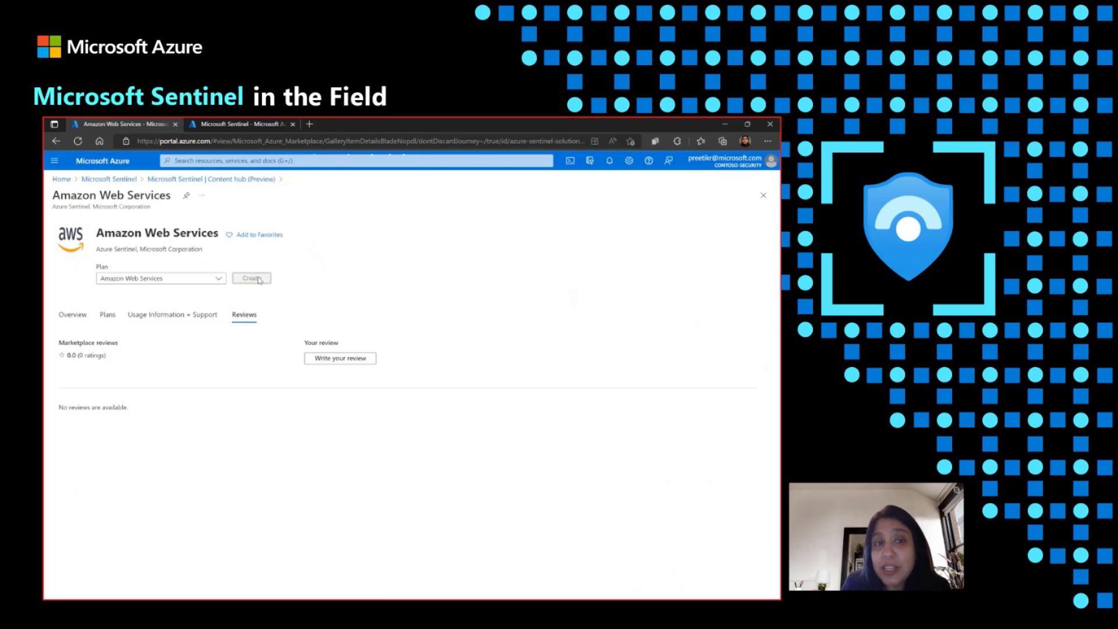
click(251, 278)
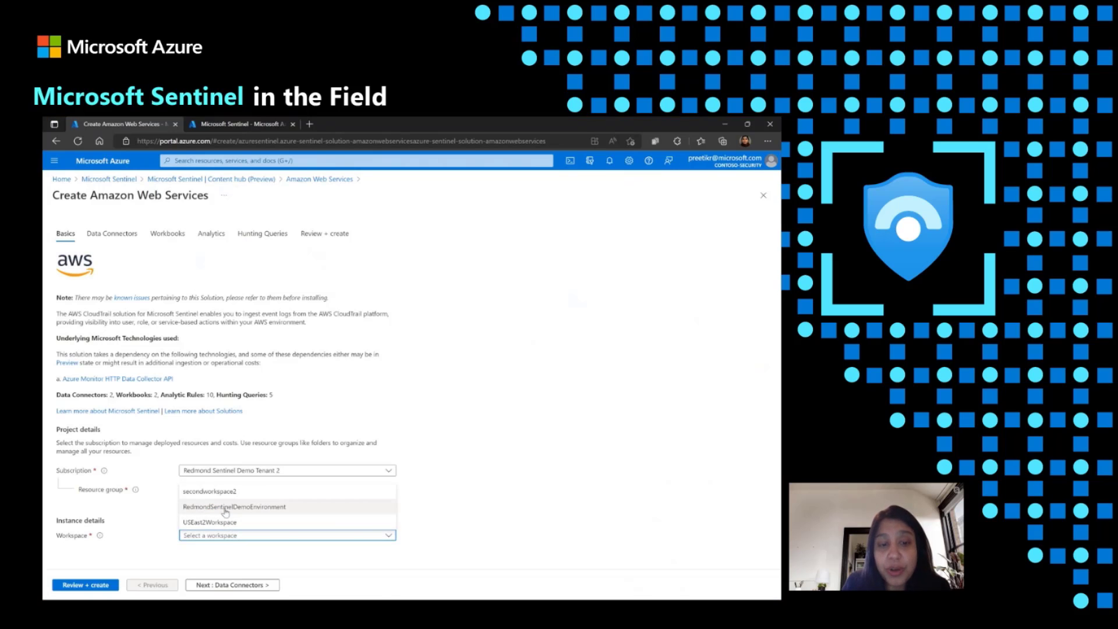
click(232, 584)
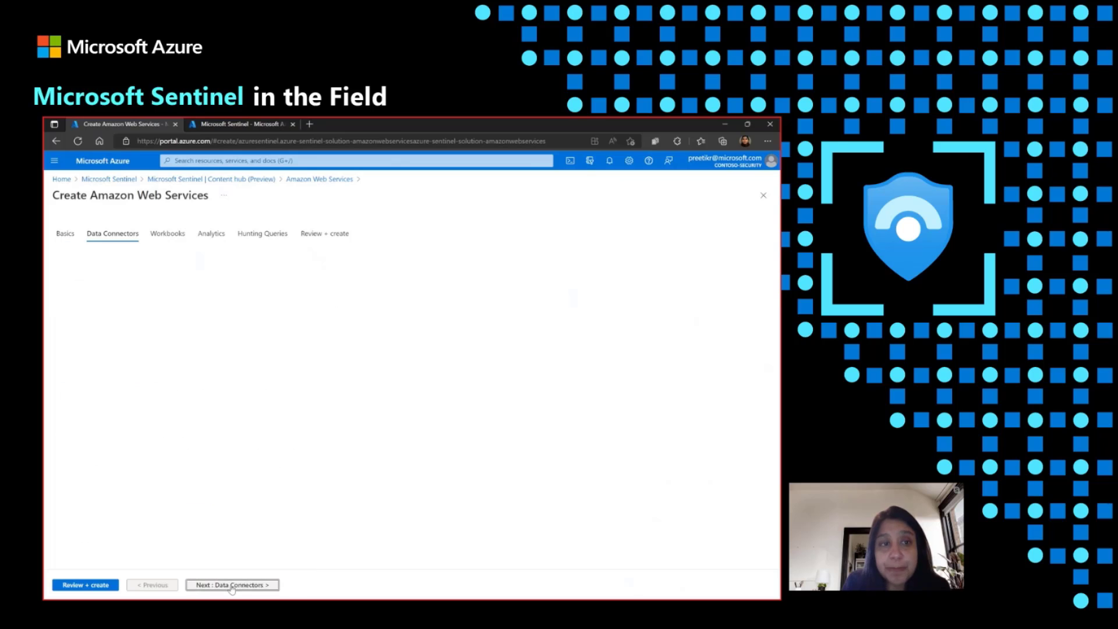
Step: Advance through data connectors, workbooks, analytics rules and hunting queries to Review + create
click(231, 583)
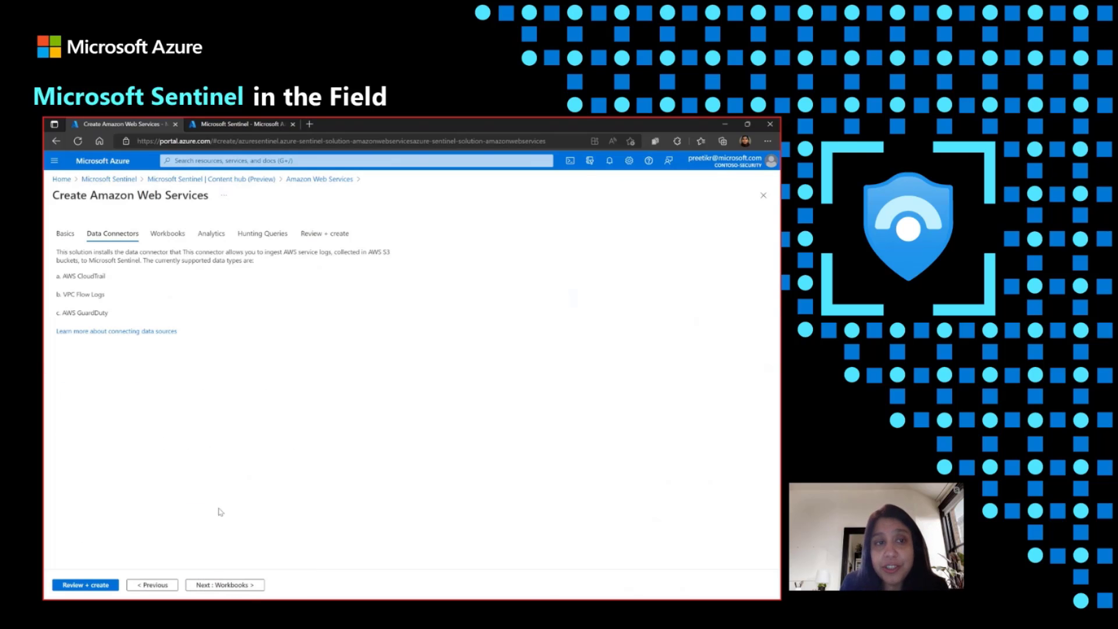
mouse_move(264, 461)
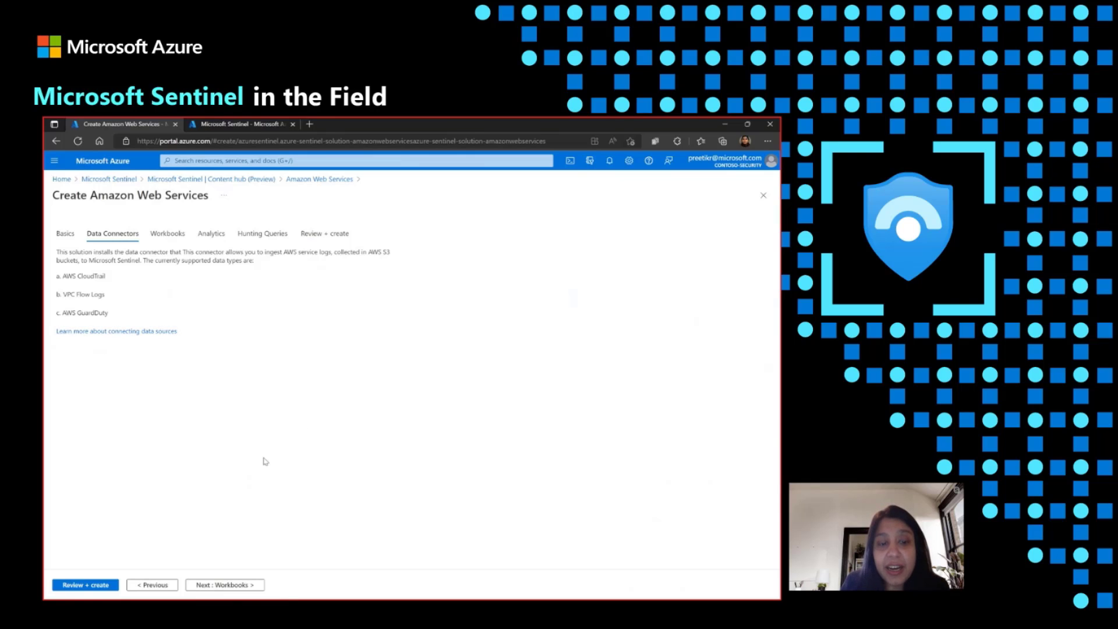
click(224, 585)
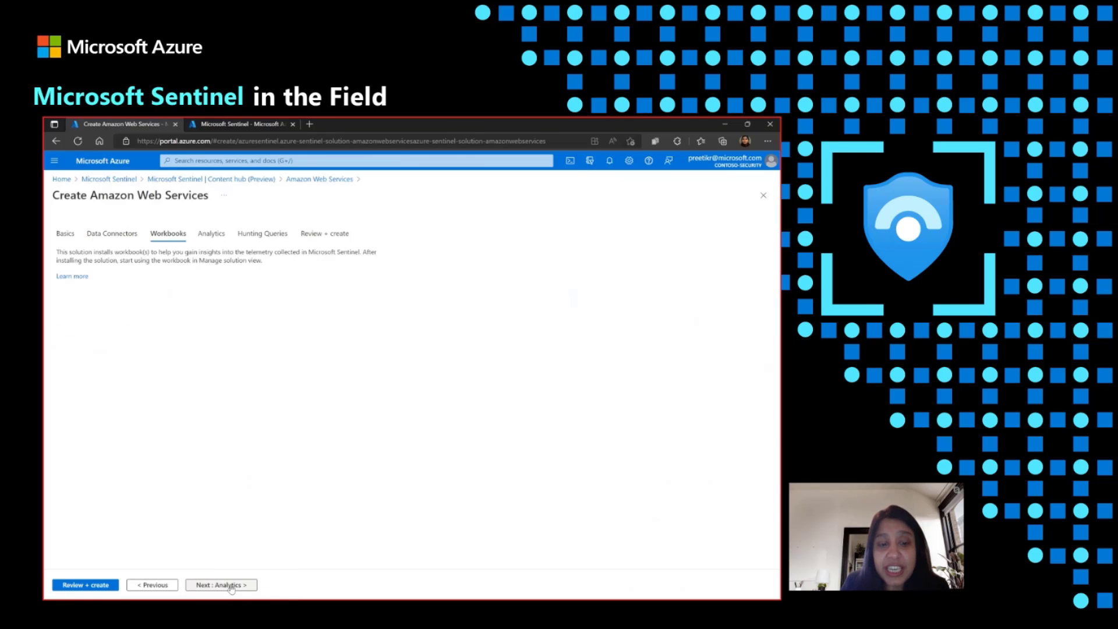
click(220, 585)
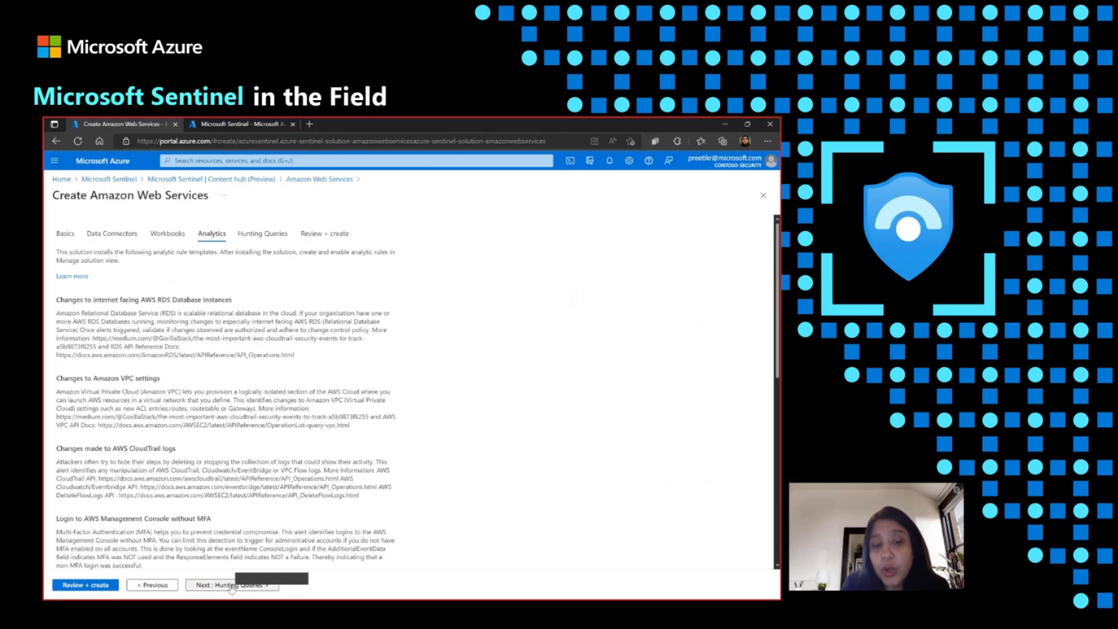
click(231, 585)
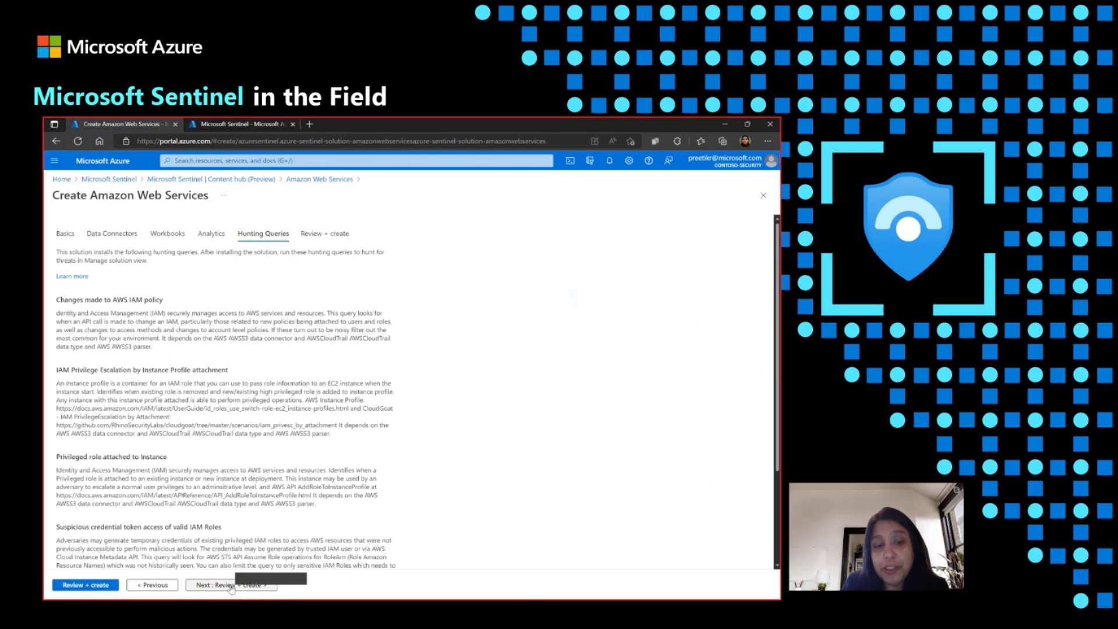
click(231, 585)
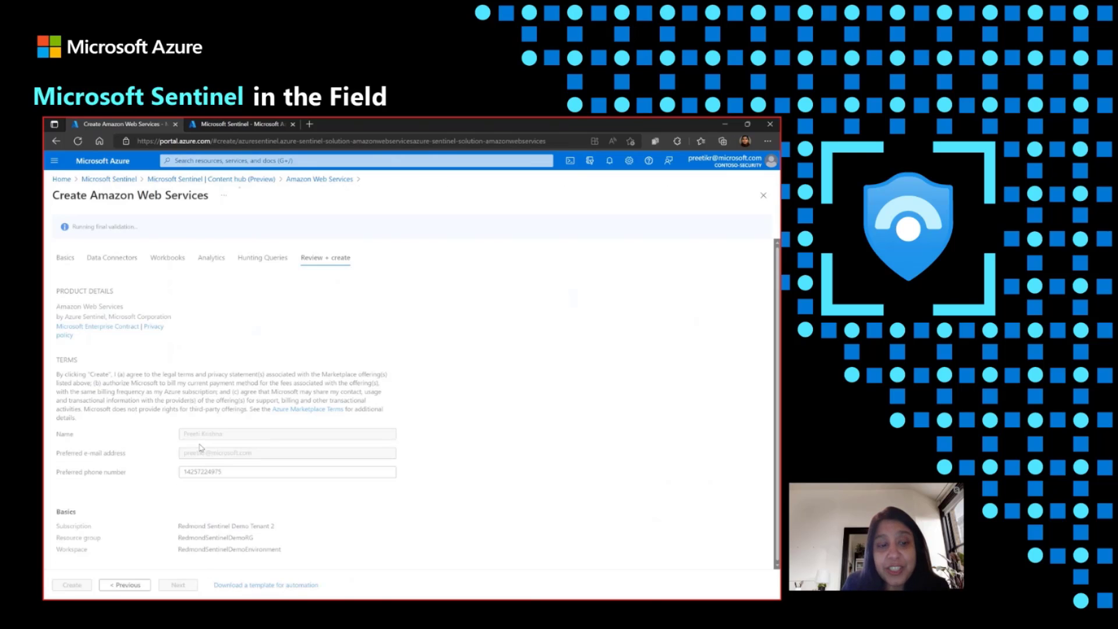
Step: Create the Amazon Web Services solution after validation passes
click(71, 584)
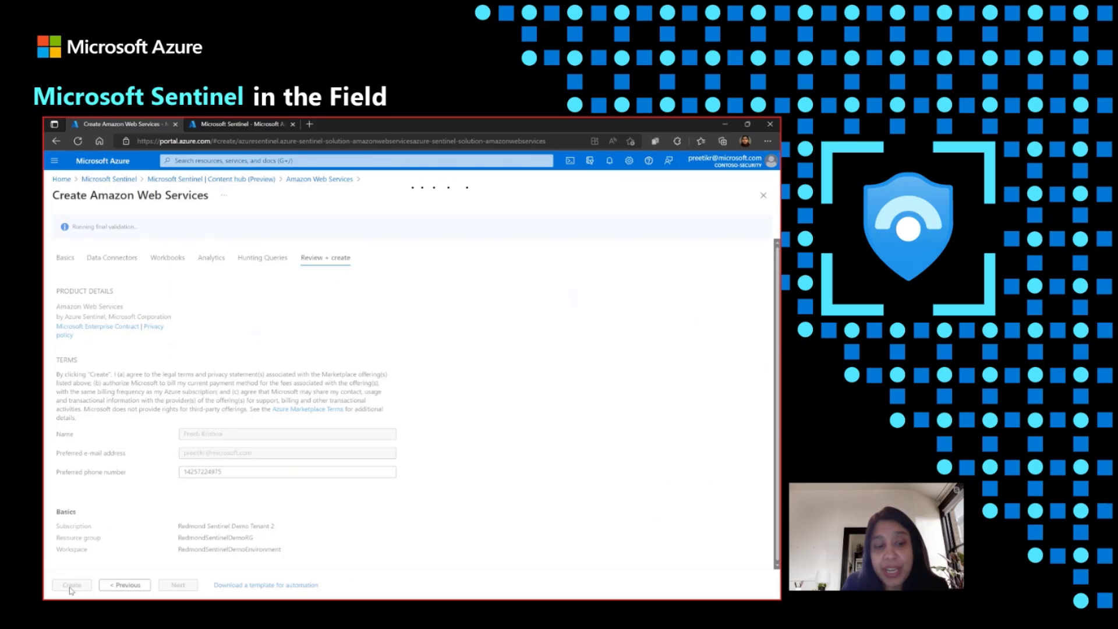
click(71, 584)
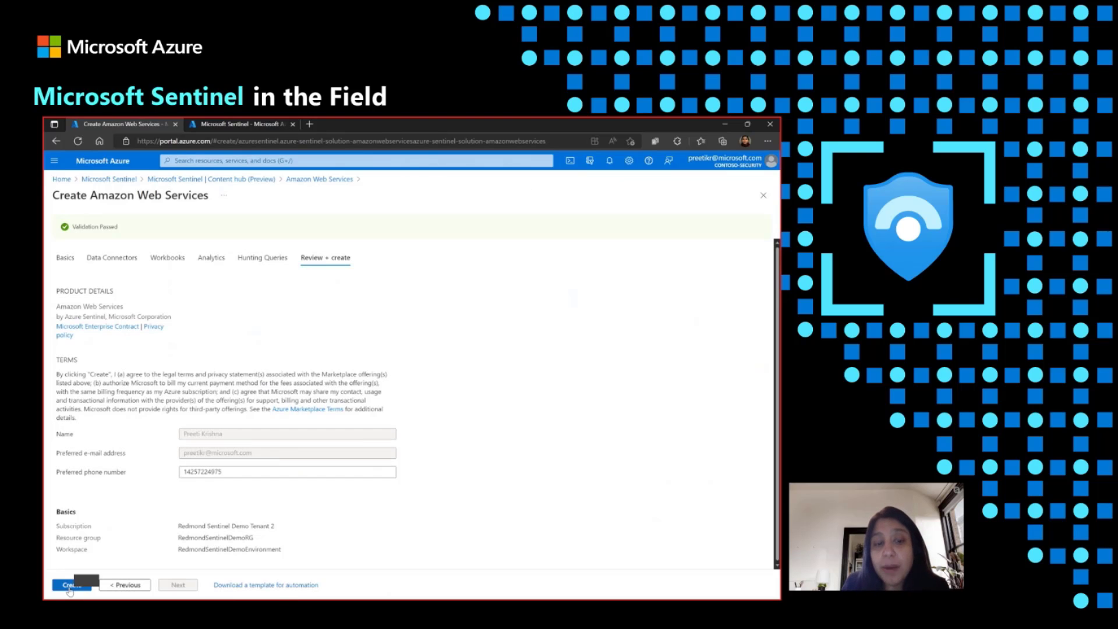
mouse_move(213, 269)
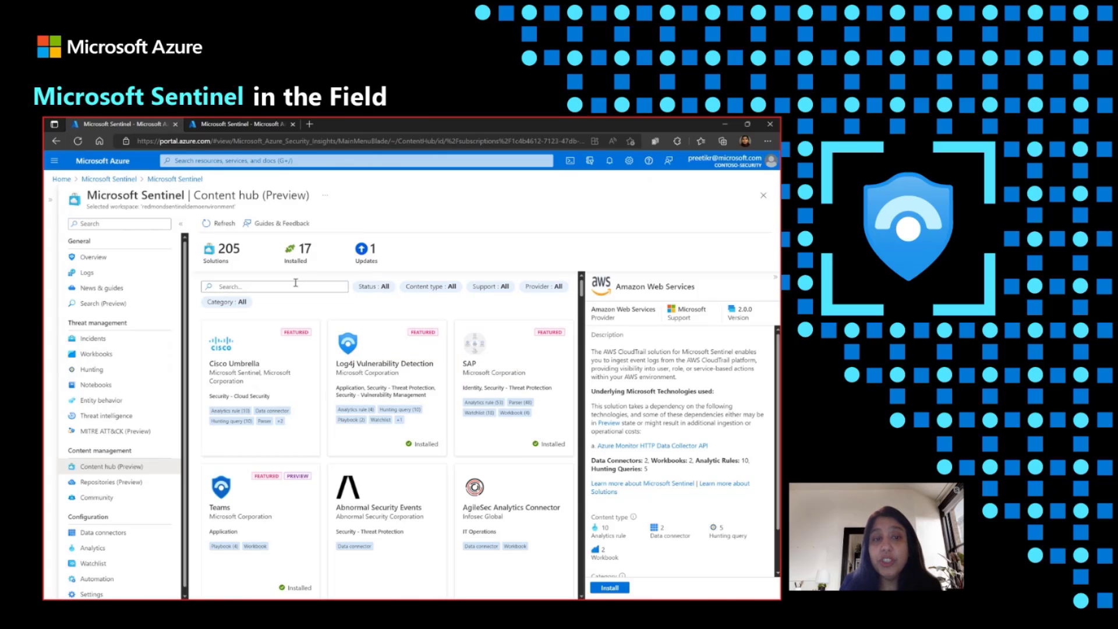
Step: Search the Content hub for 'activity', select Azure Activity, and open its Manage view
click(274, 286)
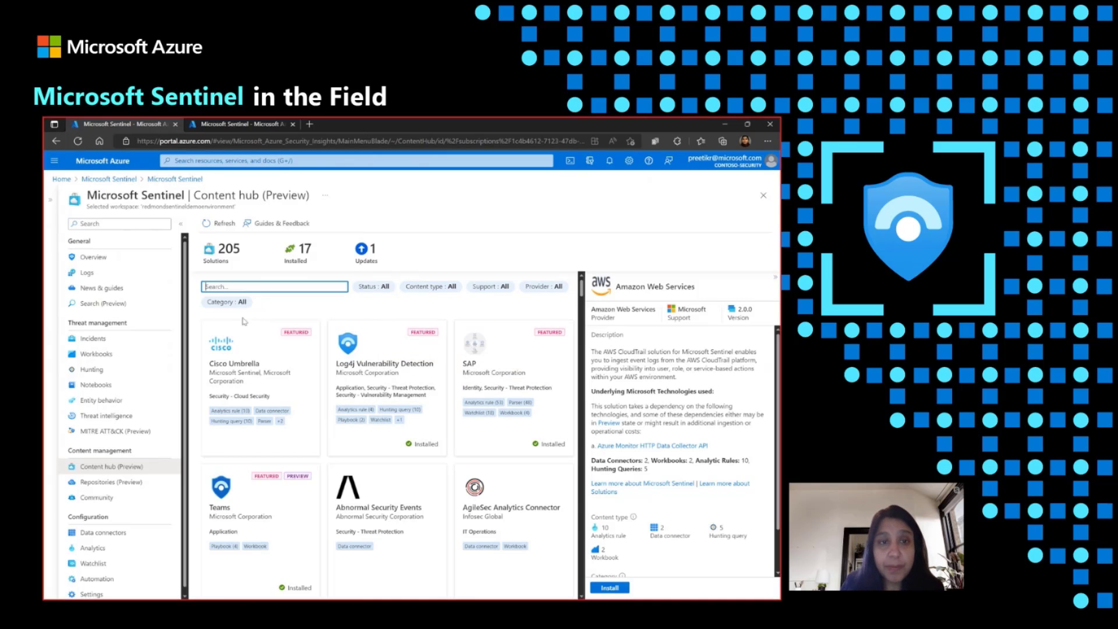
text(activity)
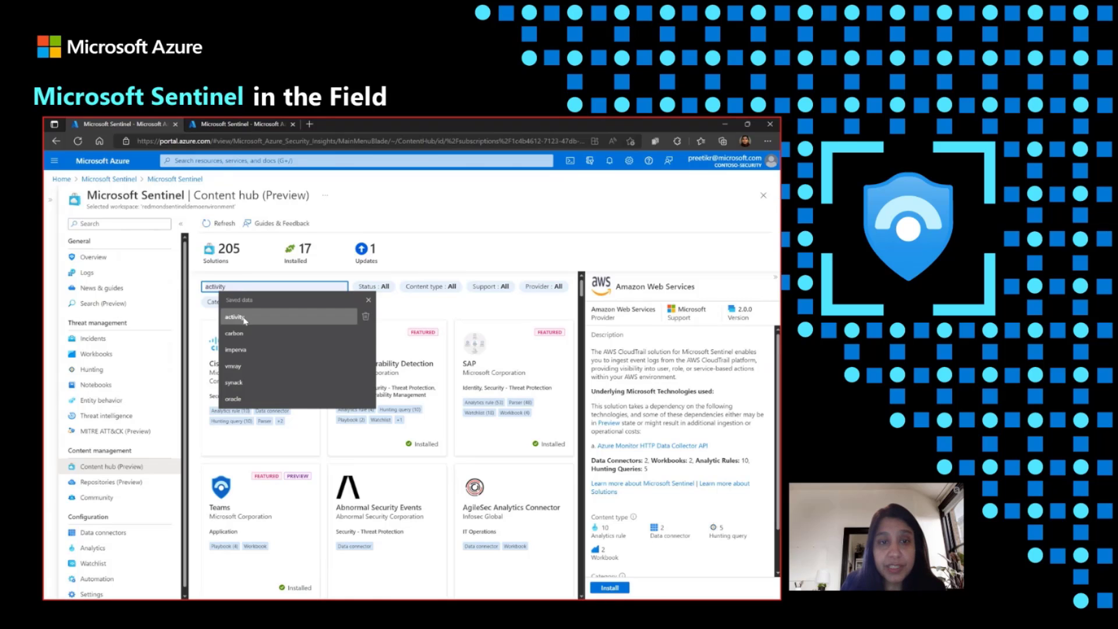
click(234, 317)
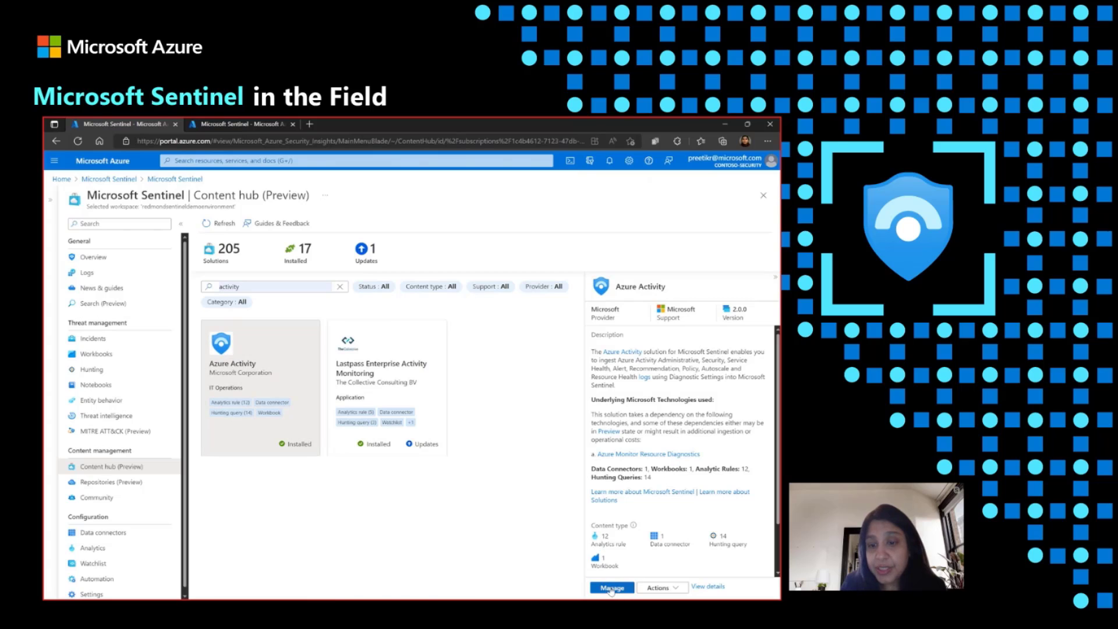
mouse_move(632, 533)
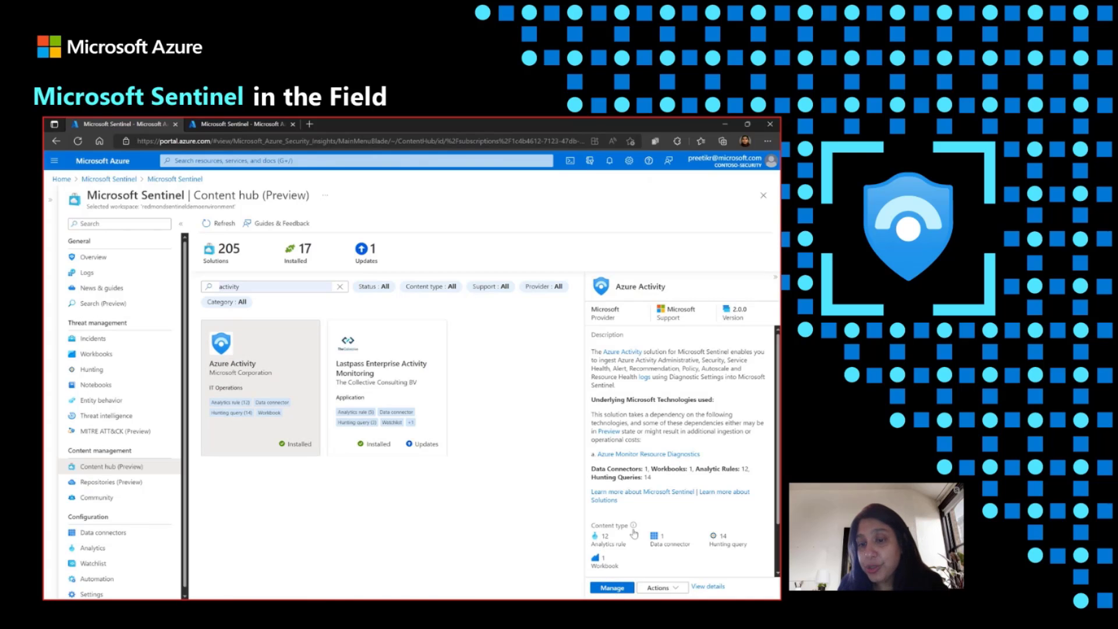
click(611, 587)
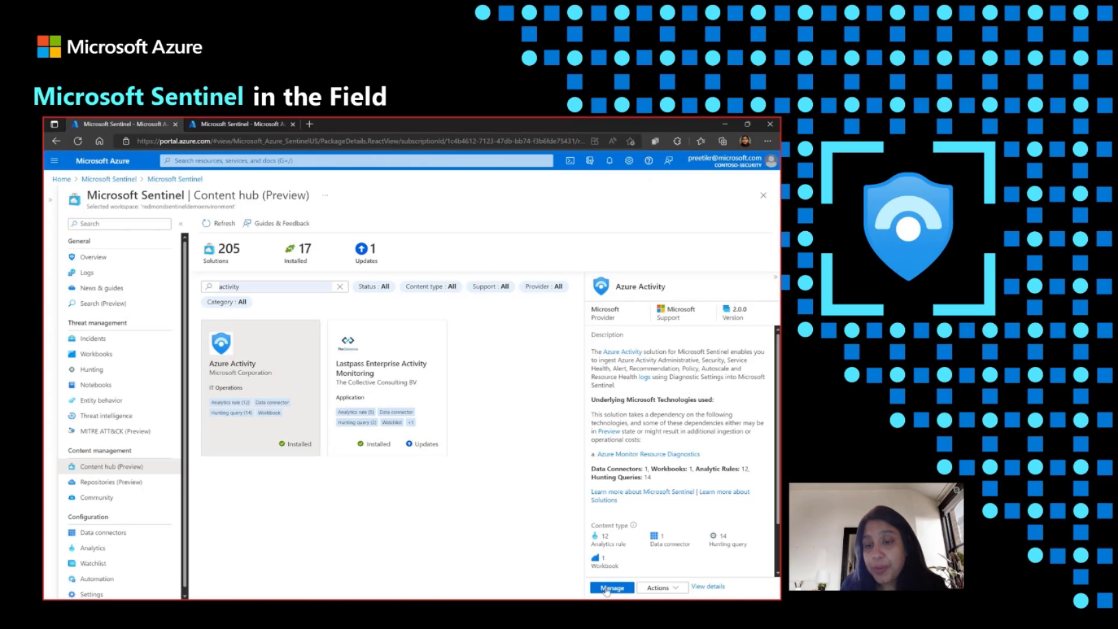
Step: Open Azure Activity's manage page listing its 28 installed content items
click(611, 586)
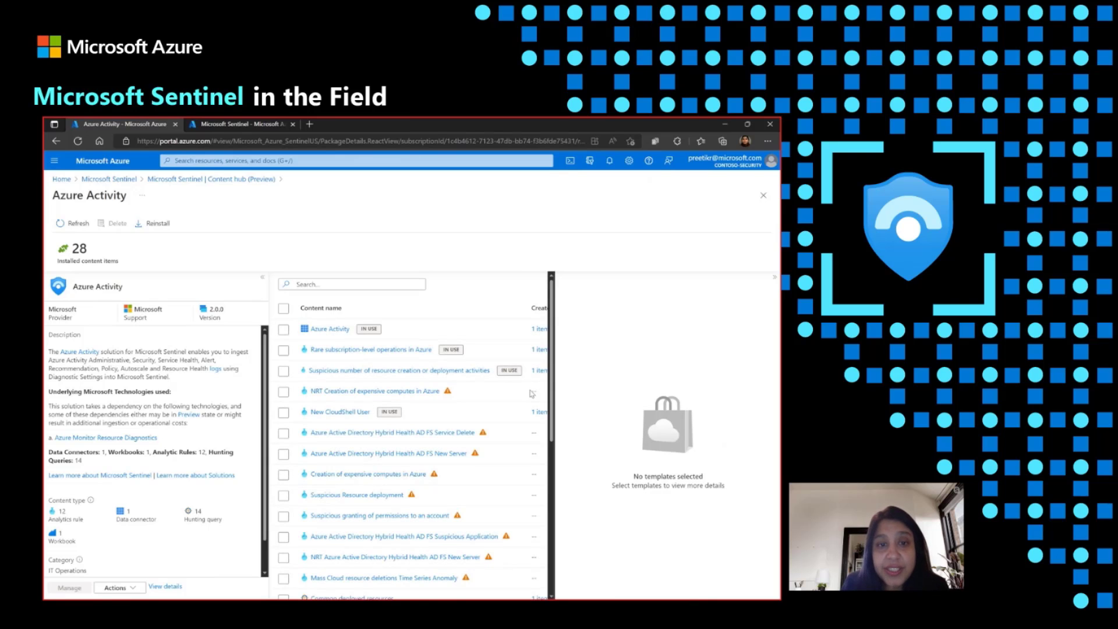
mouse_move(397, 334)
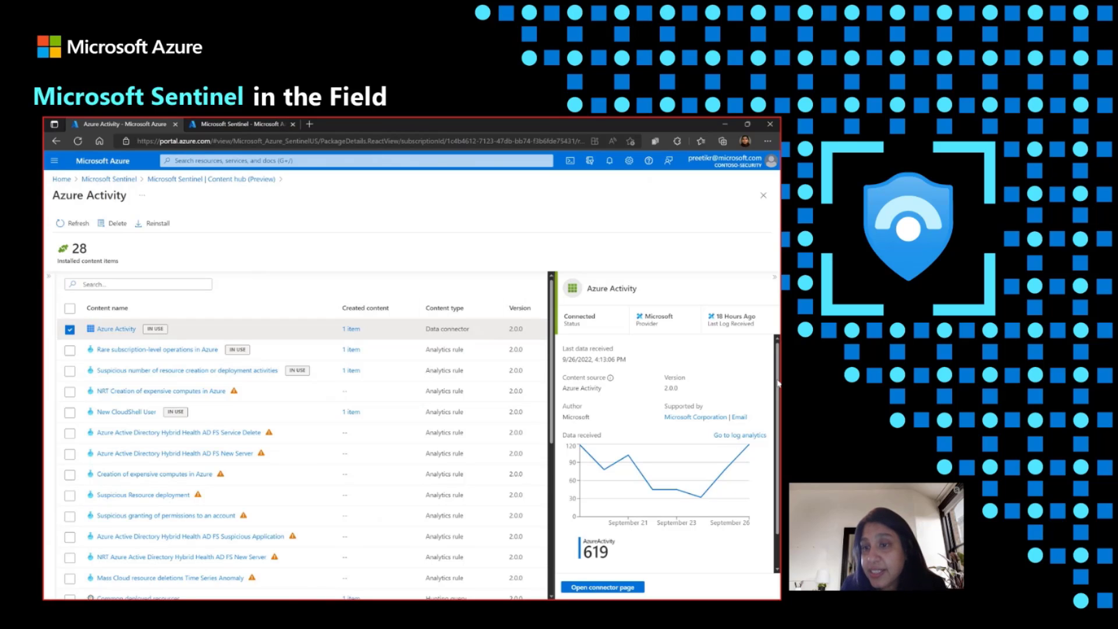
scroll(down, 3)
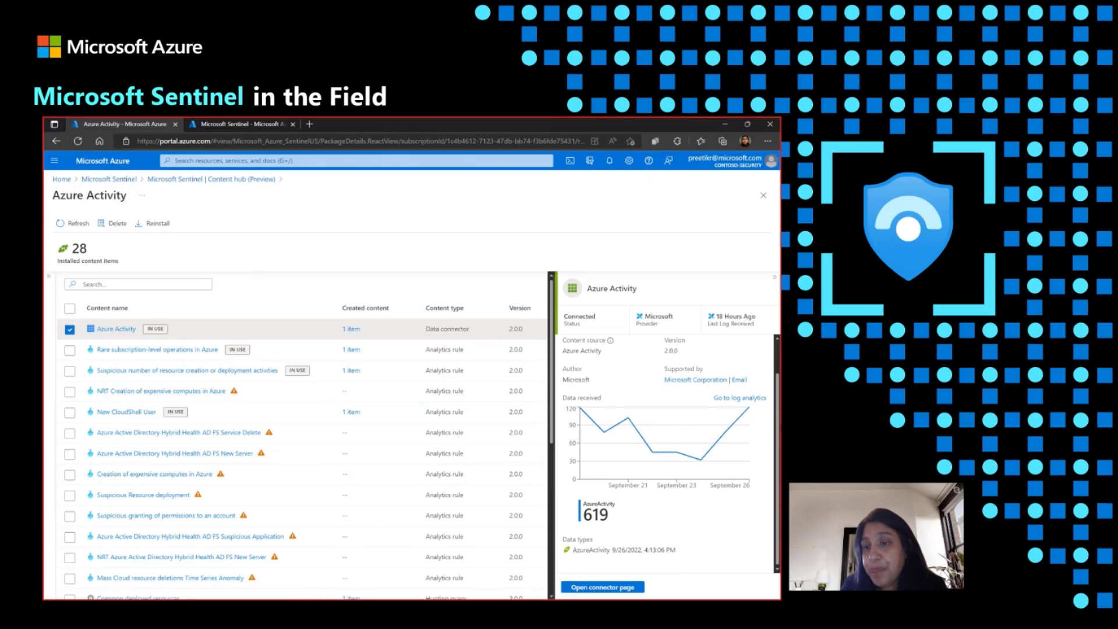
mouse_move(728, 456)
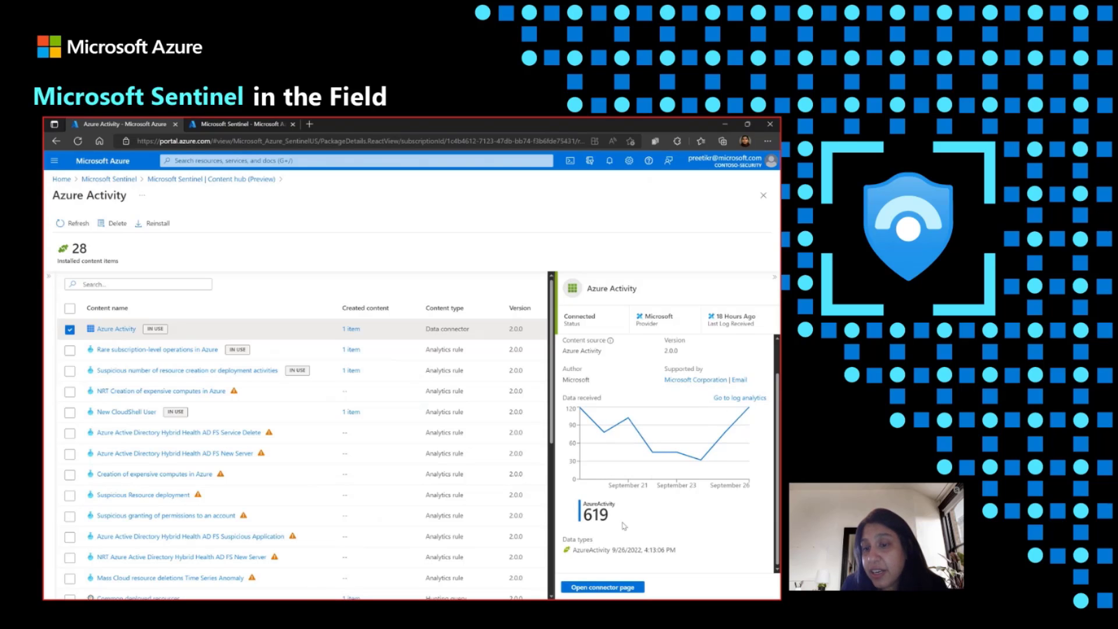
mouse_move(663, 549)
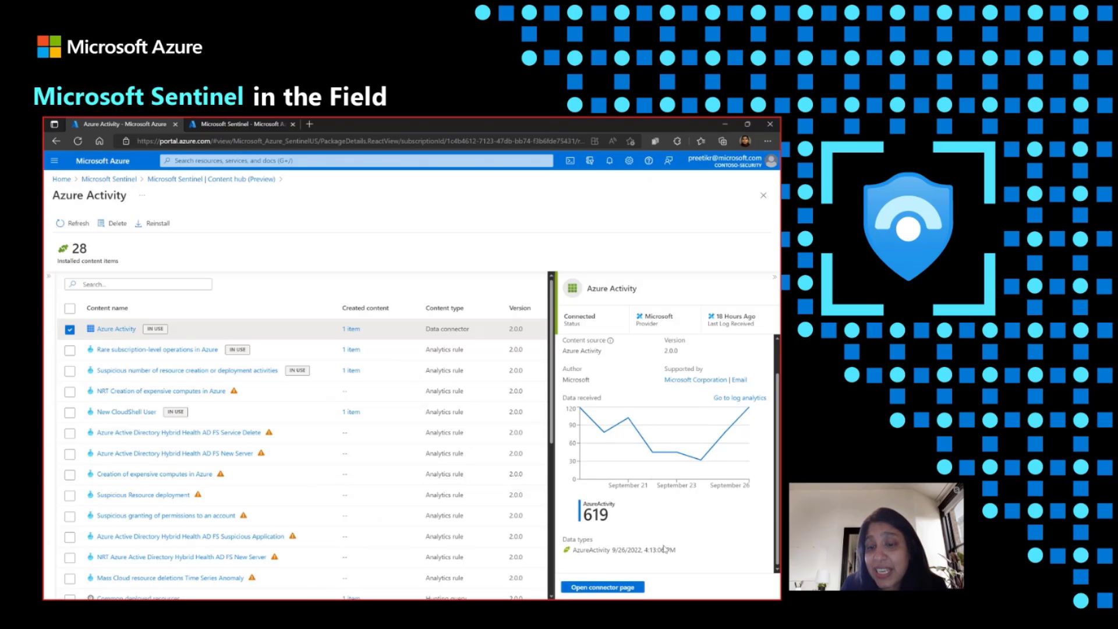
mouse_move(687, 555)
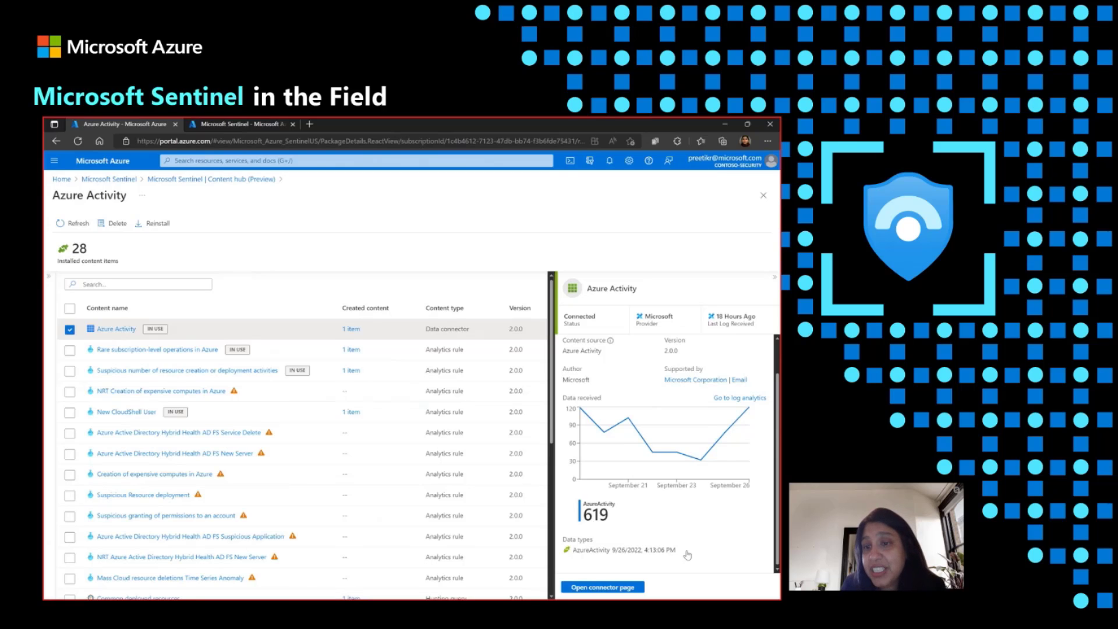
mouse_move(682, 558)
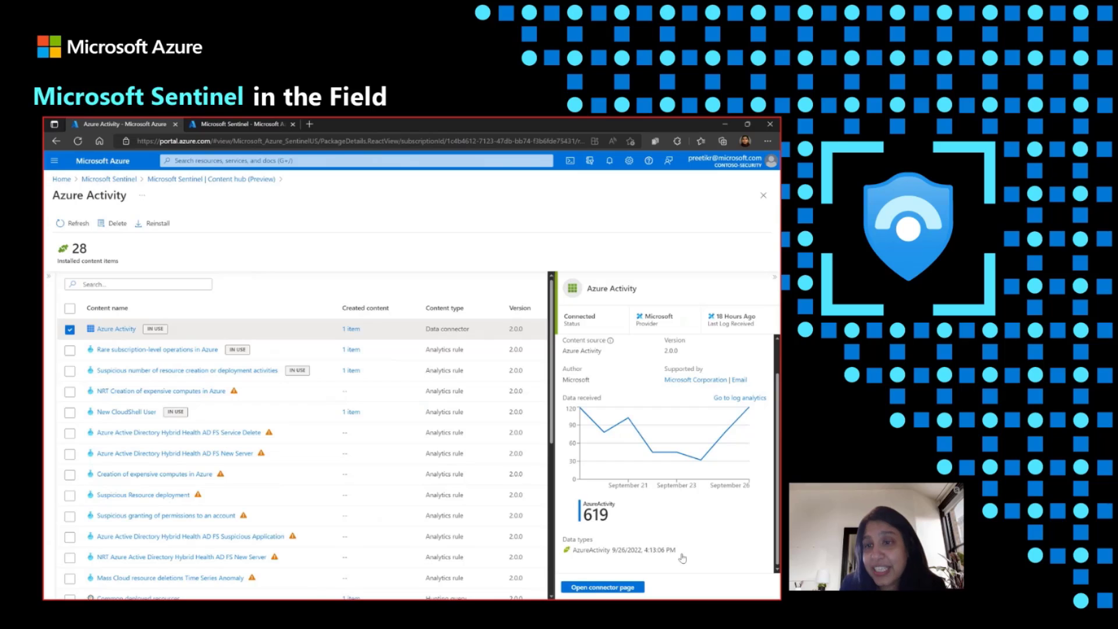
mouse_move(730, 330)
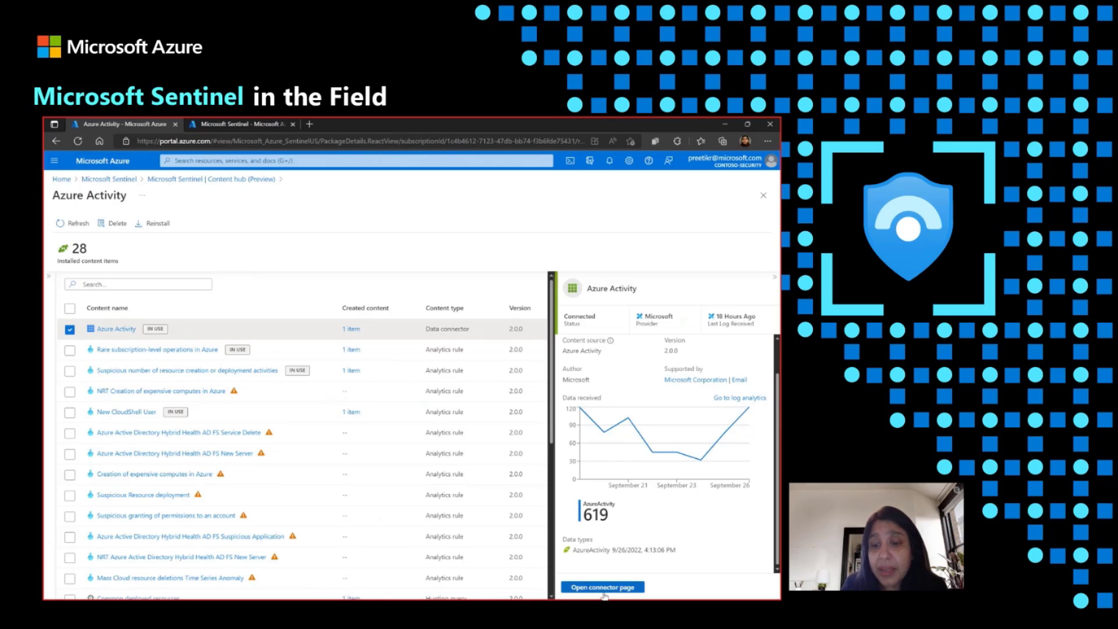
mouse_move(676, 572)
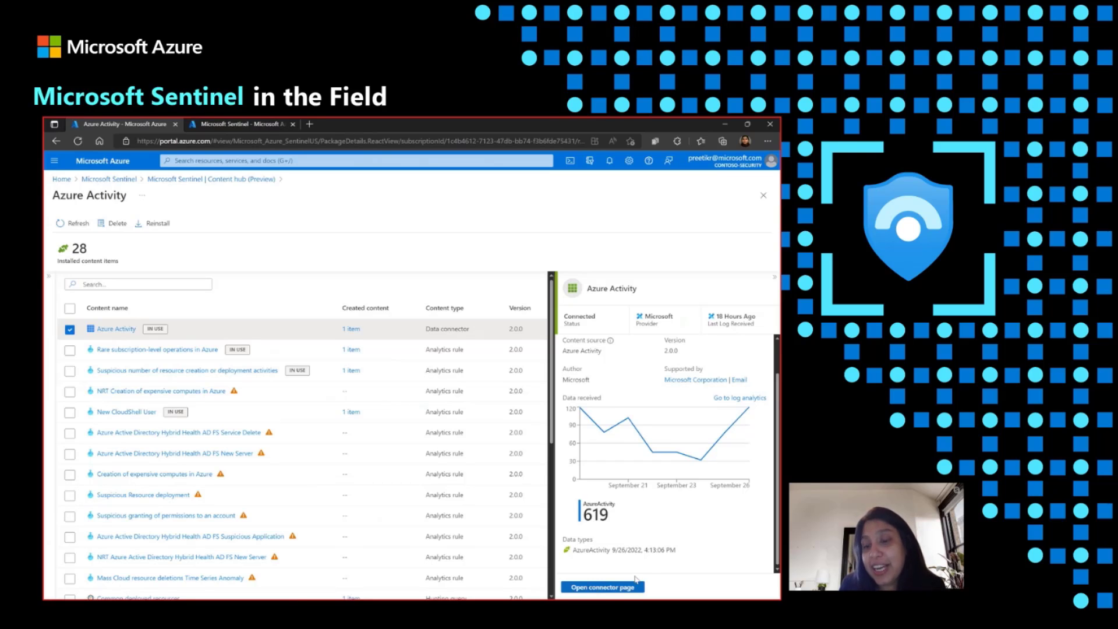
mouse_move(647, 577)
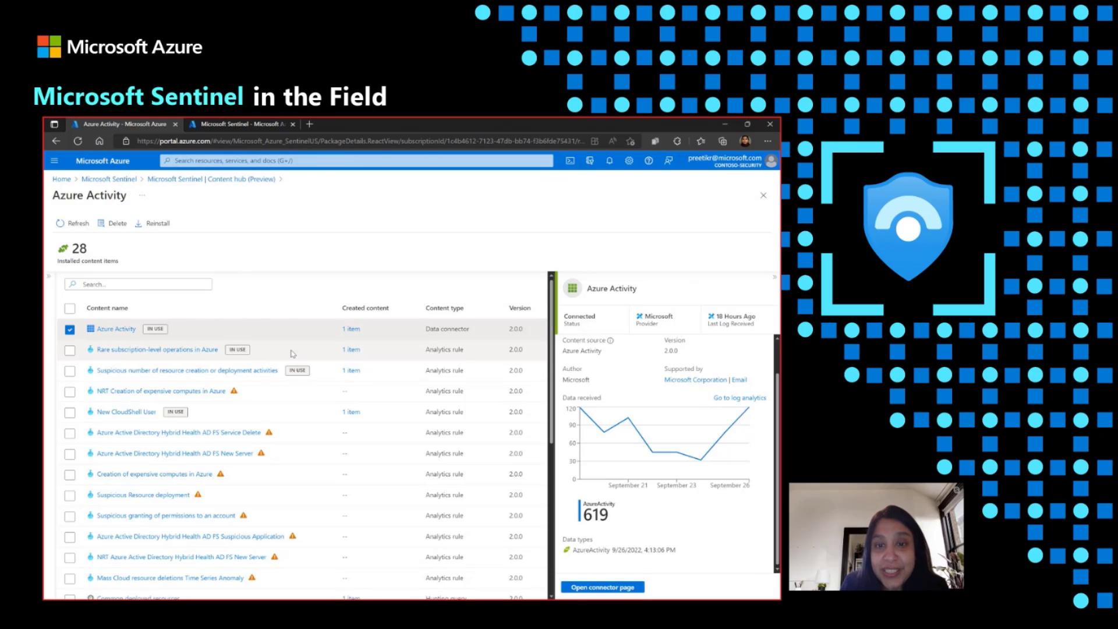
mouse_move(277, 415)
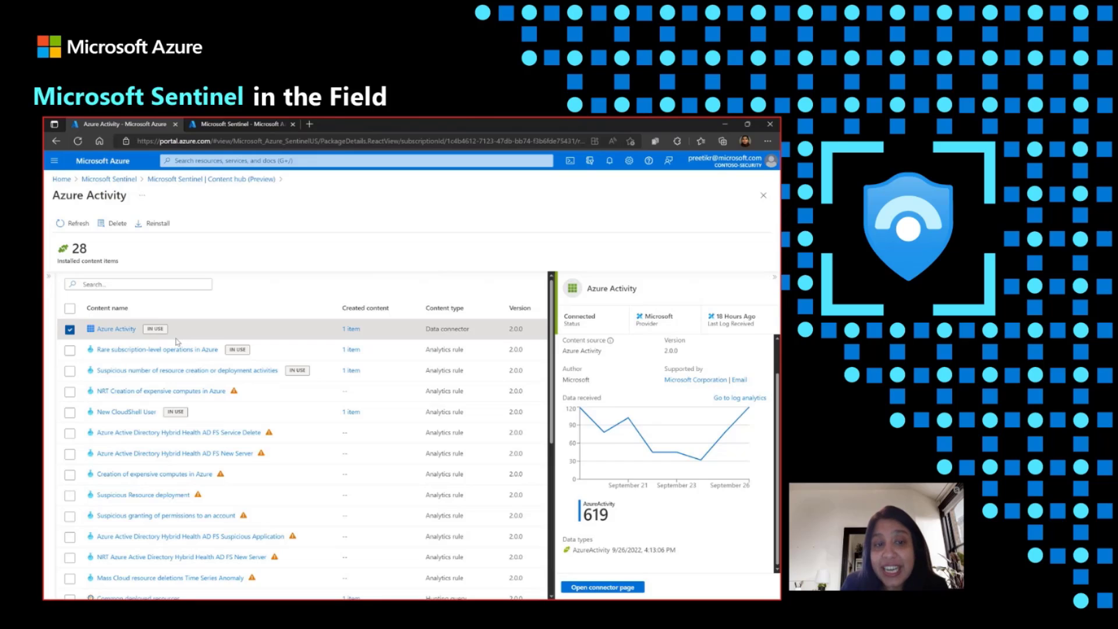
mouse_move(233, 392)
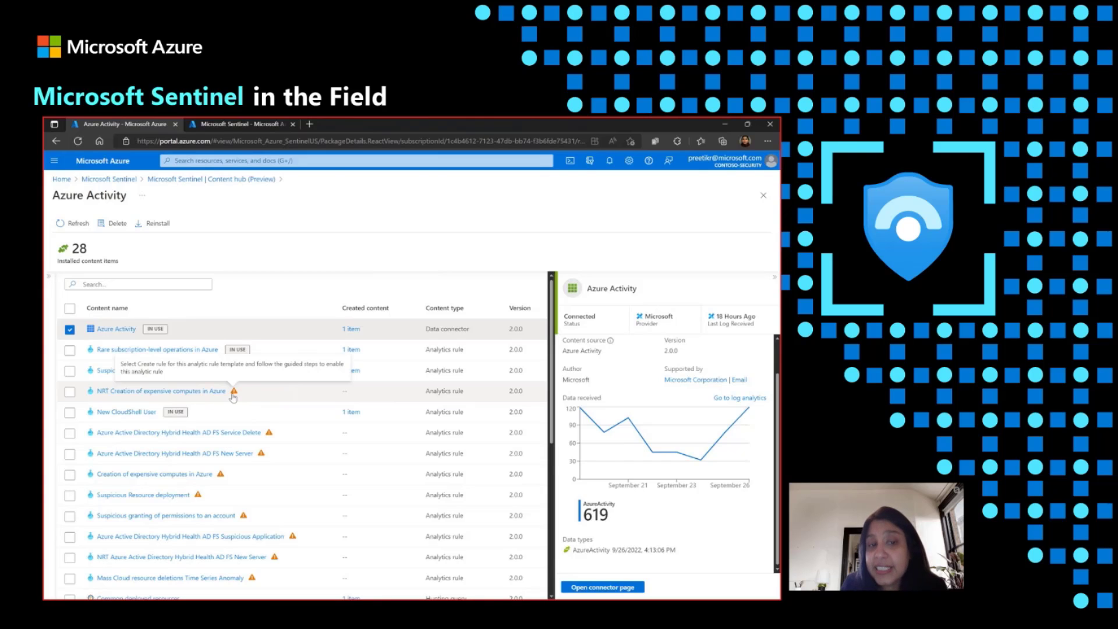
mouse_move(249, 401)
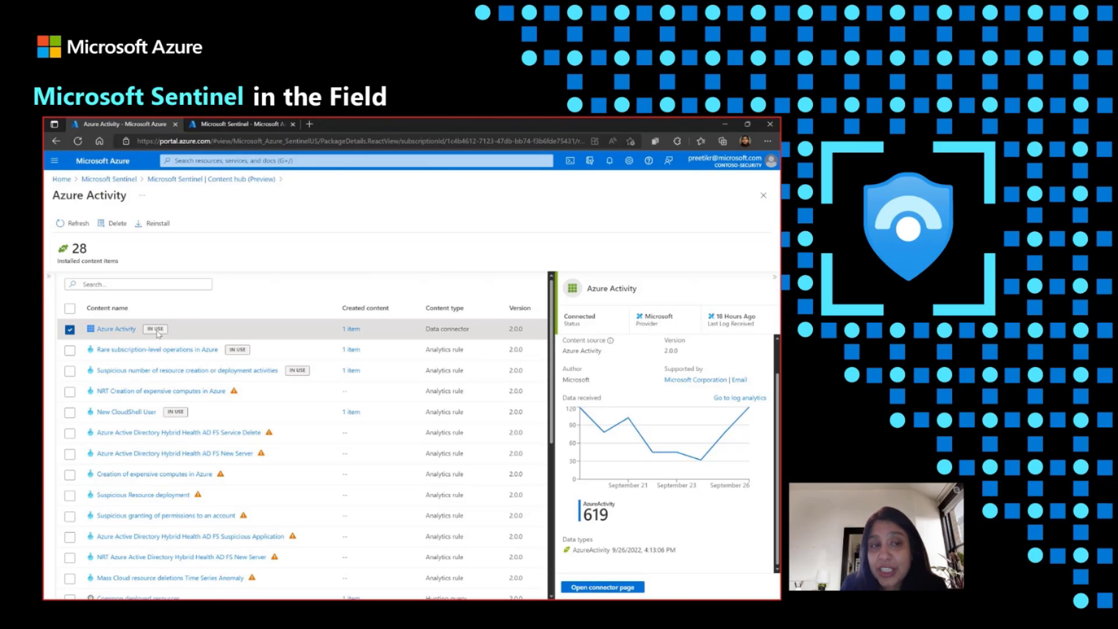
mouse_move(283, 331)
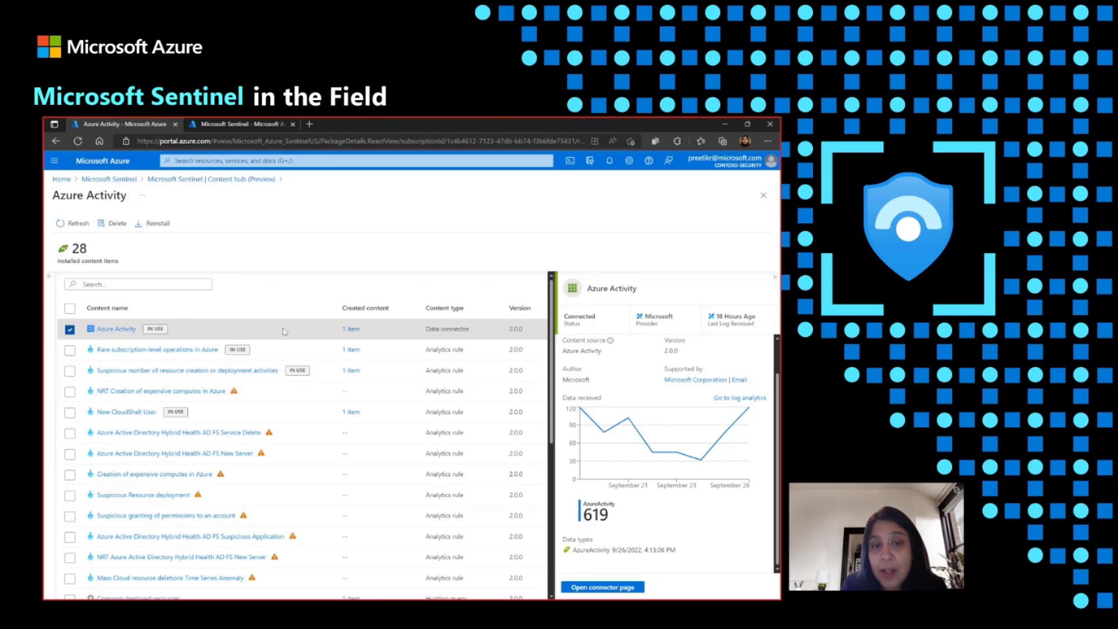
mouse_move(298, 340)
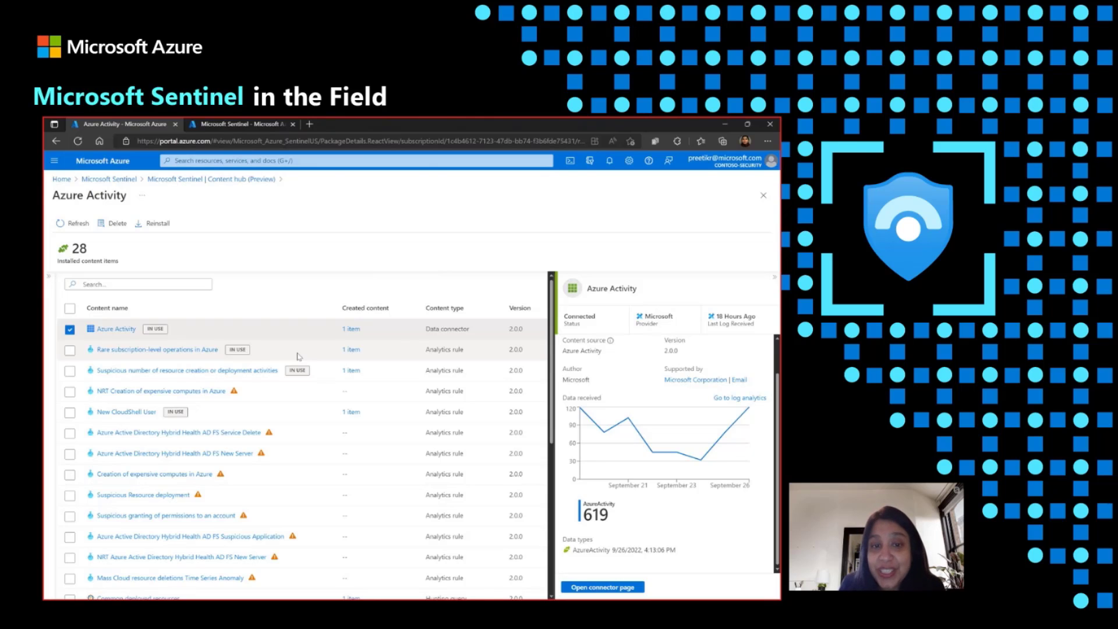
mouse_move(336, 365)
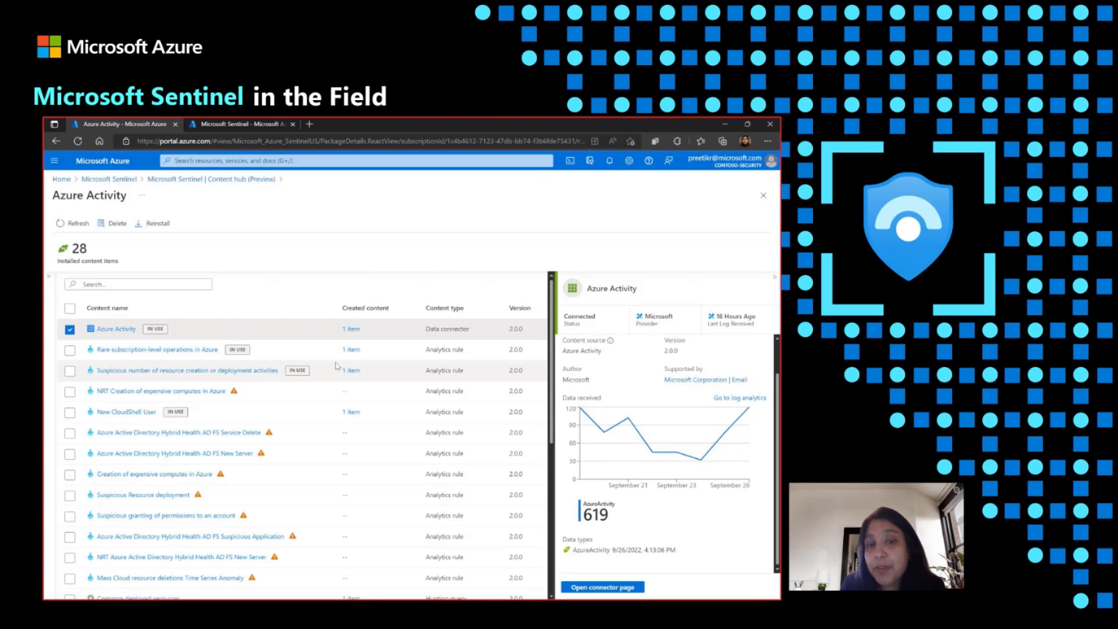
mouse_move(293, 403)
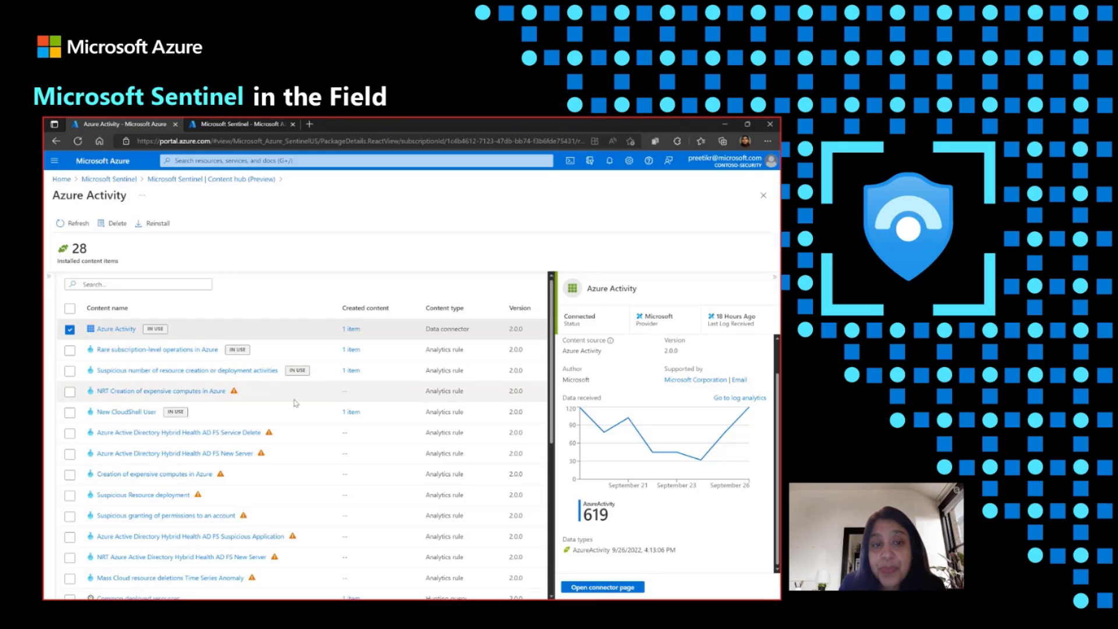
mouse_move(183, 395)
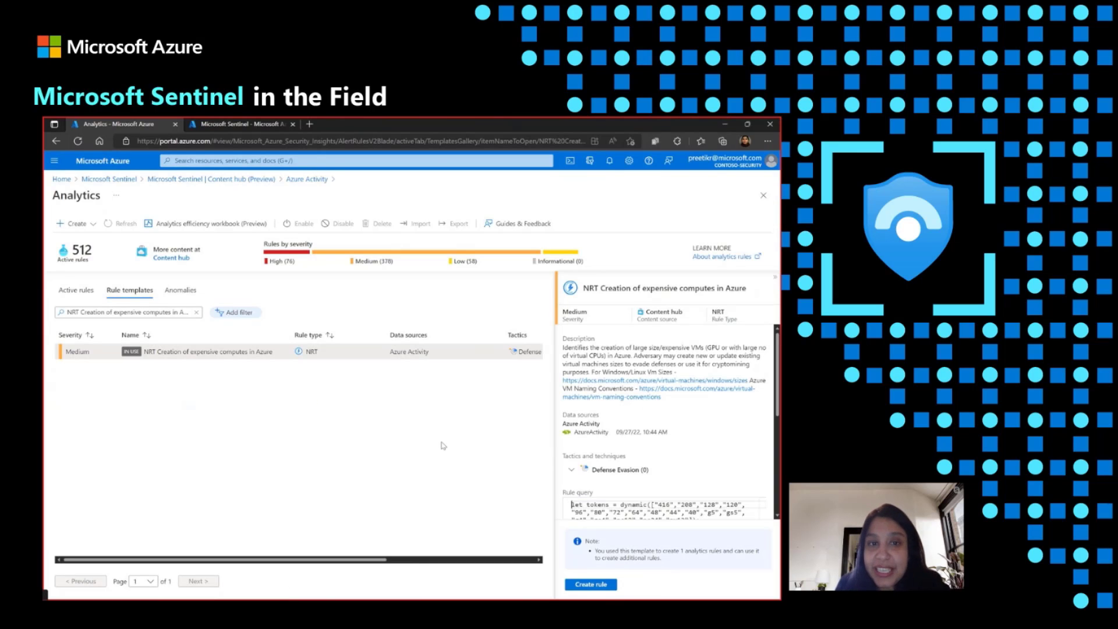
mouse_move(593, 470)
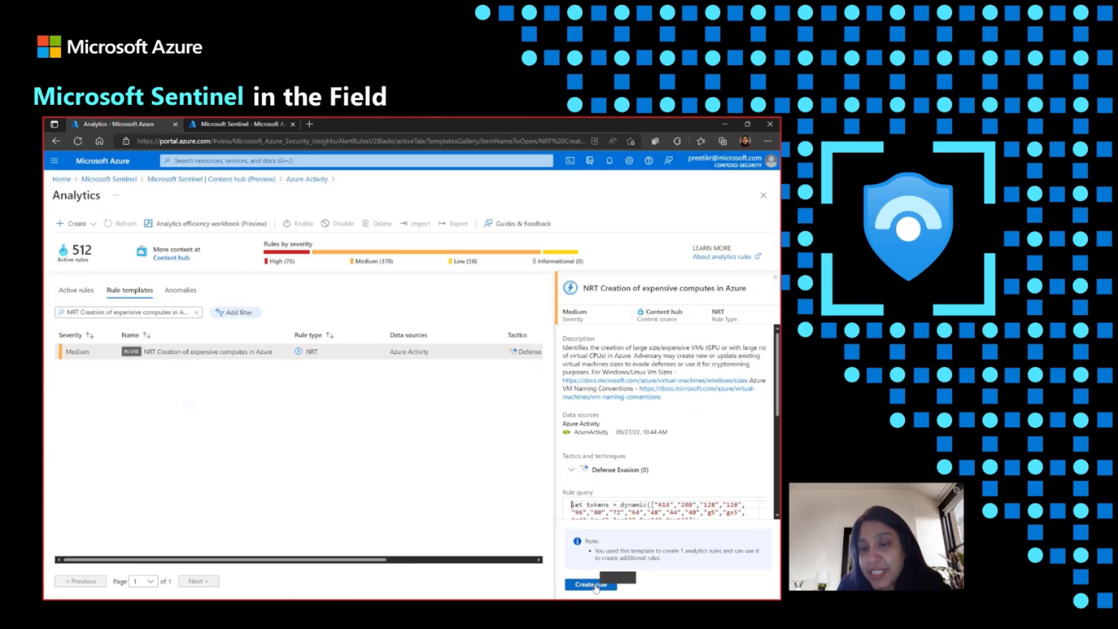
mouse_move(636, 587)
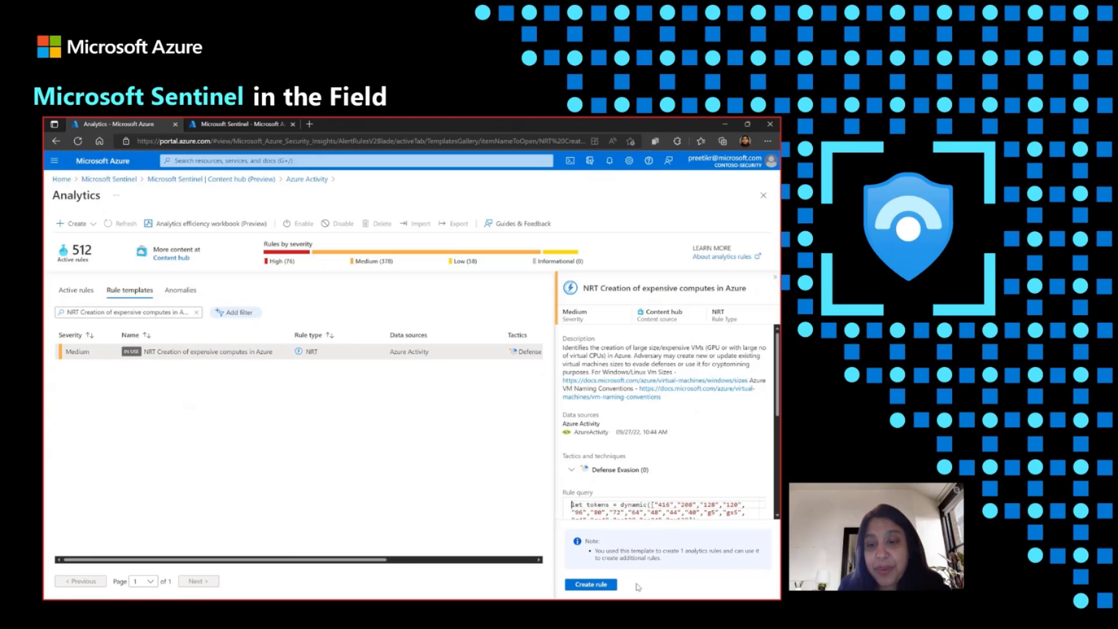
mouse_move(381, 287)
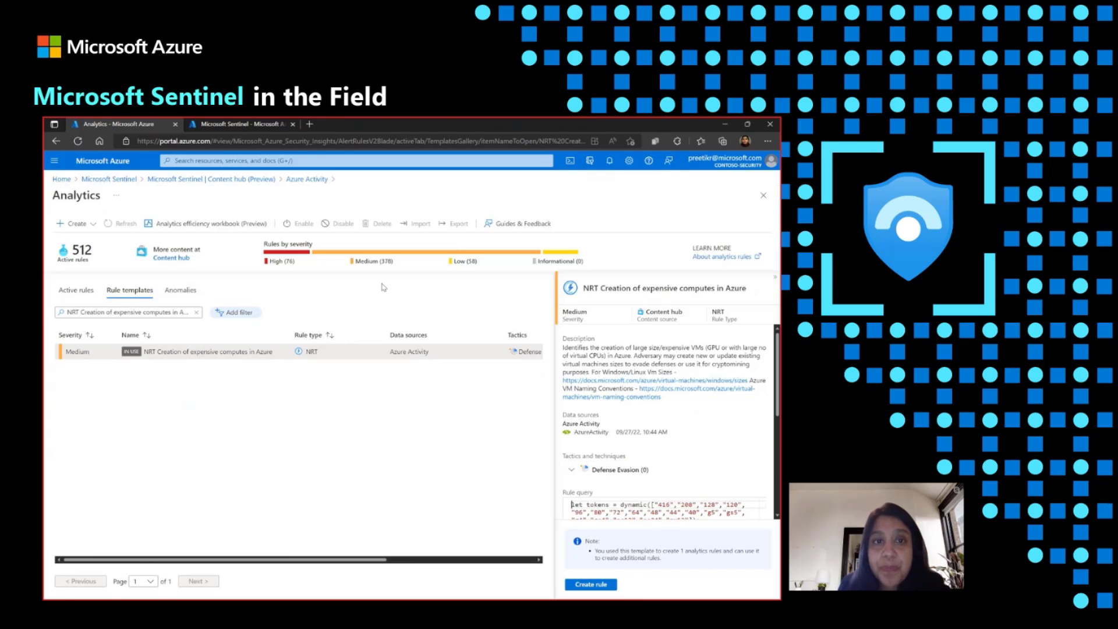
mouse_move(306, 179)
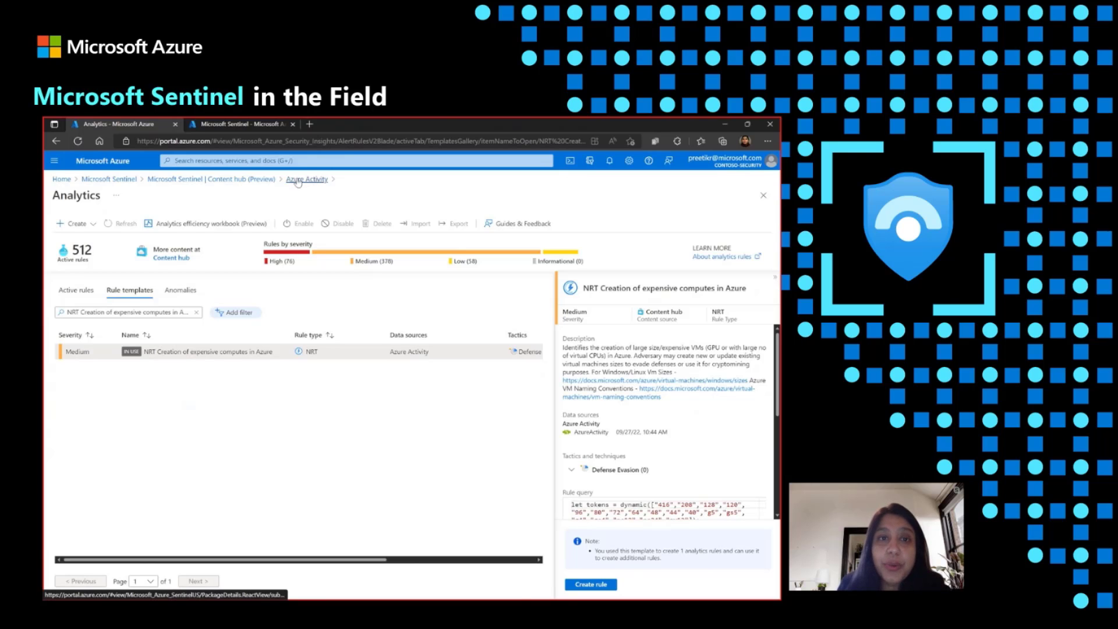
Step: Return to Azure Activity's content list and show the Common deployed resources query details
click(306, 179)
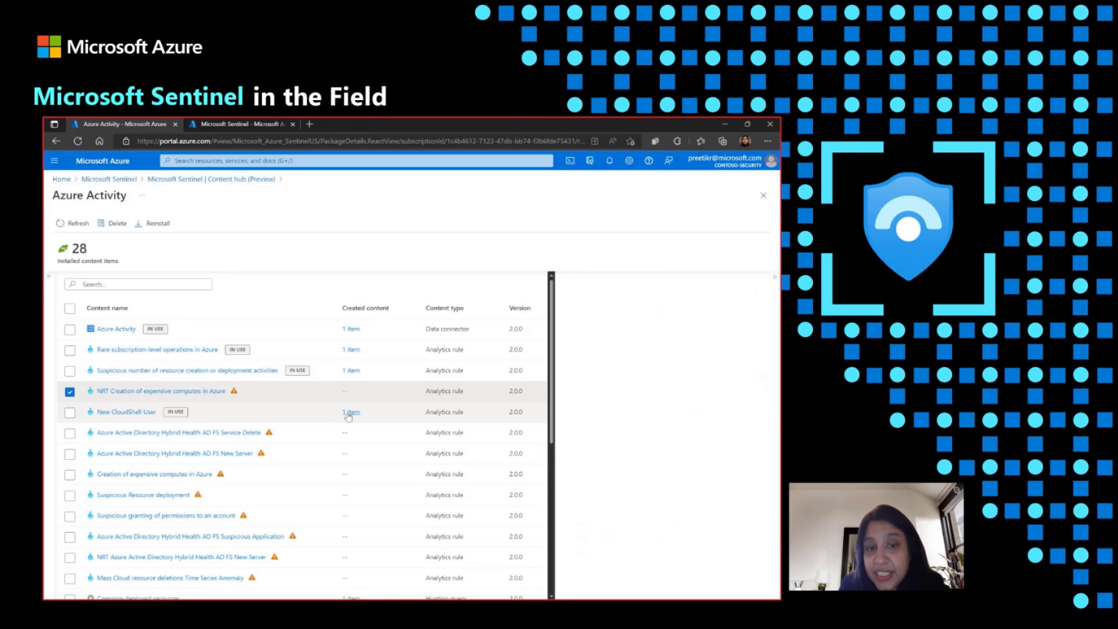
mouse_move(550, 431)
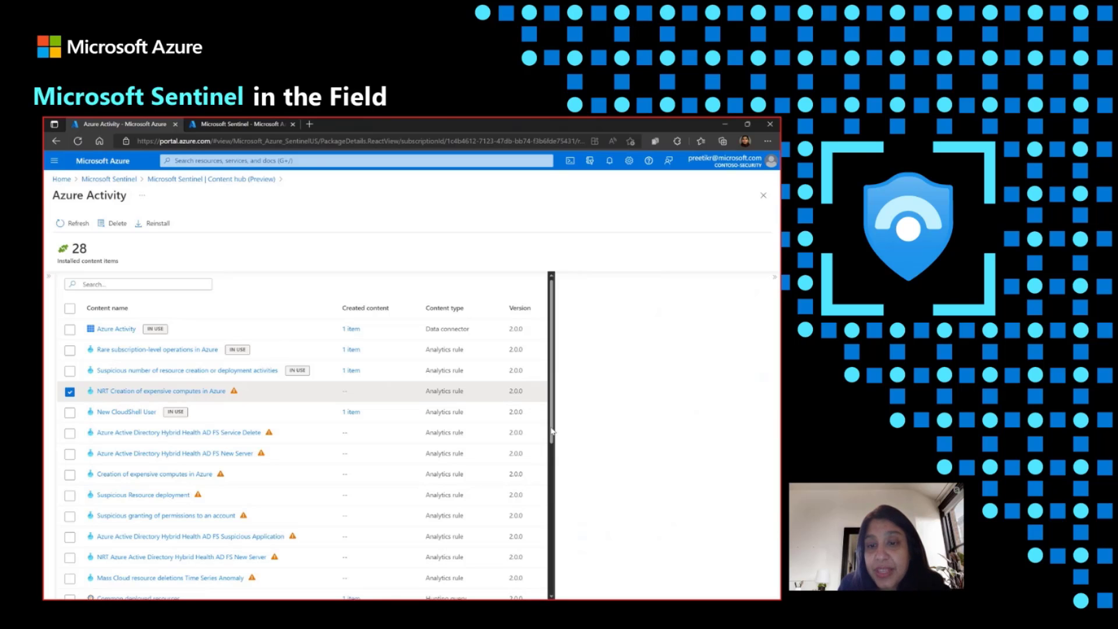
scroll(down, 3)
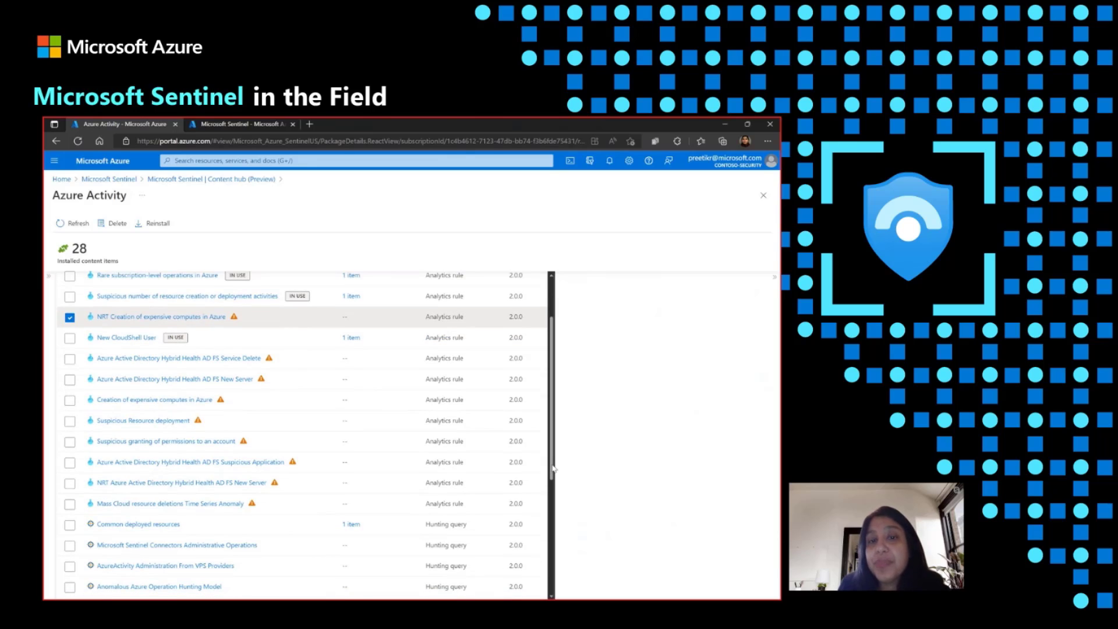
mouse_move(349, 344)
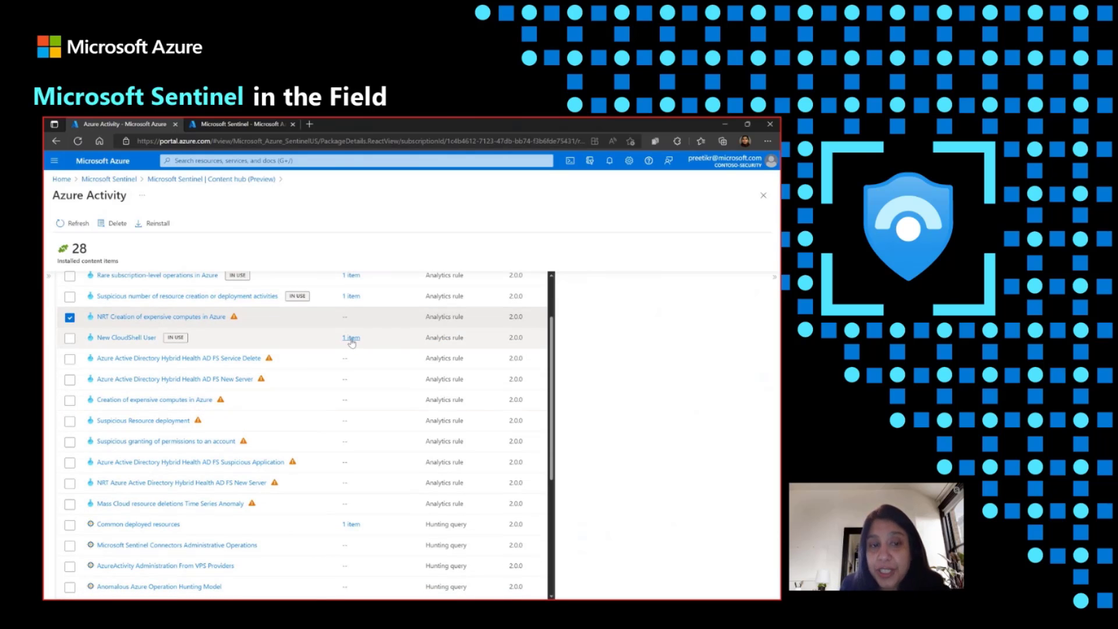
scroll(down, 3)
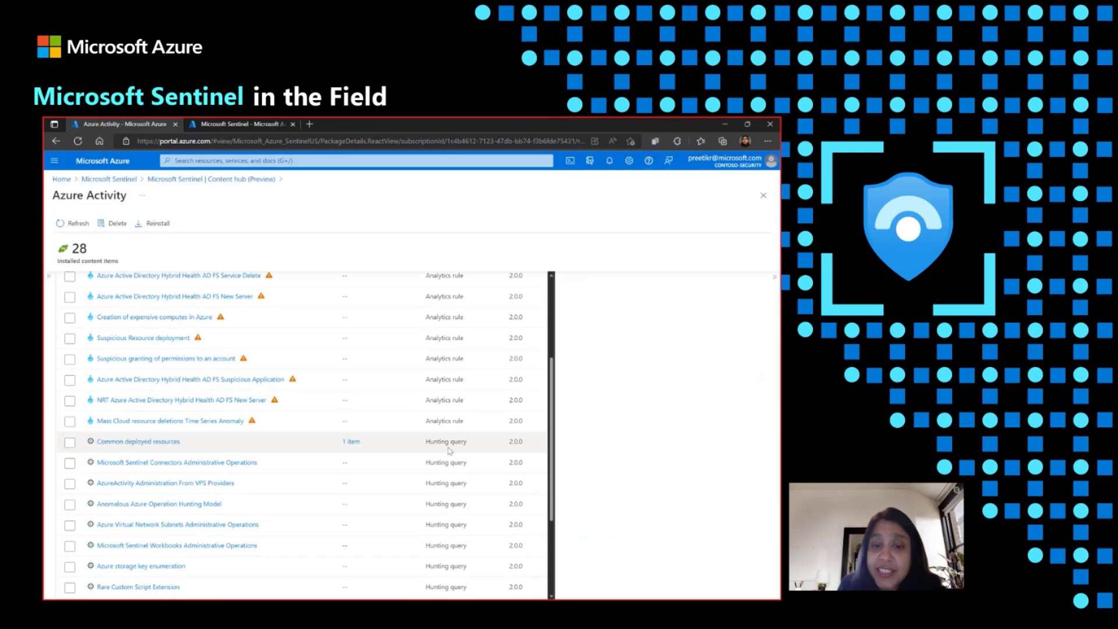
mouse_move(276, 462)
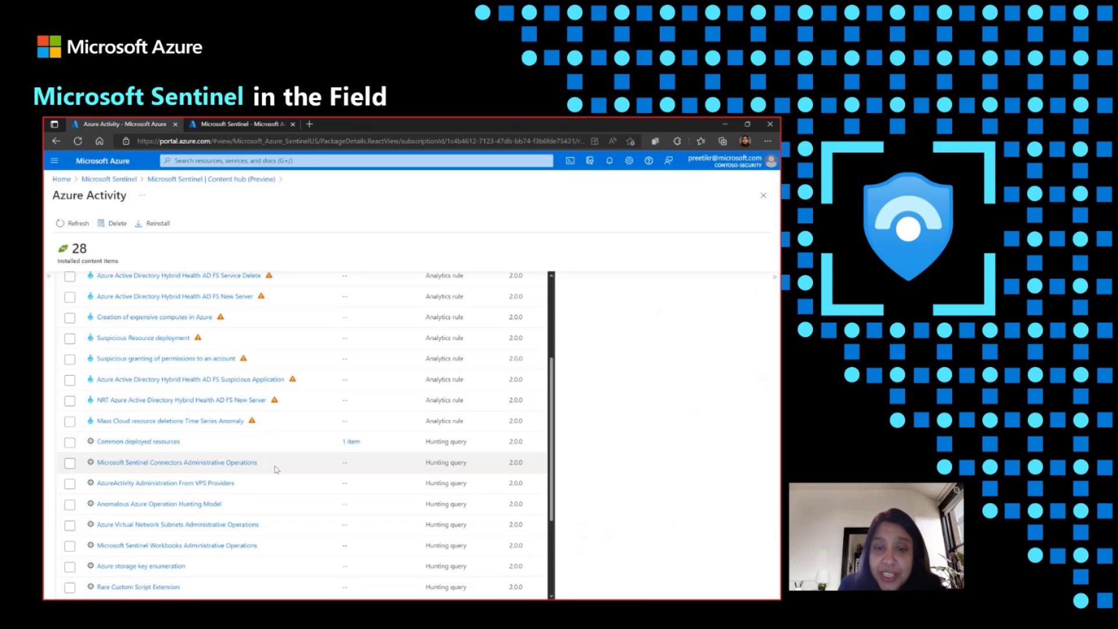
mouse_move(276, 468)
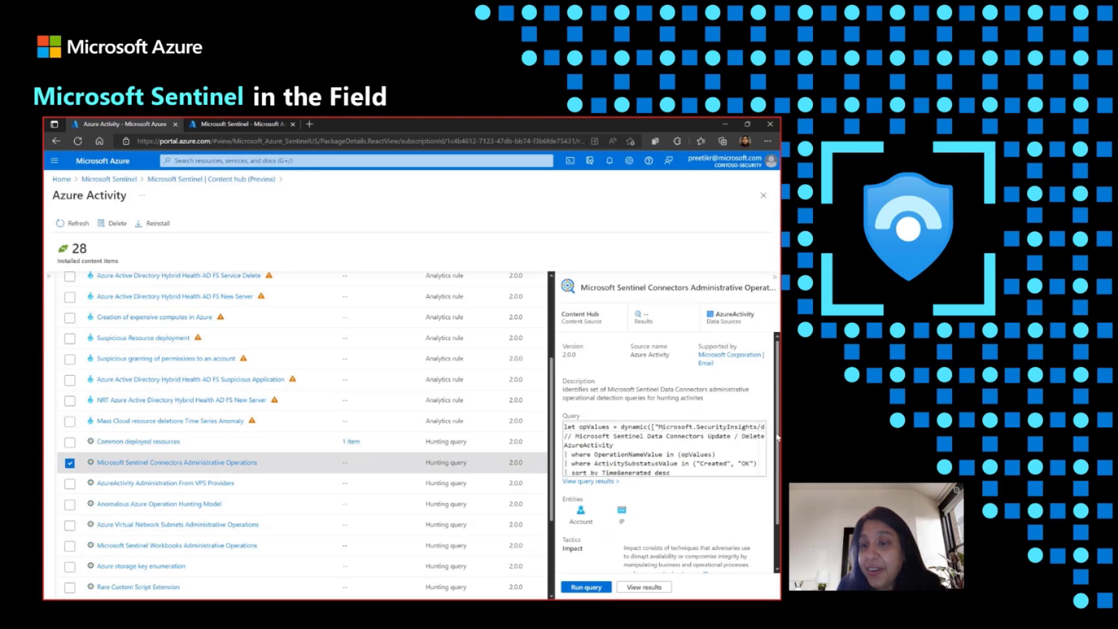
scroll(down, 3)
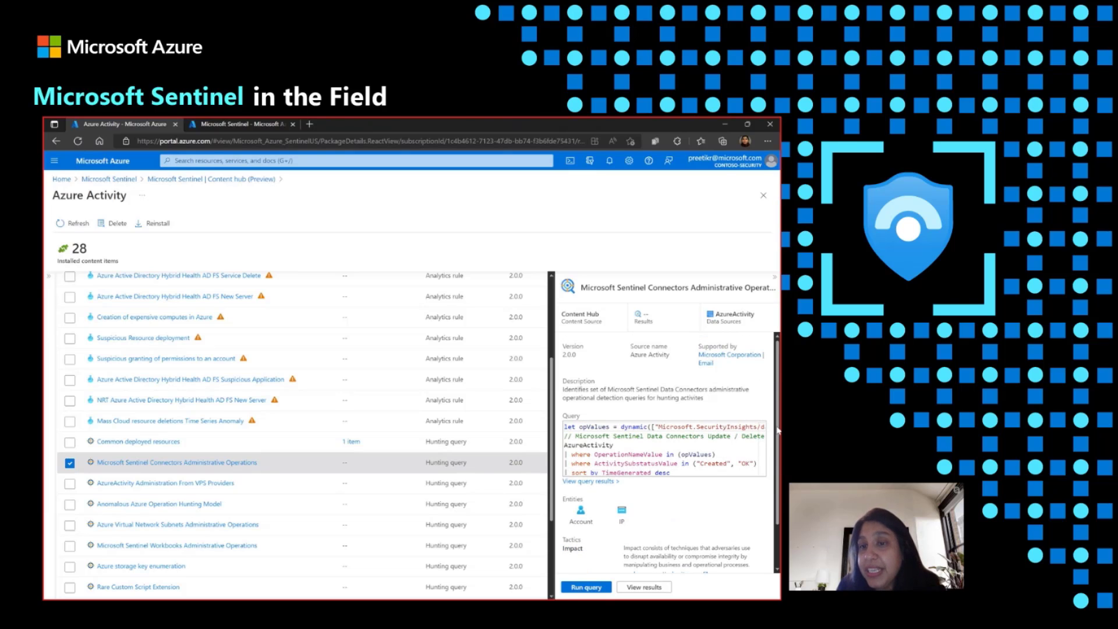
scroll(down, 3)
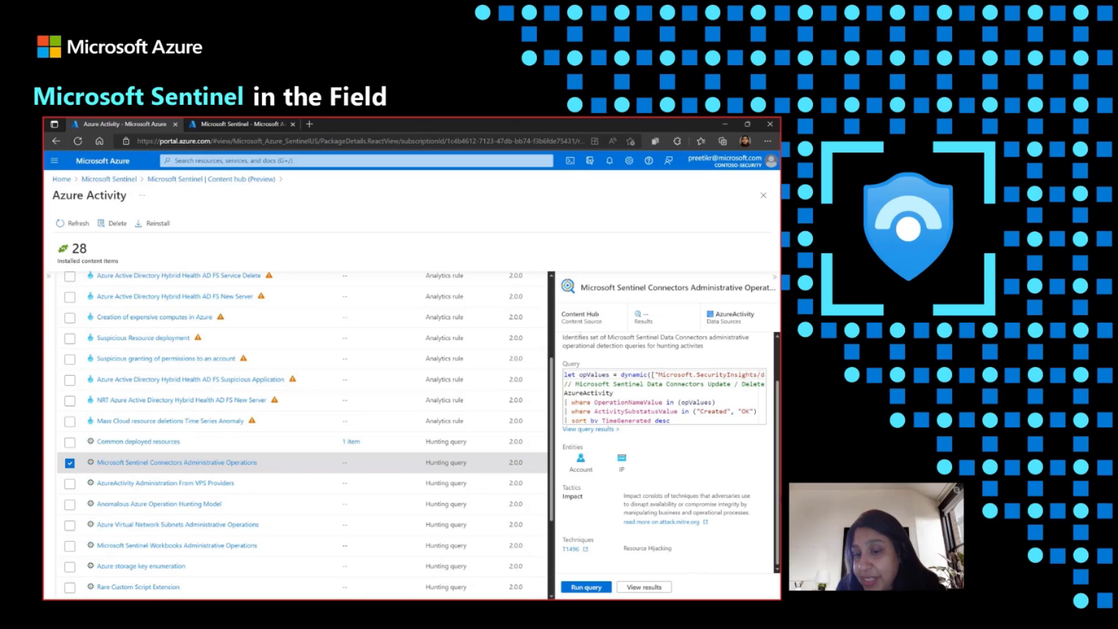
scroll(up, 3)
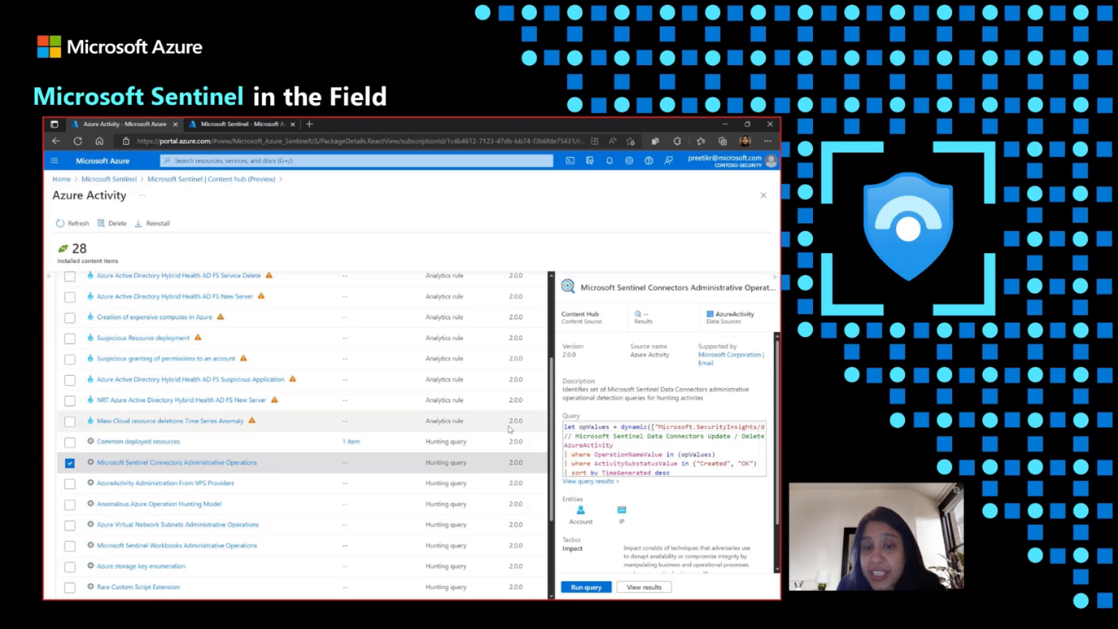
click(138, 441)
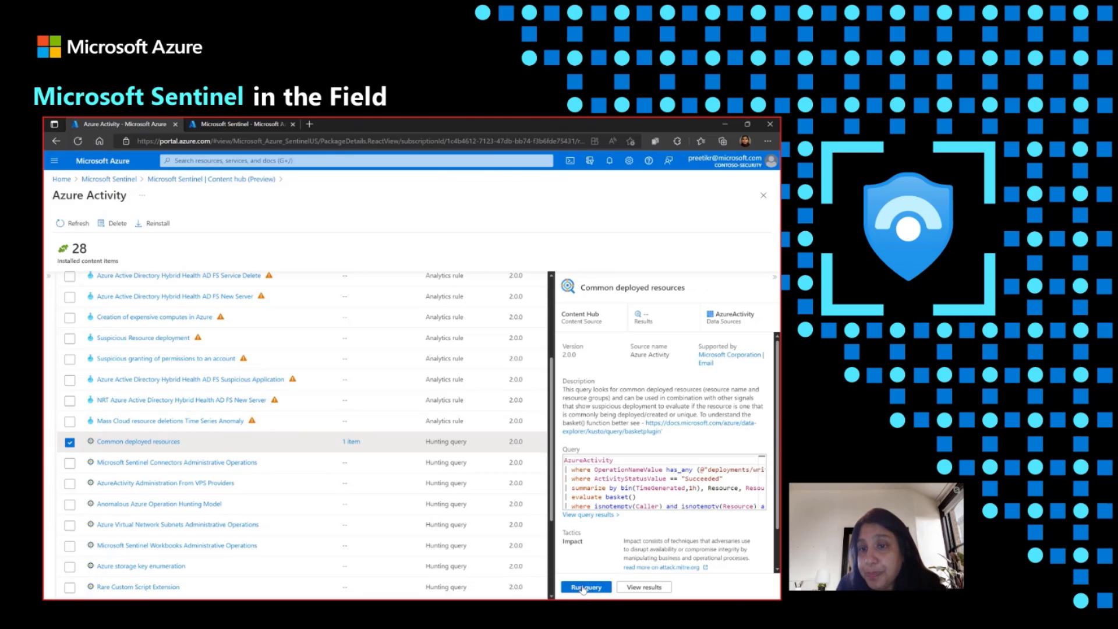
Step: Run the Common deployed resources query to get 17 results, then scroll down the list
click(585, 586)
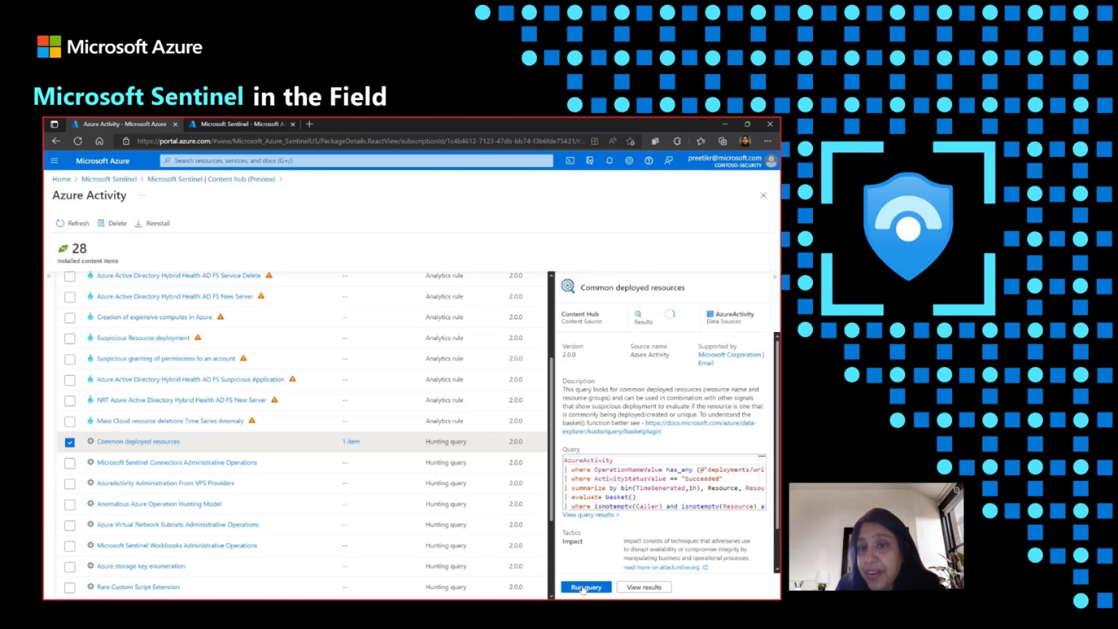
click(585, 587)
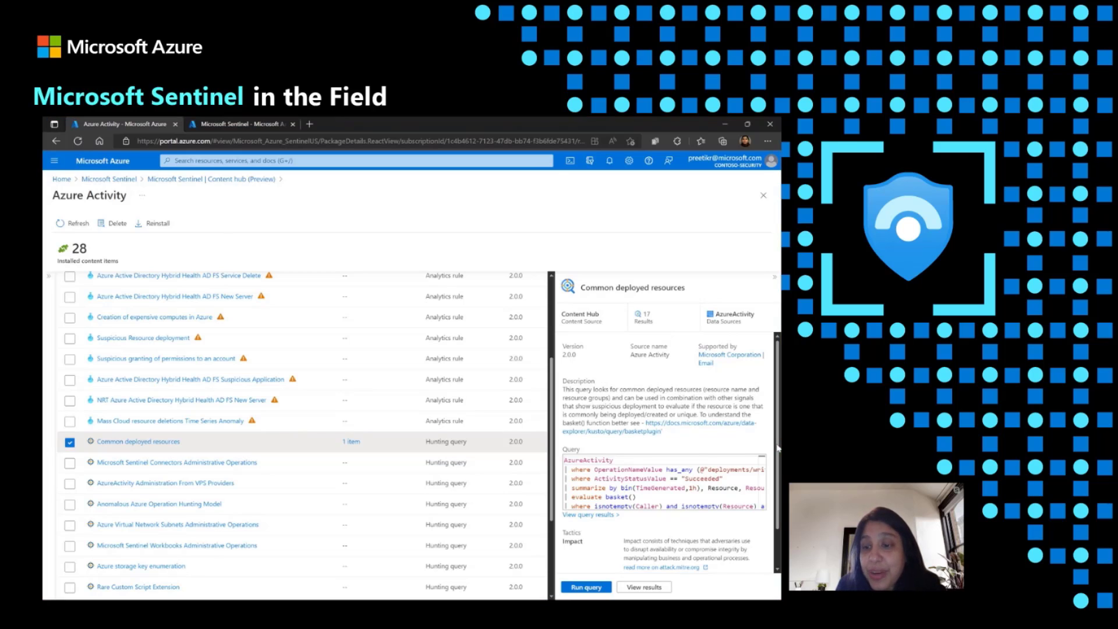
scroll(down, 3)
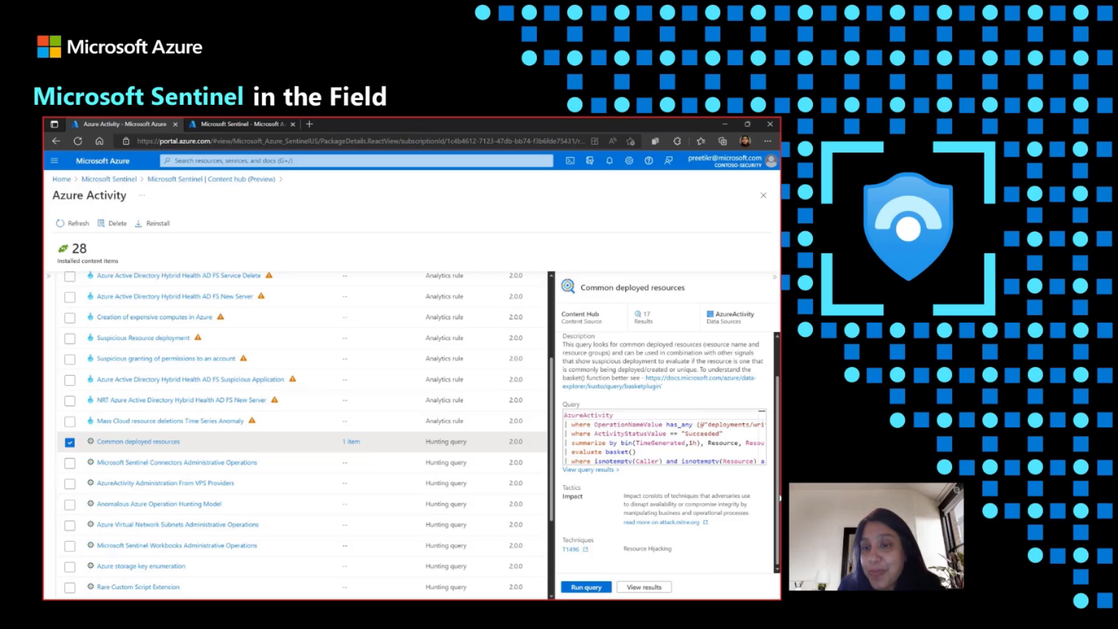
mouse_move(387, 454)
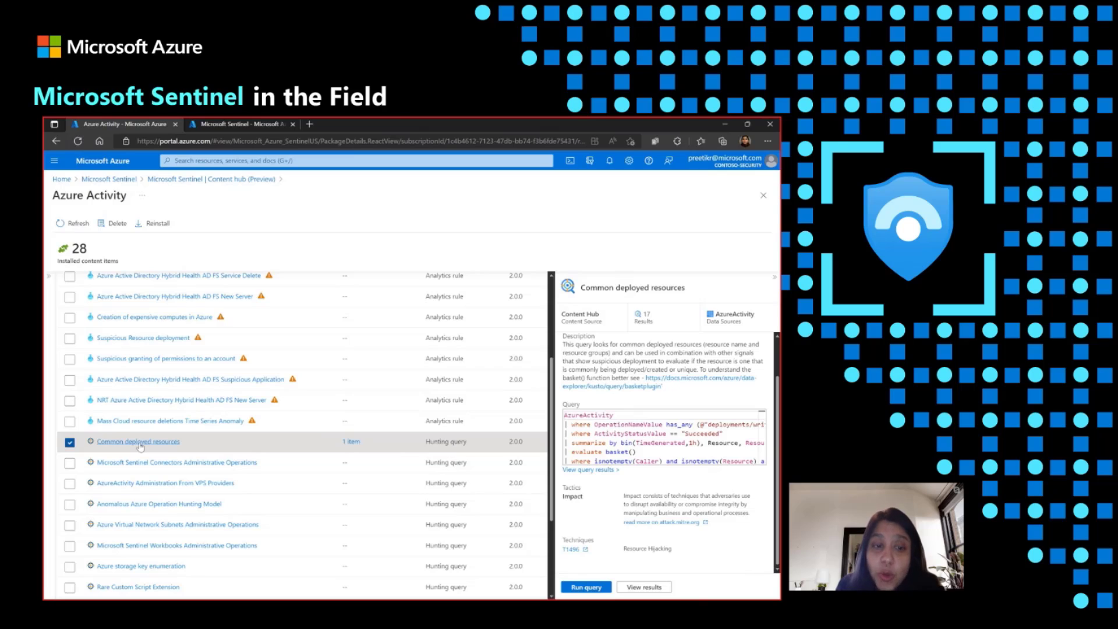
mouse_move(359, 449)
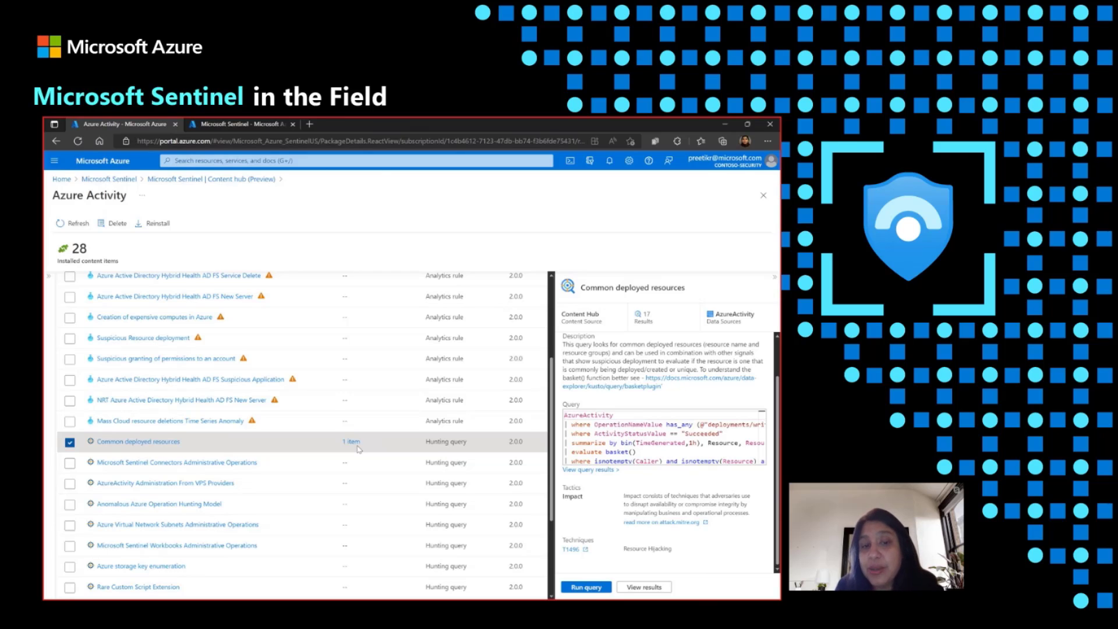
mouse_move(552, 483)
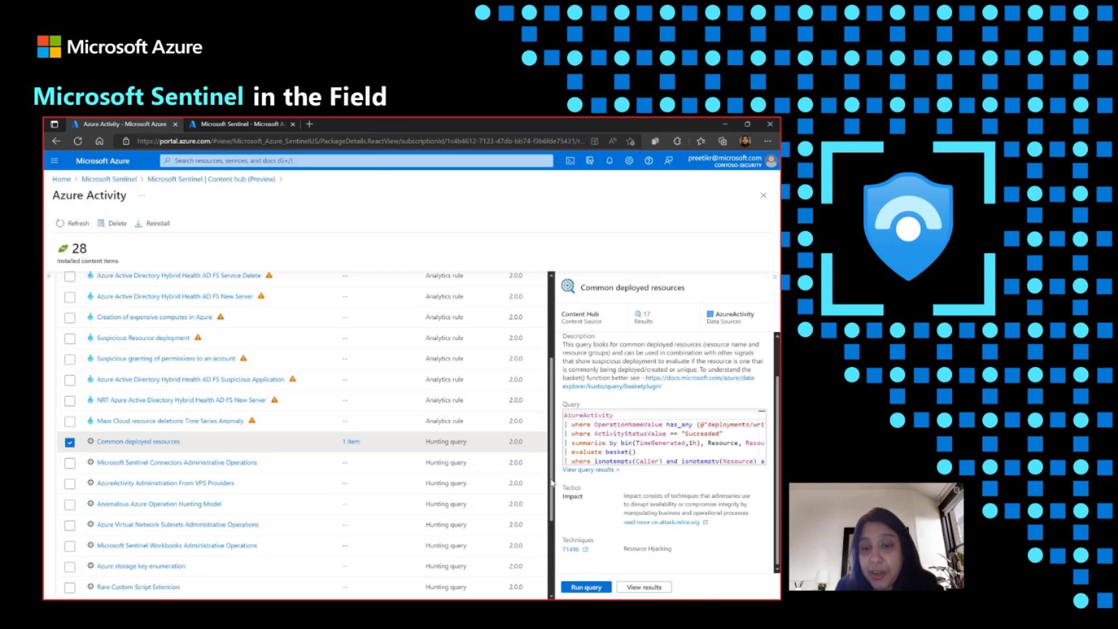
scroll(down, 3)
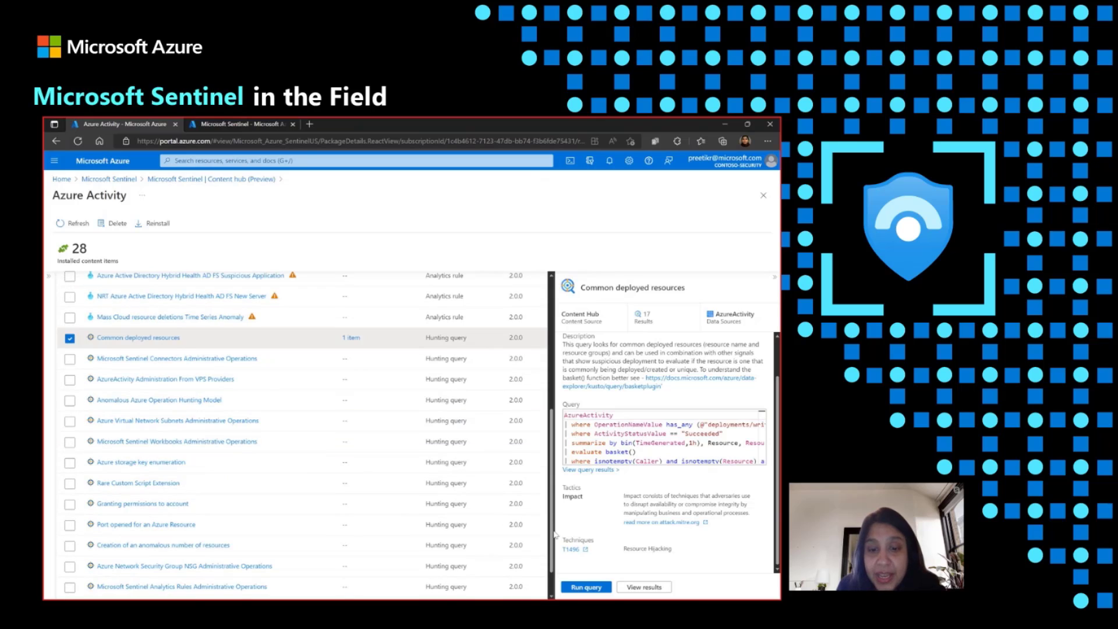
scroll(down, 3)
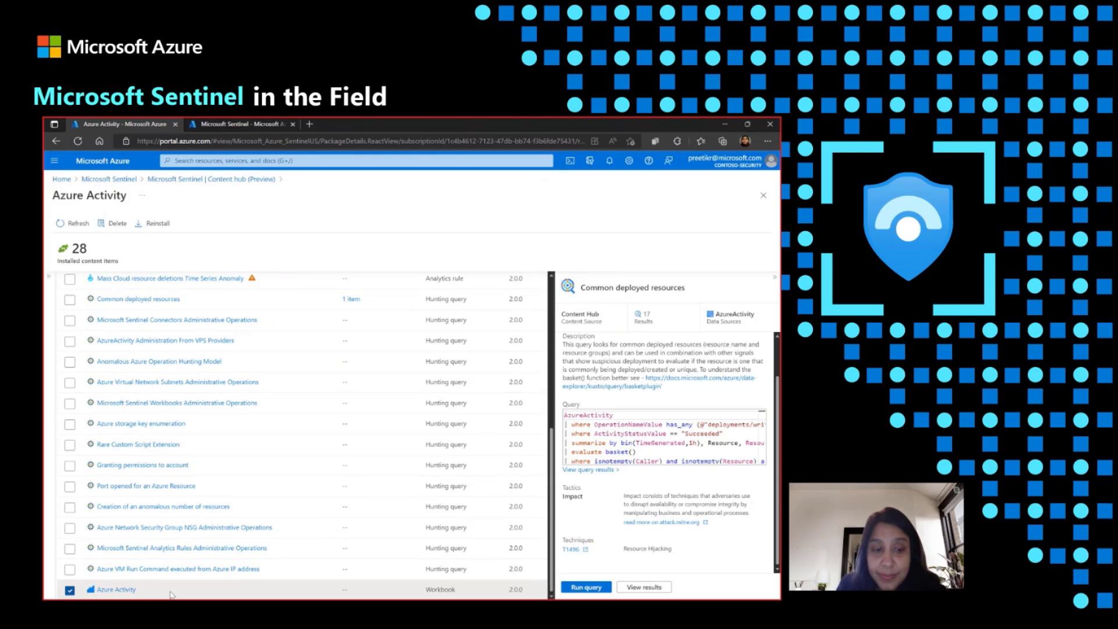
Step: Select the Azure Activity workbook row and open its template view
click(115, 589)
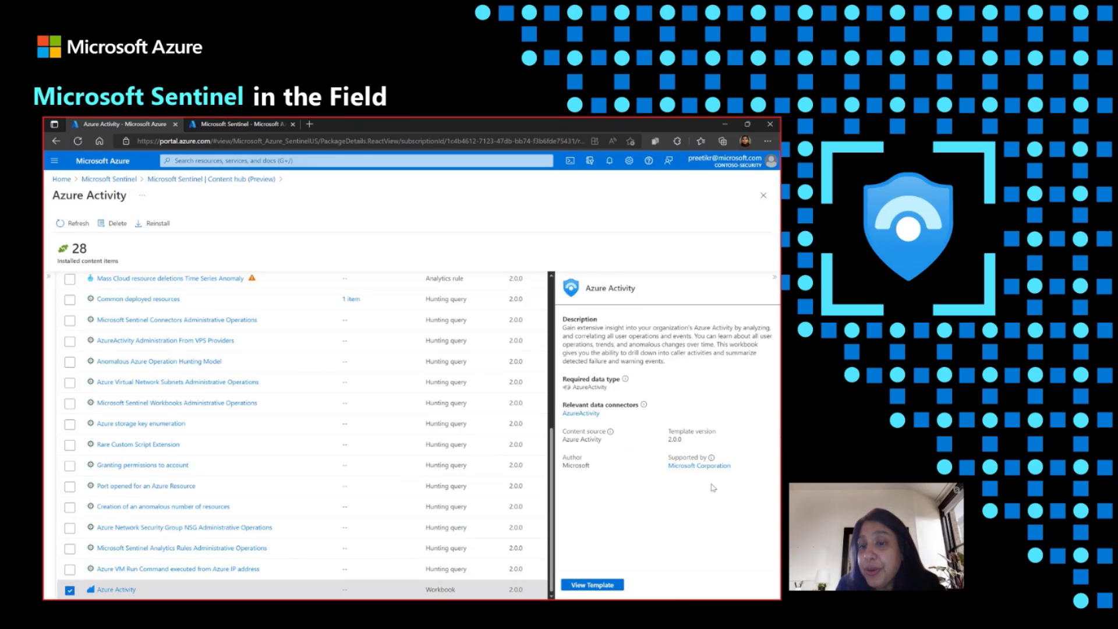
mouse_move(731, 510)
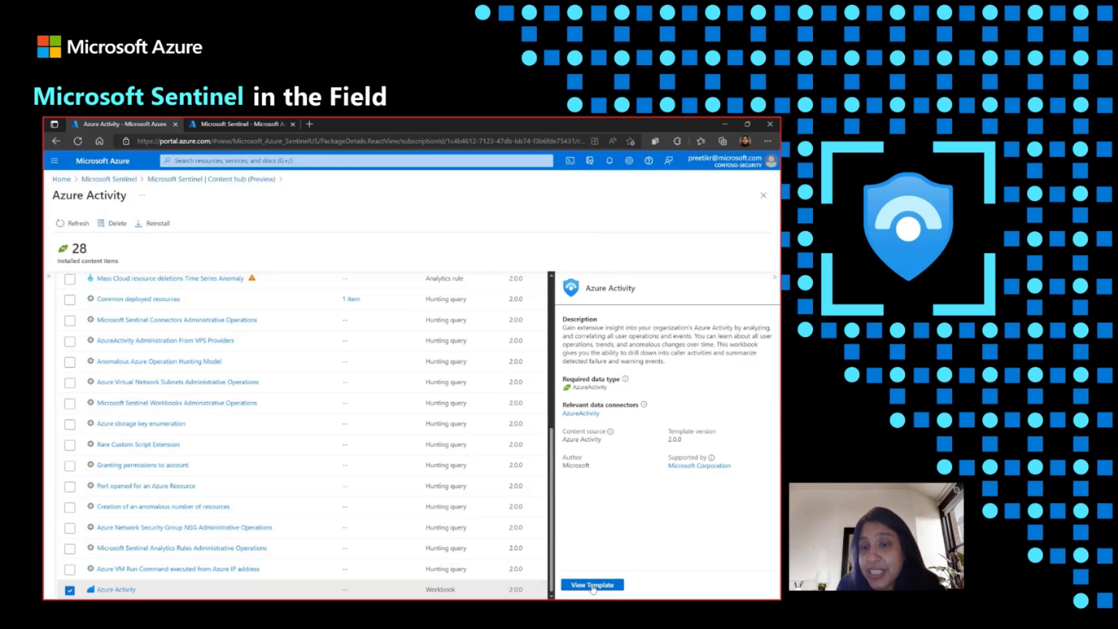
click(591, 584)
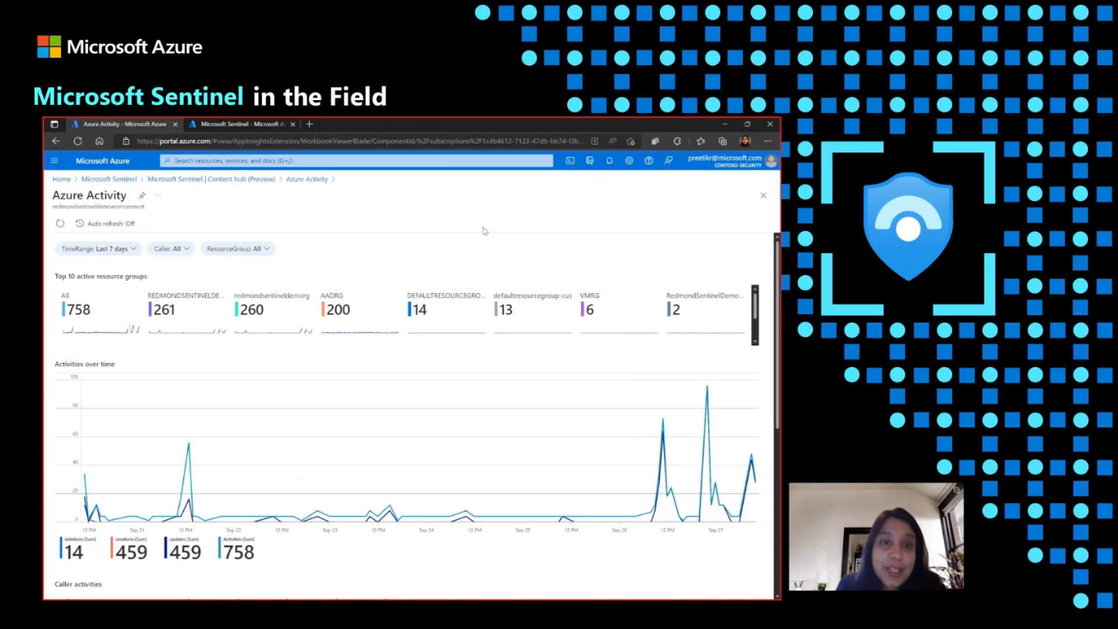
mouse_move(775, 315)
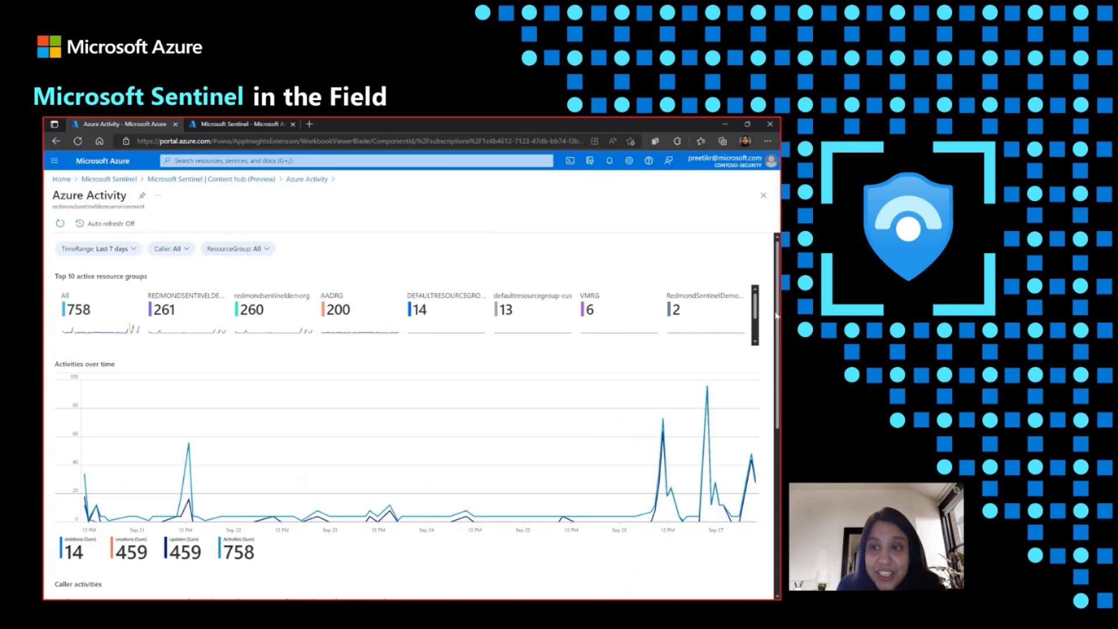
Step: Browse the caller activities and severity charts, then return to the 28 installed content items
scroll(down, 3)
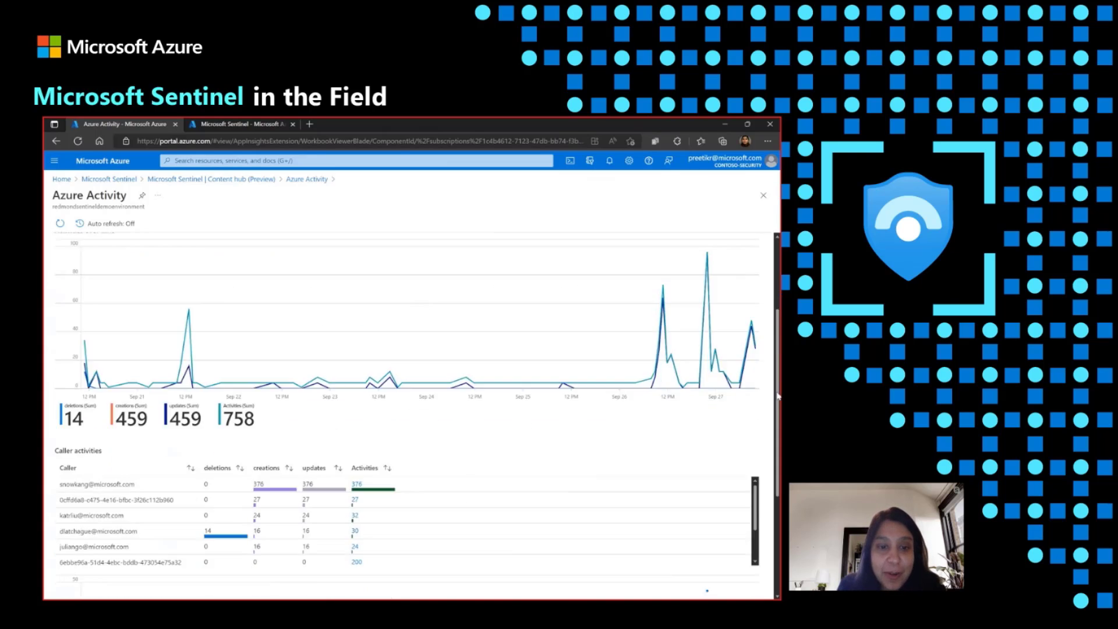
scroll(down, 3)
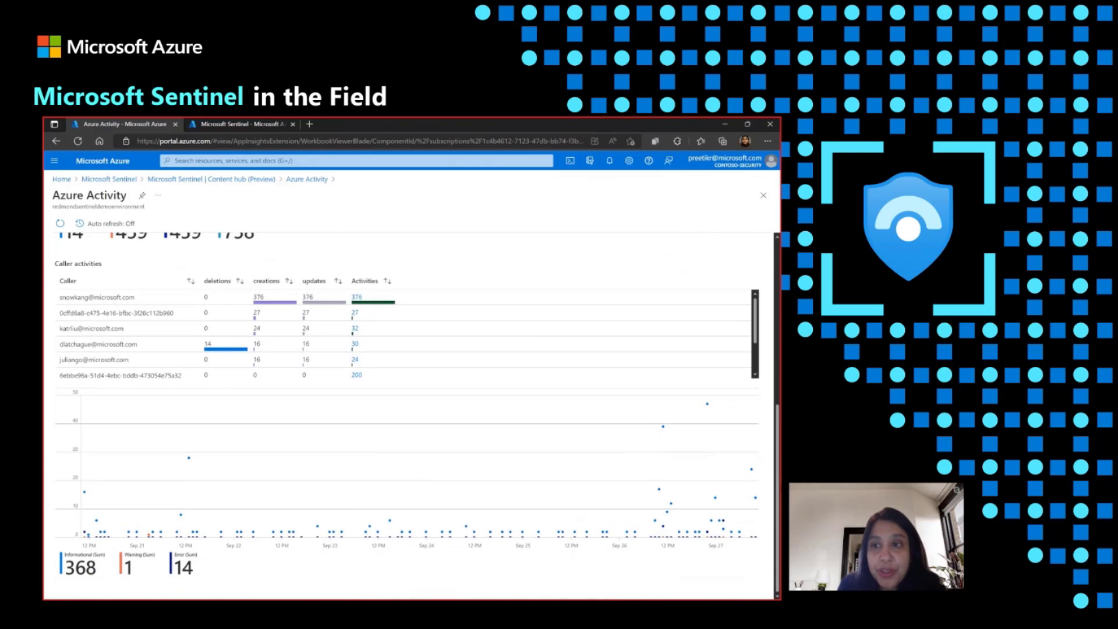
scroll(up, 3)
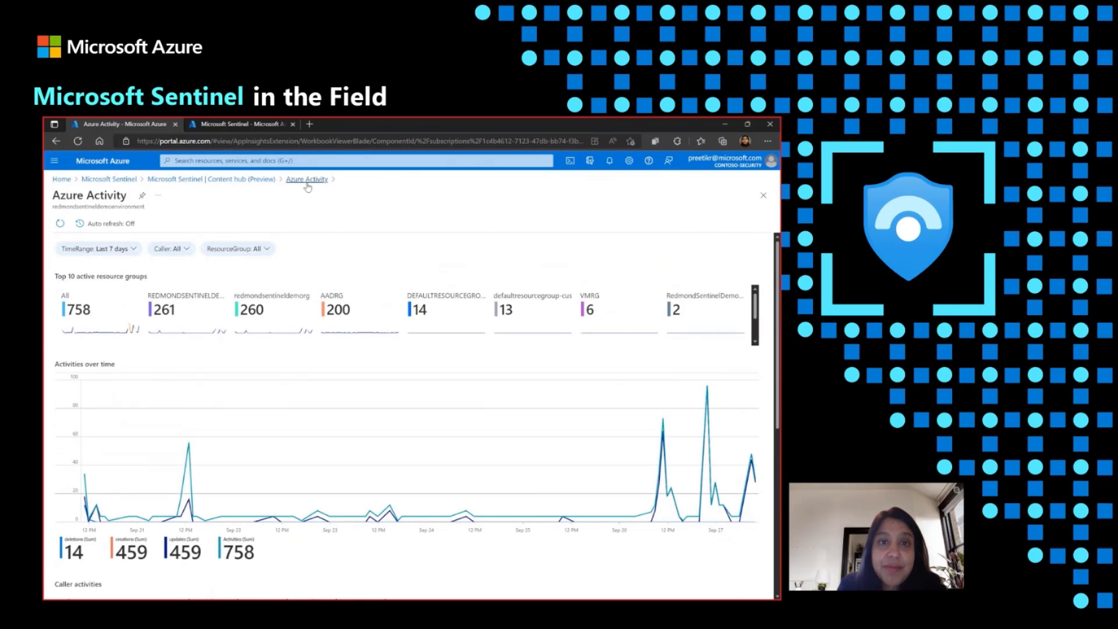
click(306, 179)
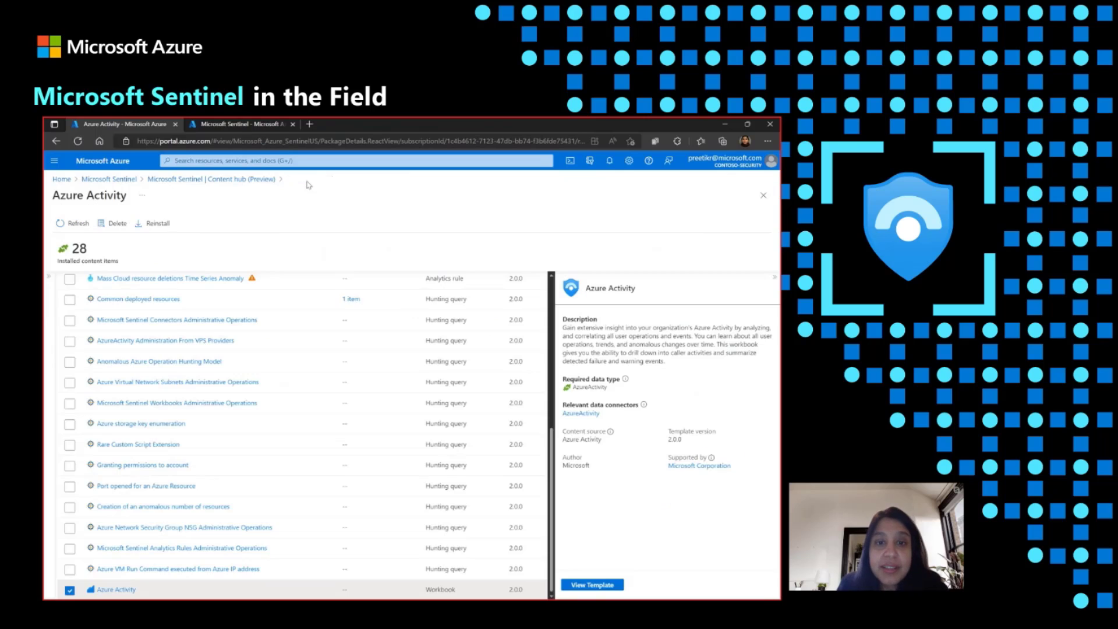
mouse_move(554, 454)
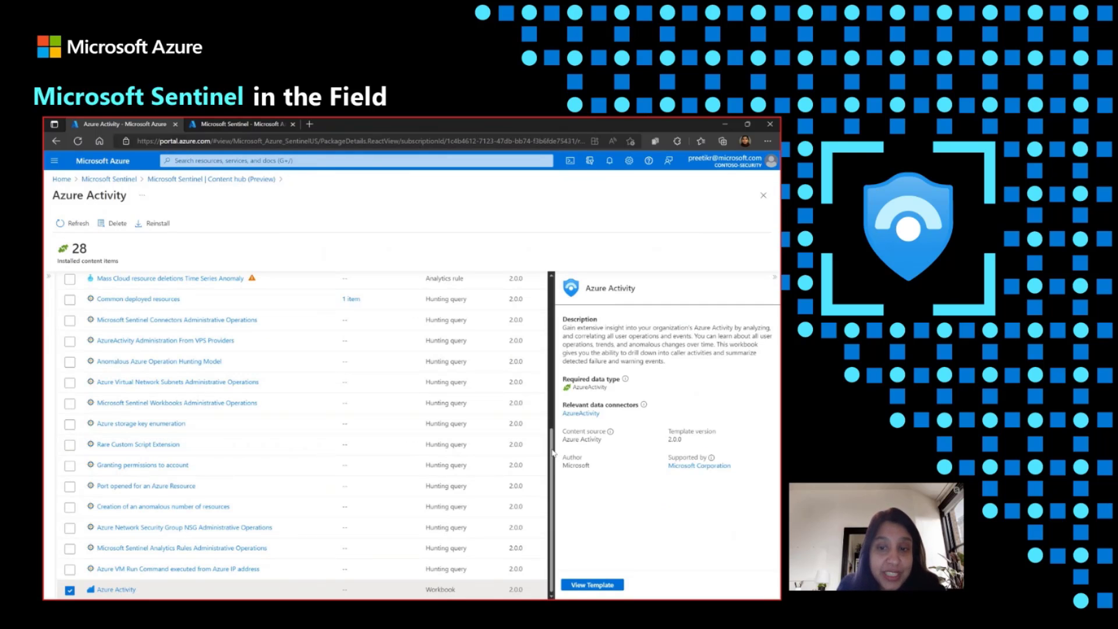
scroll(up, 3)
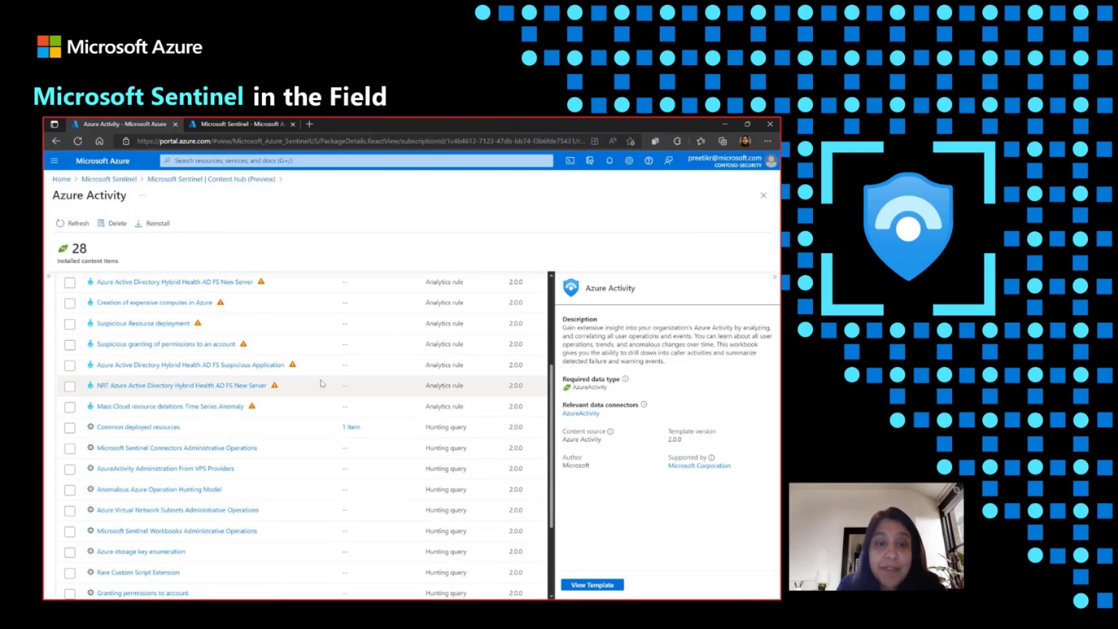
mouse_move(292, 401)
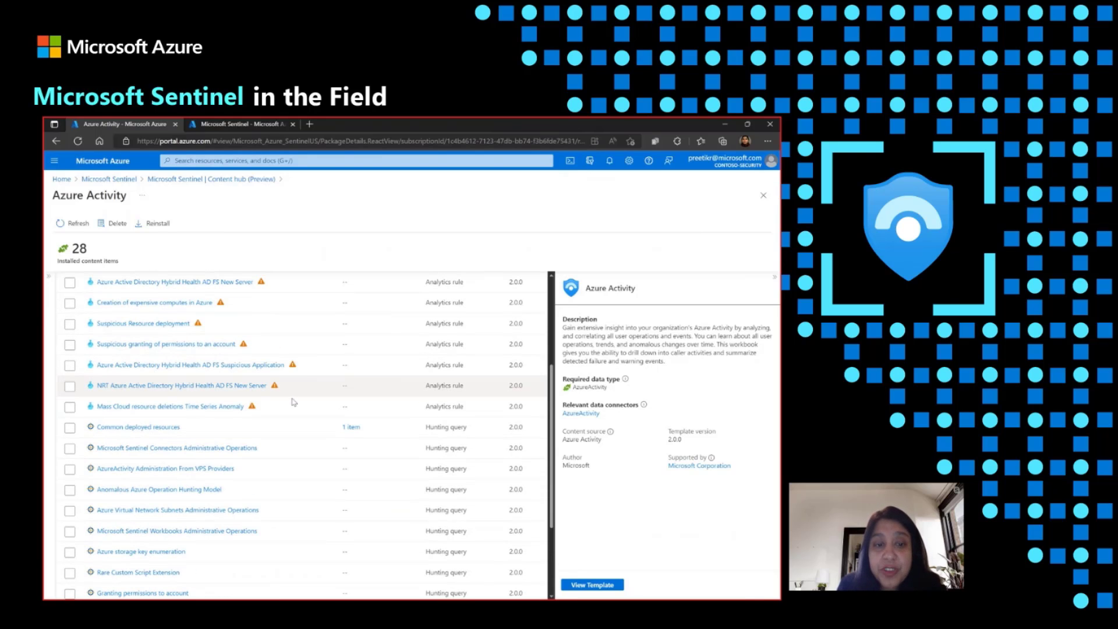
mouse_move(485, 408)
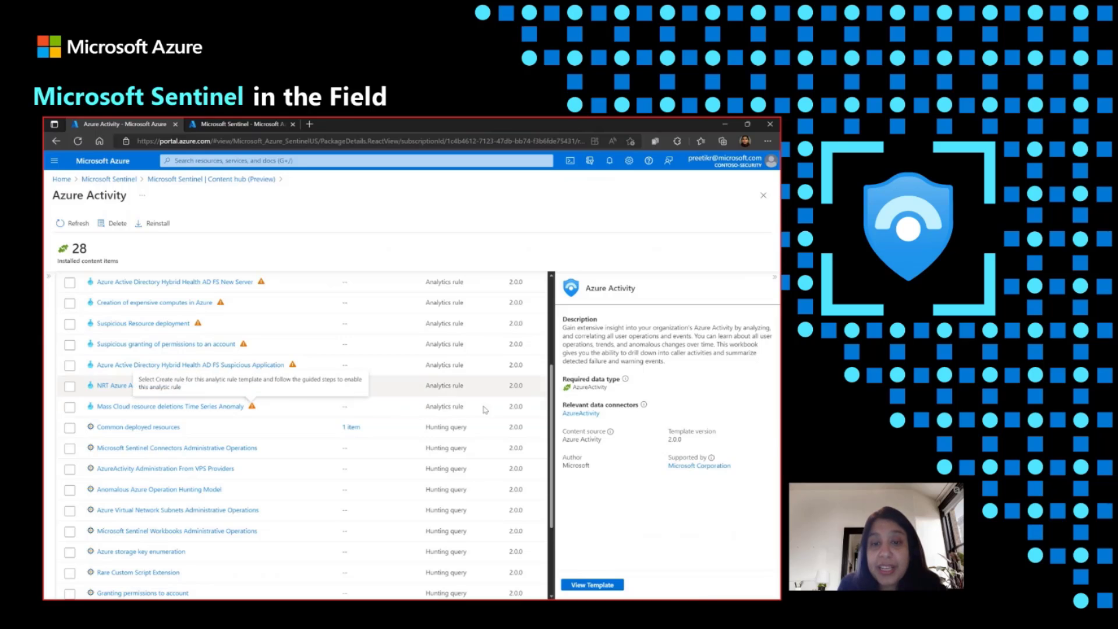
mouse_move(553, 432)
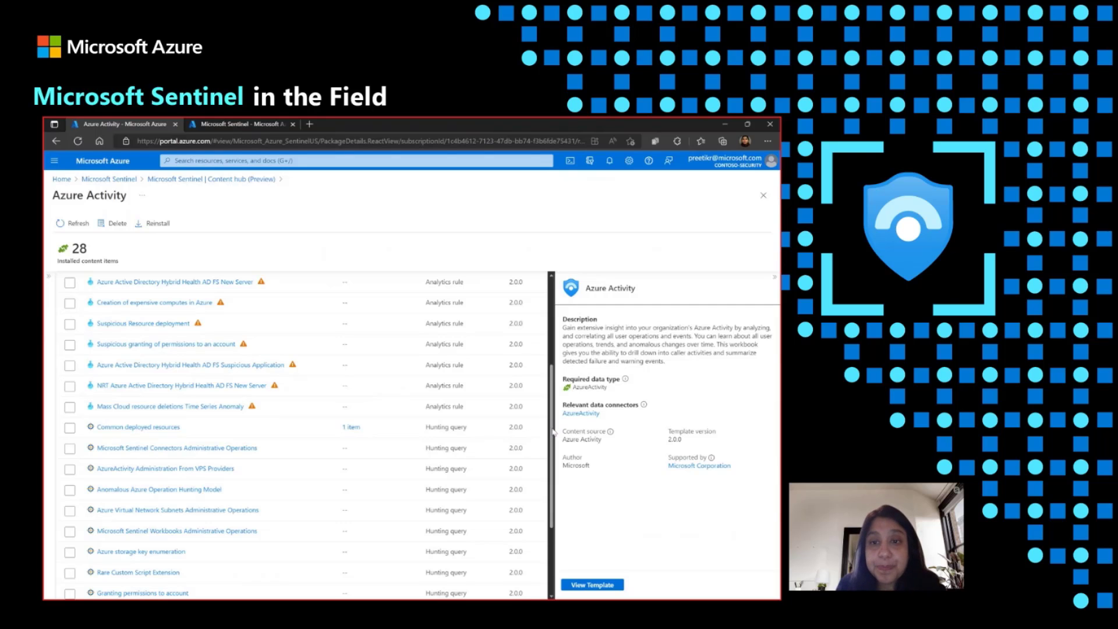
scroll(up, 3)
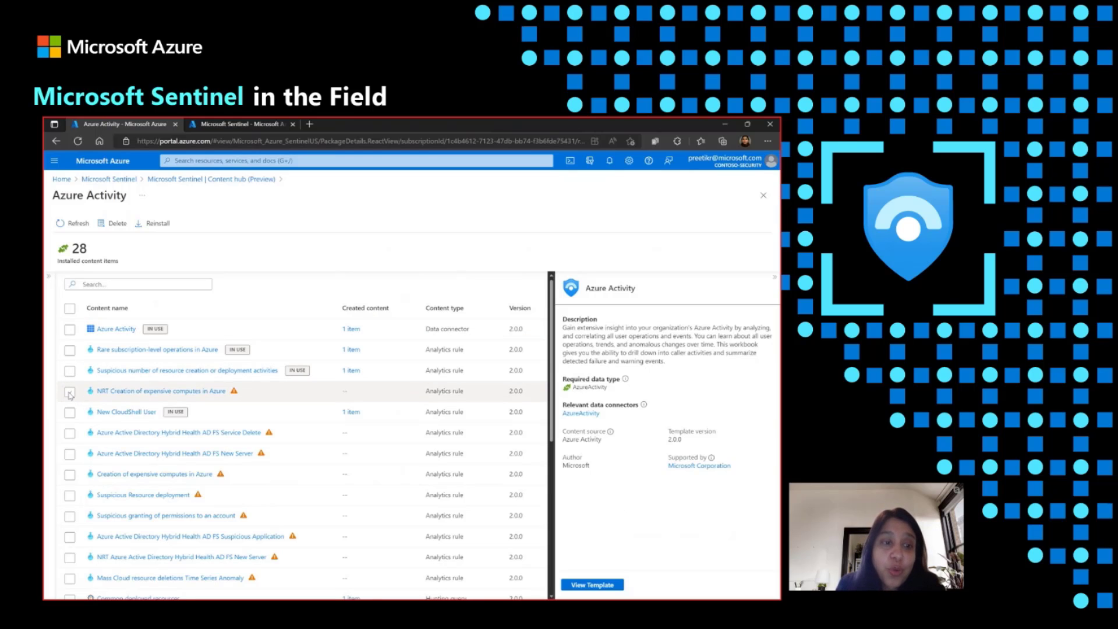
Step: Select the NRT expensive computes, AD FS Service Delete and AD FS New Server rules, and request deletion
click(69, 391)
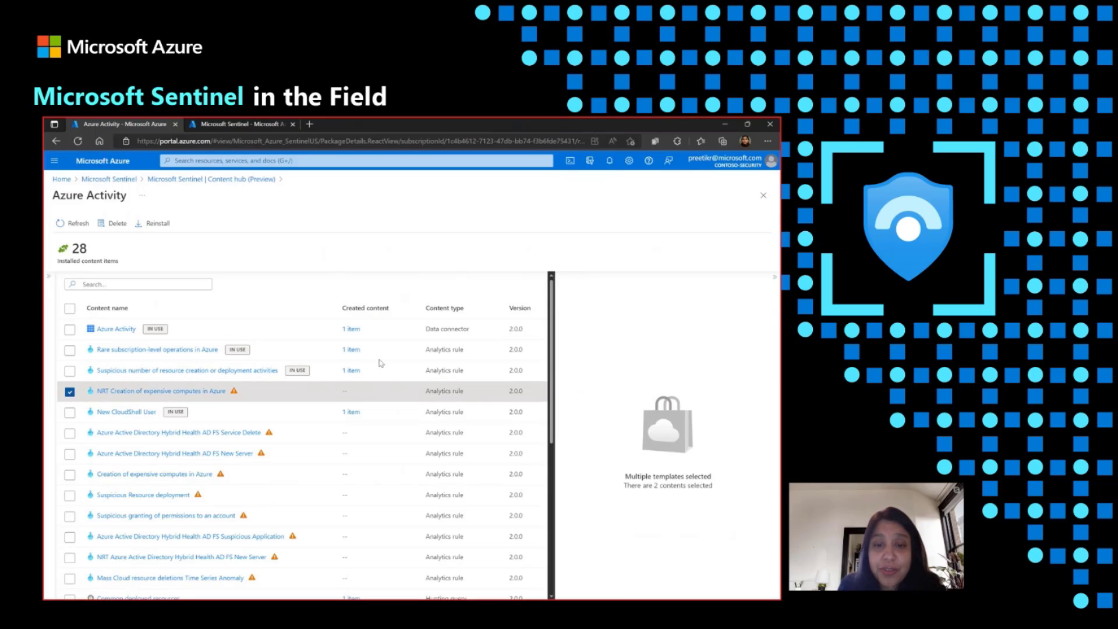
click(70, 432)
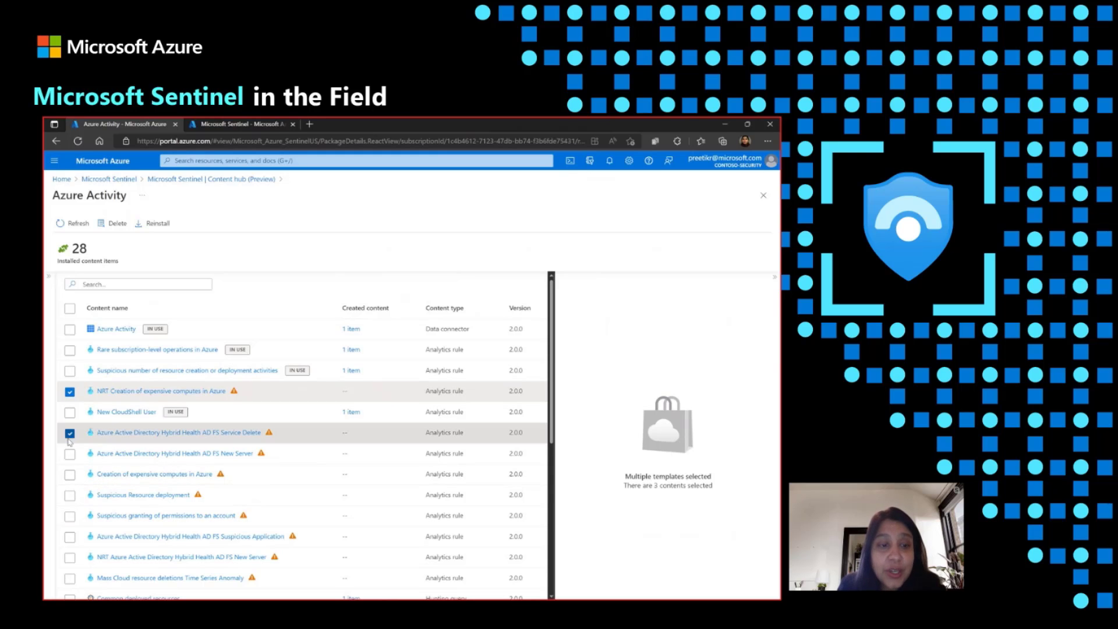
click(69, 452)
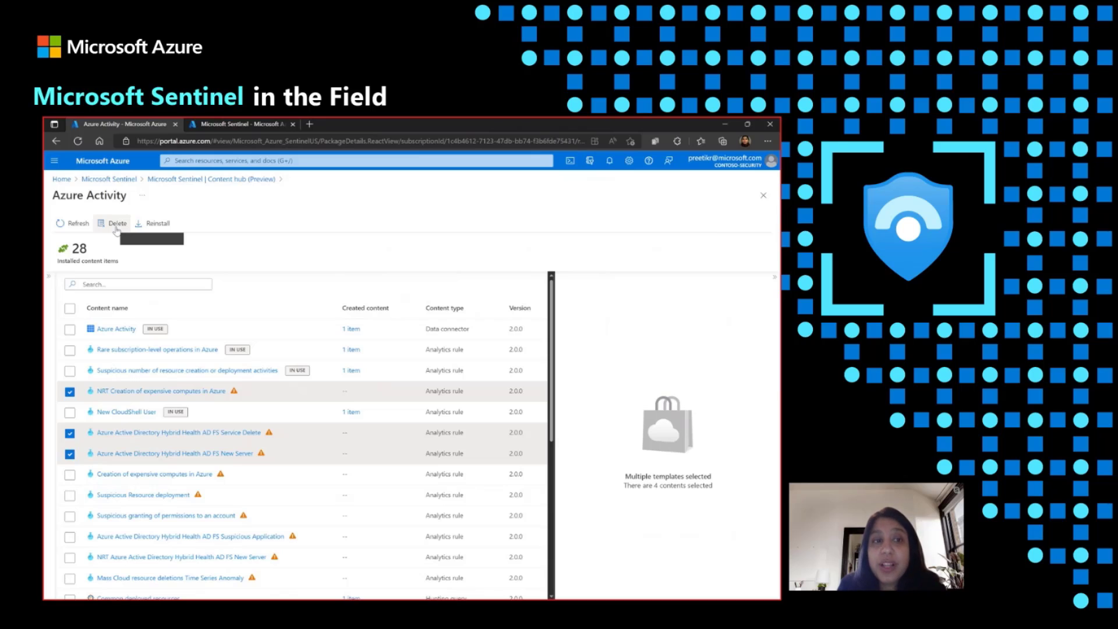
mouse_move(206, 222)
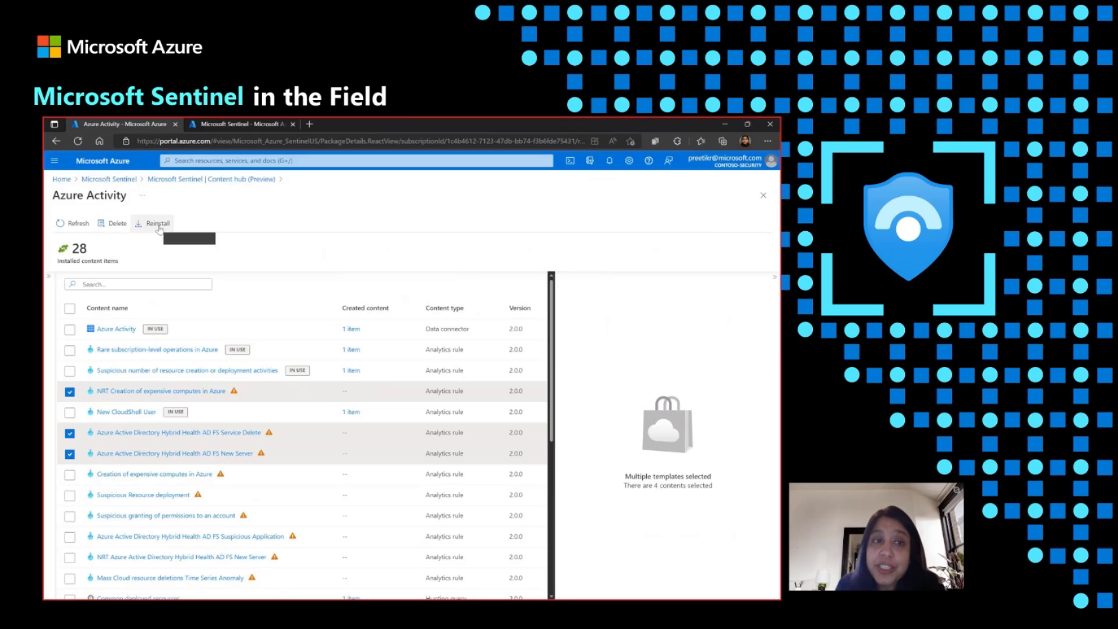
mouse_move(285, 232)
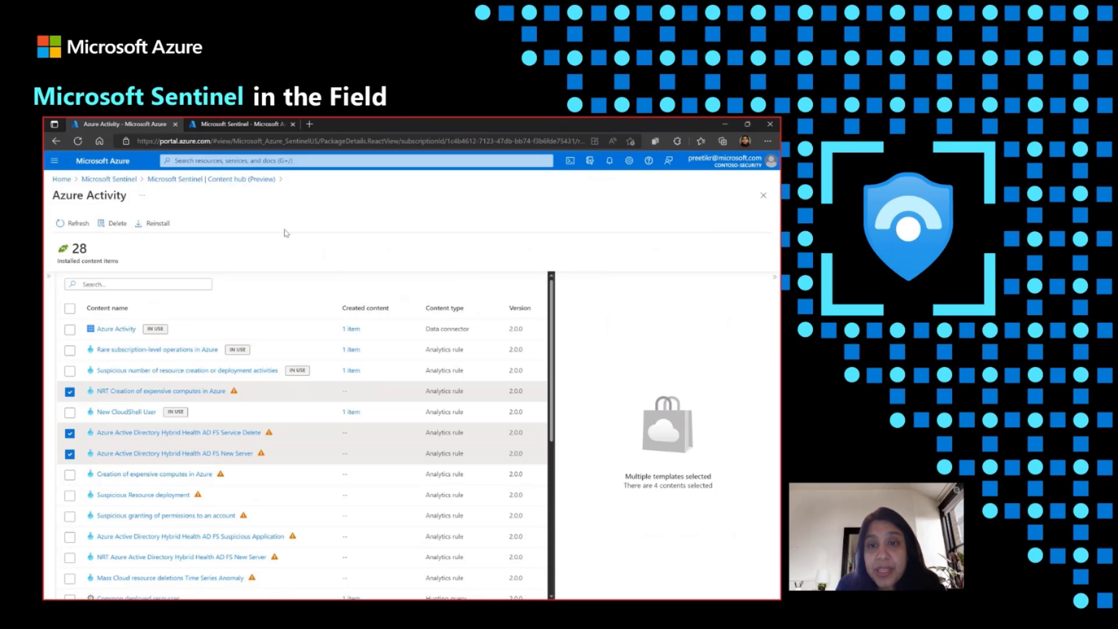
mouse_move(553, 381)
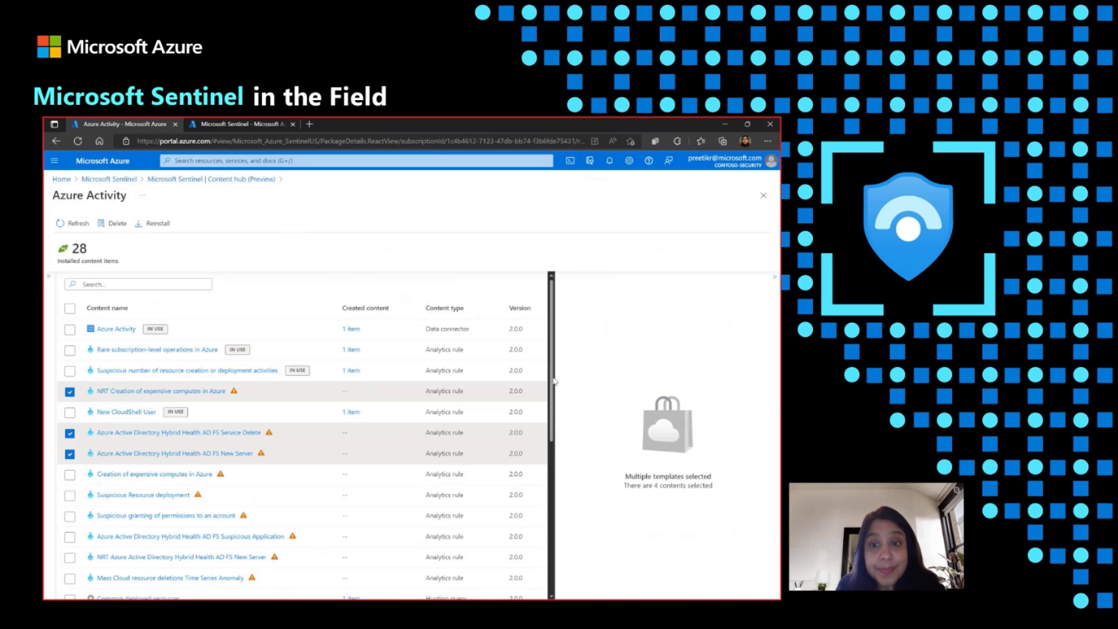
mouse_move(555, 355)
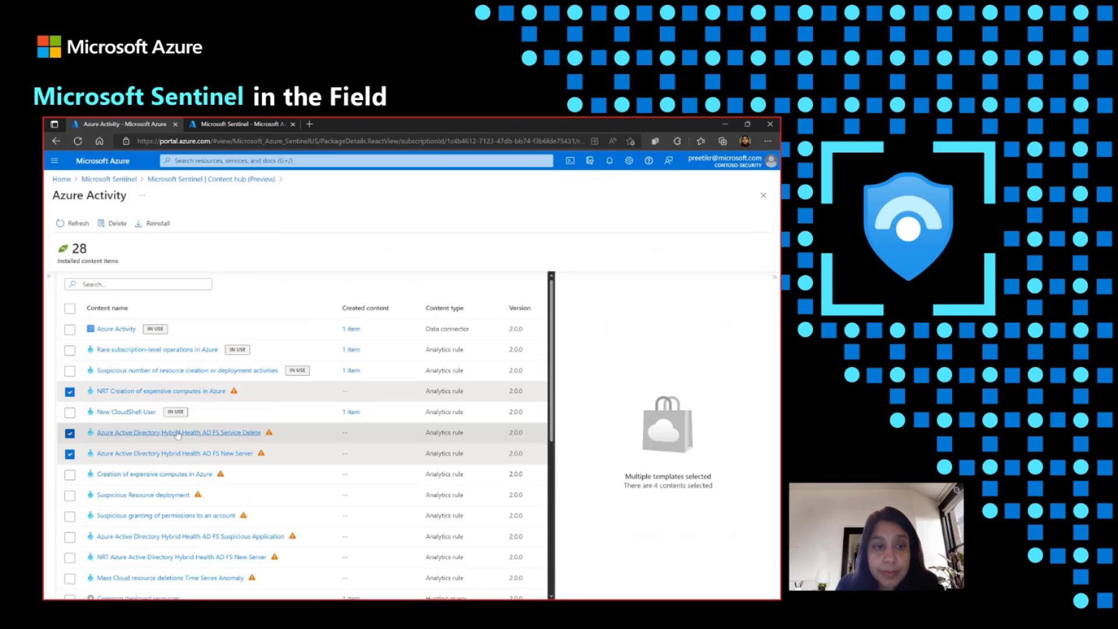
mouse_move(246, 475)
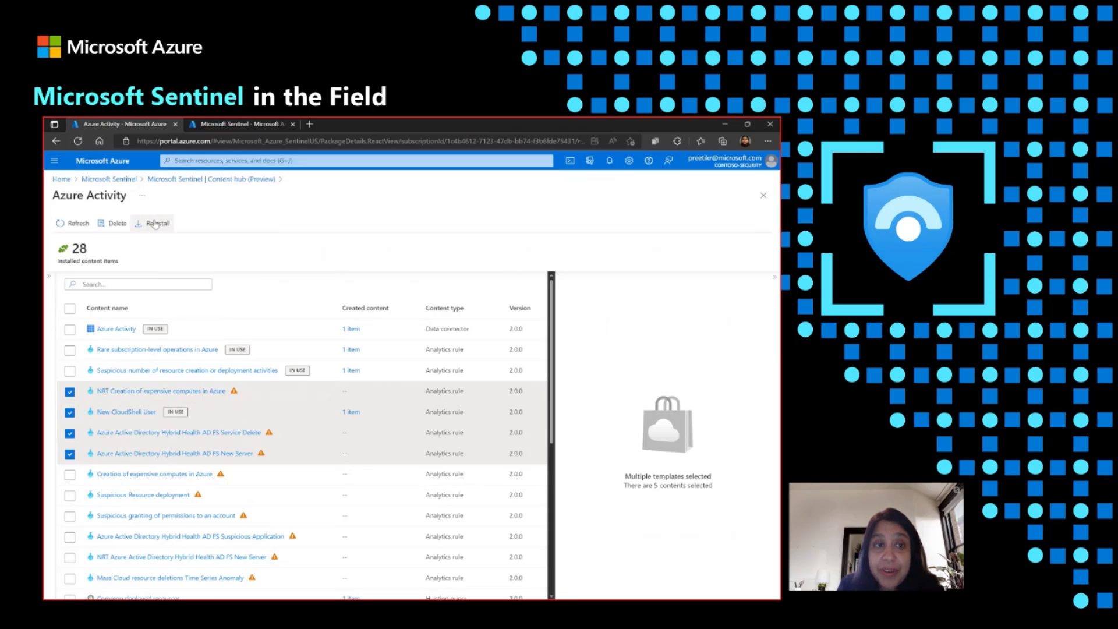
click(116, 223)
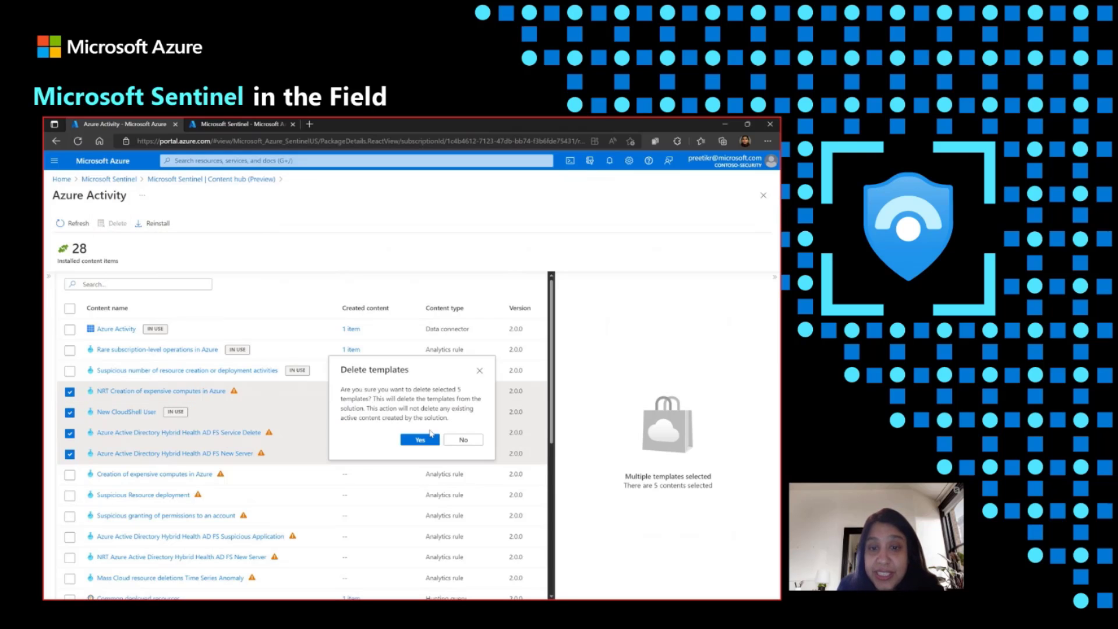
mouse_move(377, 507)
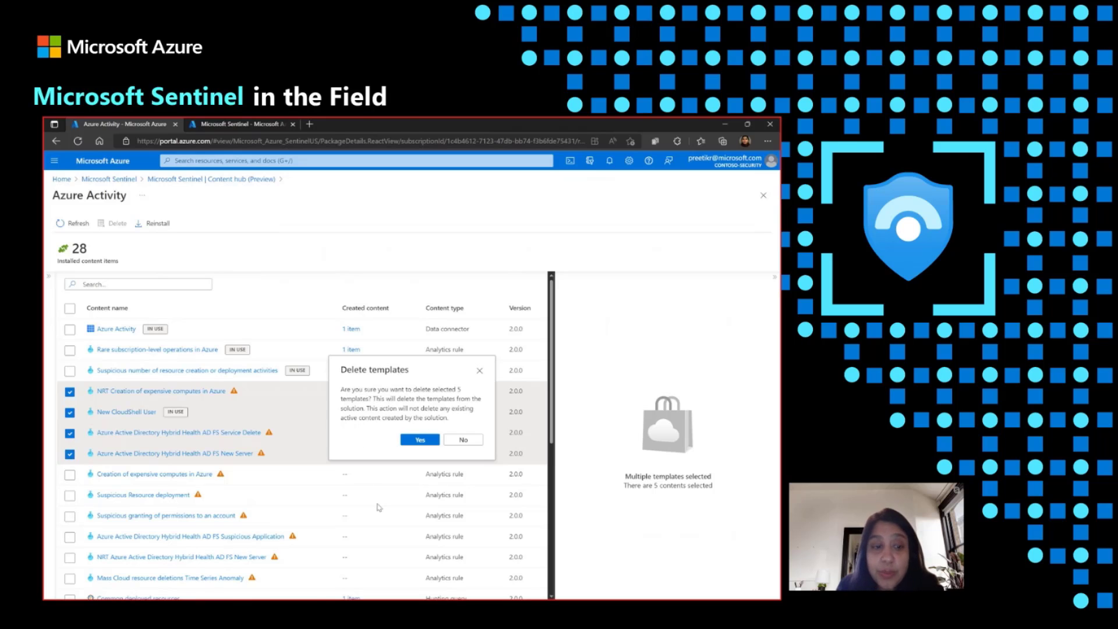
mouse_move(454, 401)
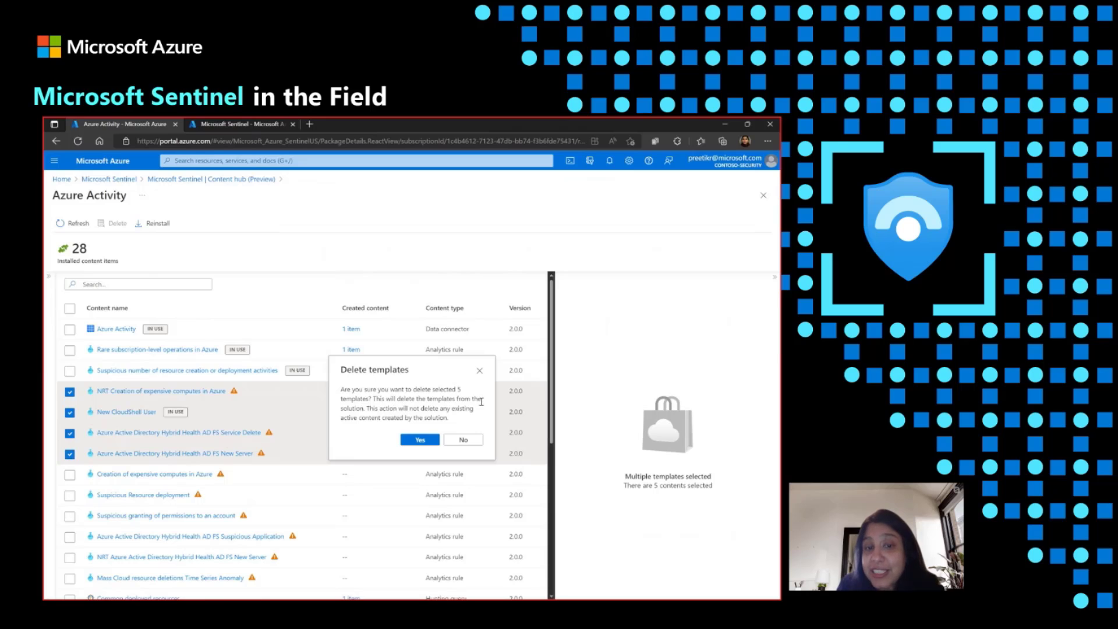
mouse_move(362, 428)
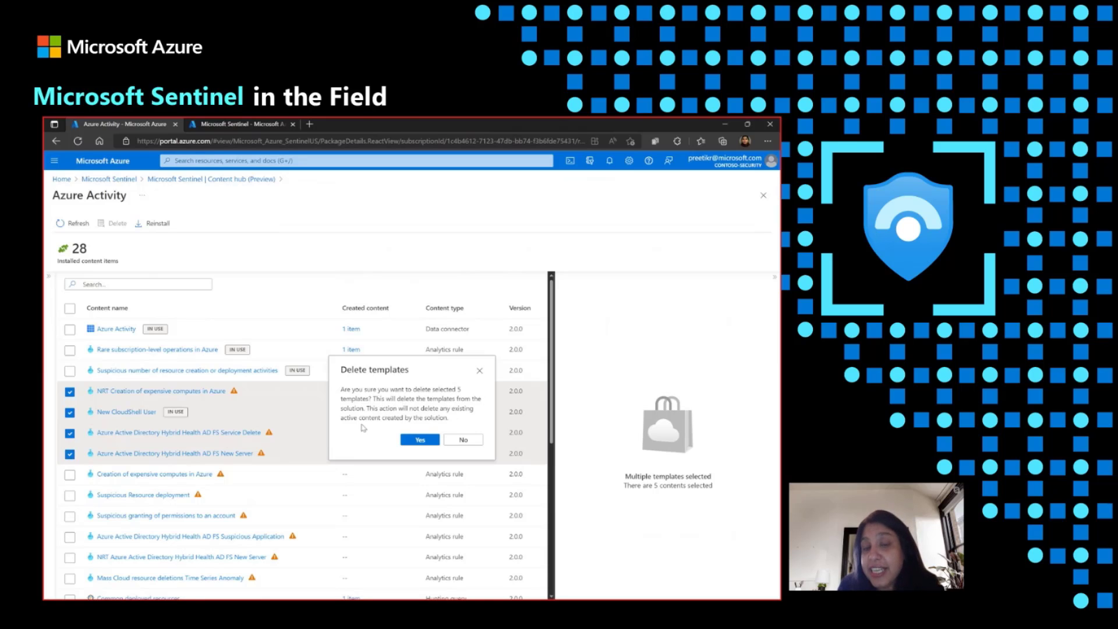
mouse_move(381, 429)
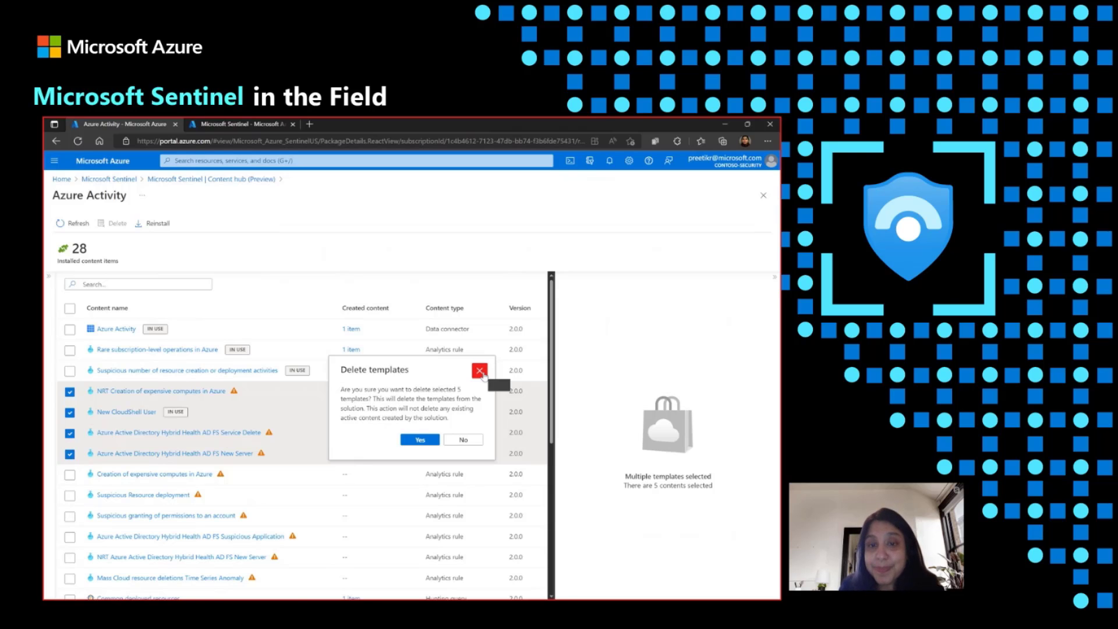
Step: Close the Delete templates dialog without deleting the five templates
click(419, 438)
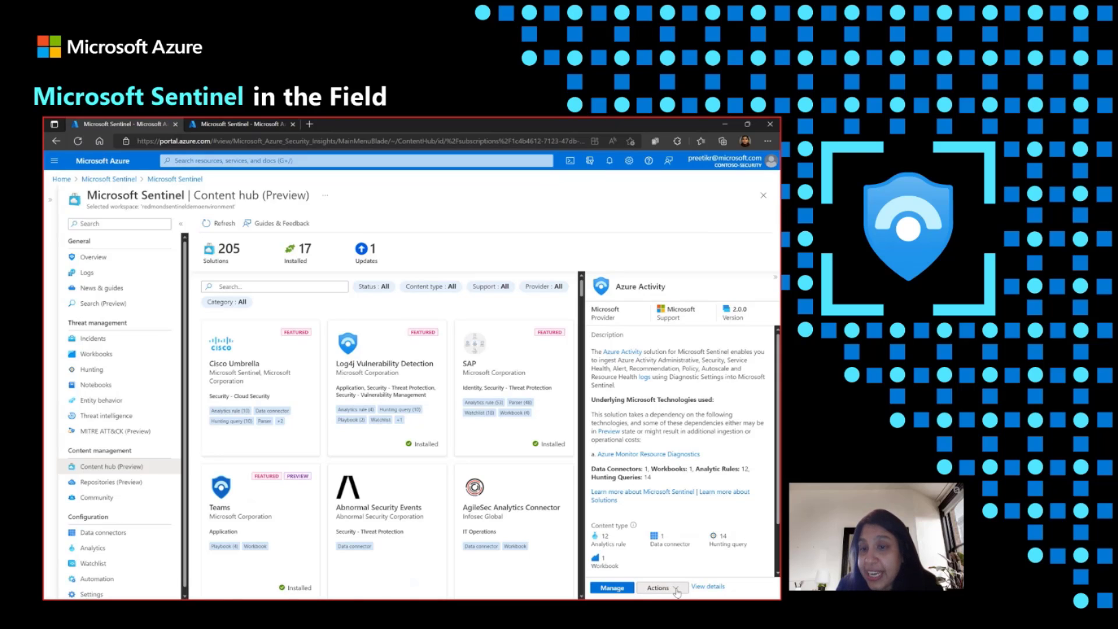
Step: Open the Azure Activity Actions dropdown showing Reinstall and Delete
click(660, 587)
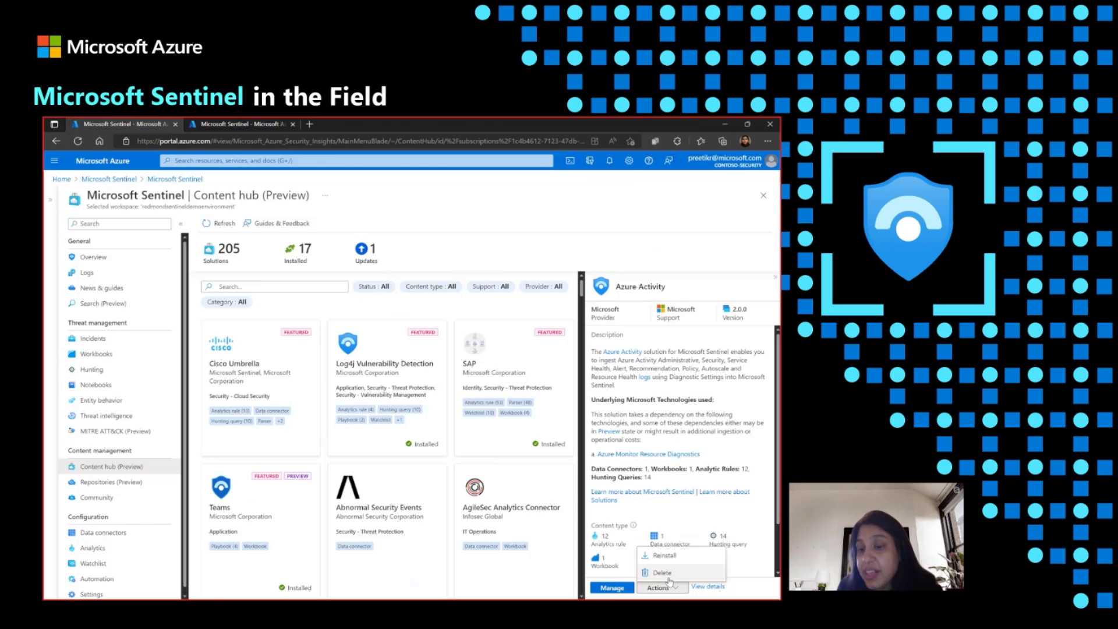
mouse_move(677, 555)
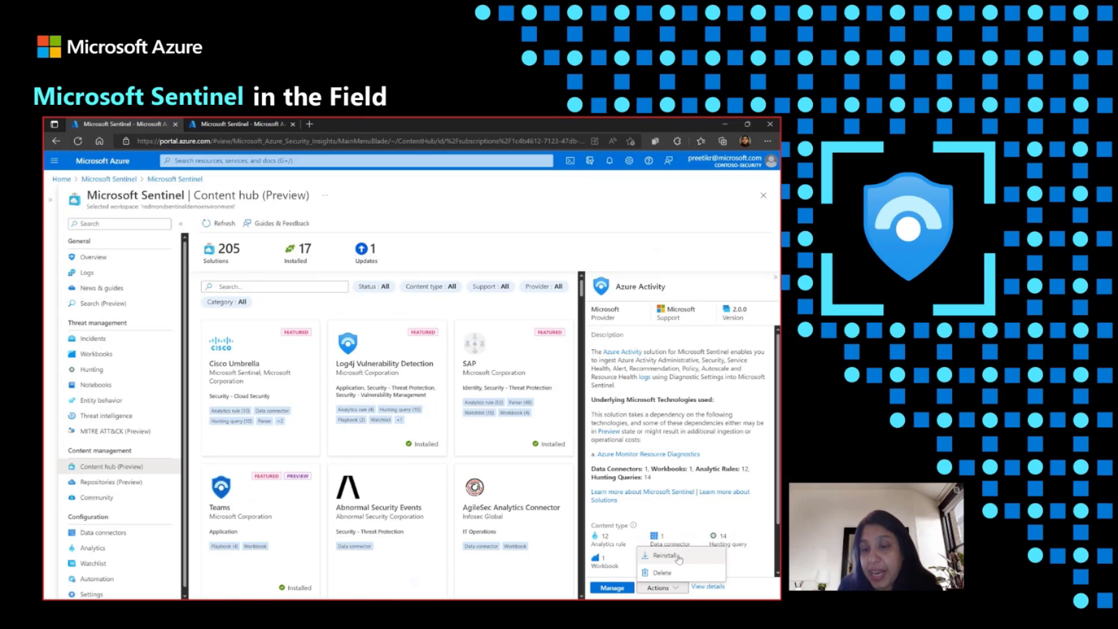
mouse_move(663, 572)
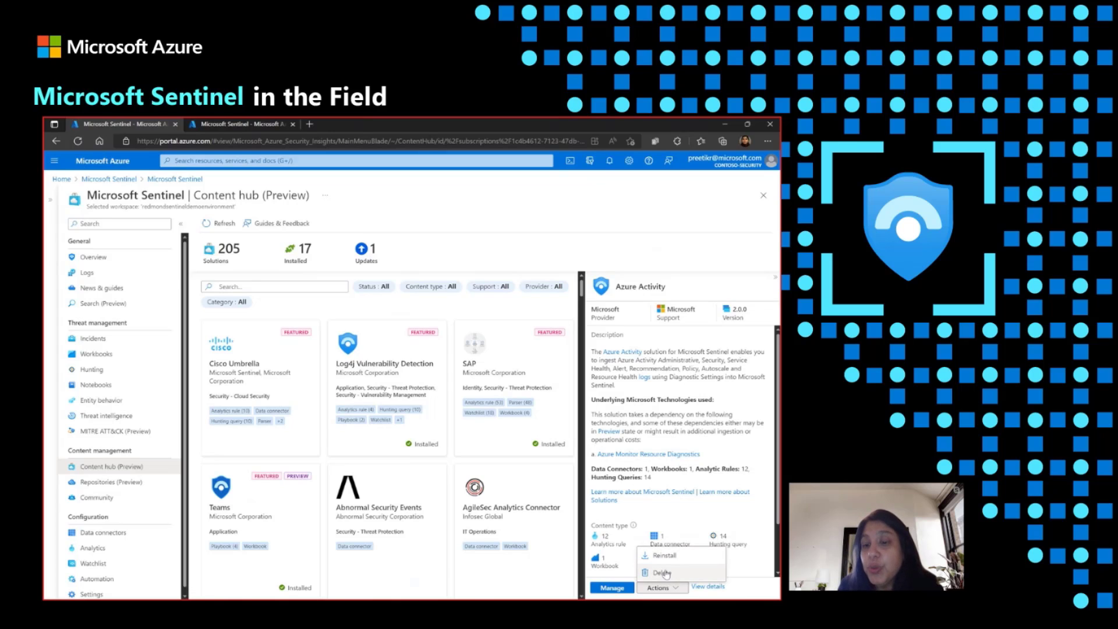